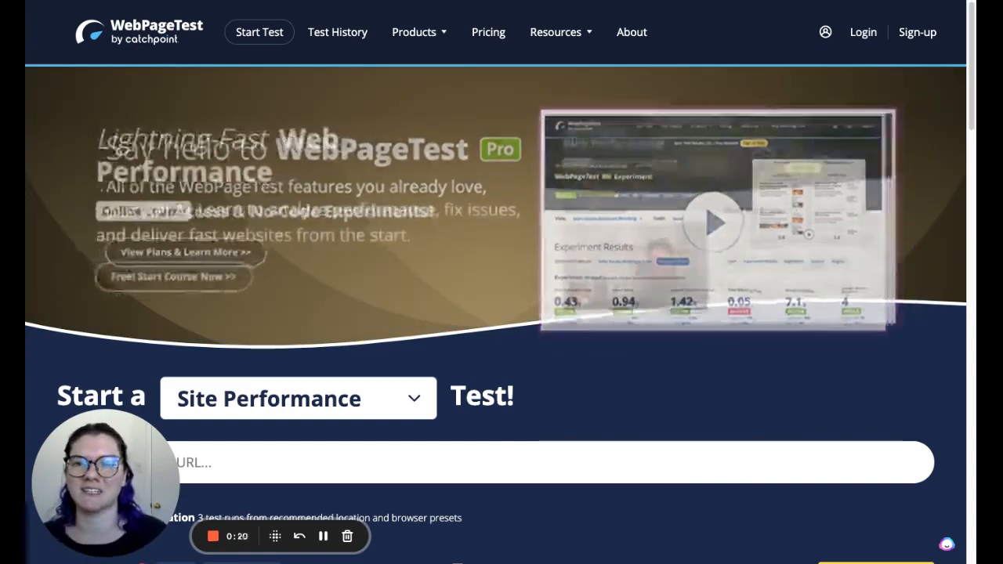
Keep Site Performance as the test type after checking the test-type list
scroll("down", 3)
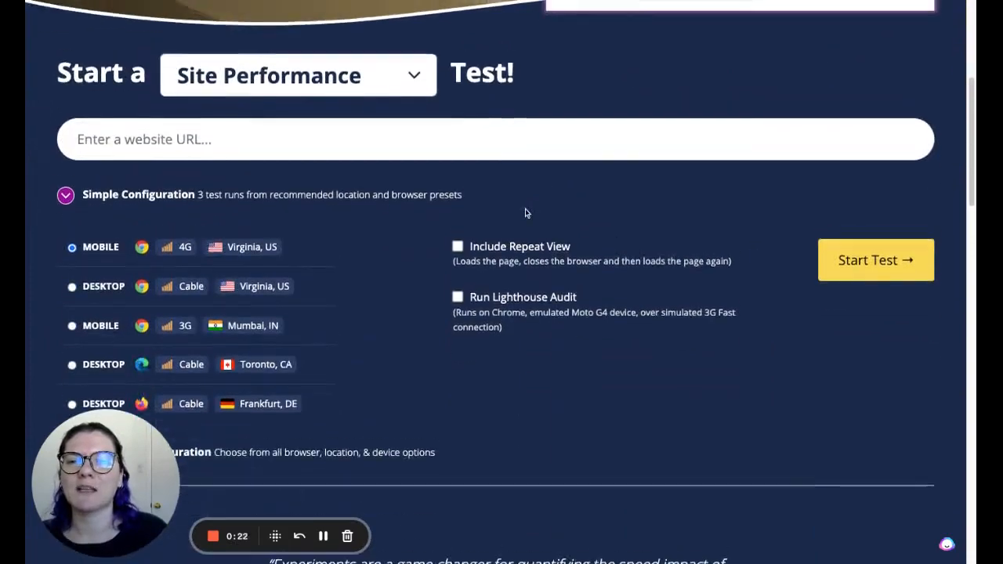
scroll("up", 3)
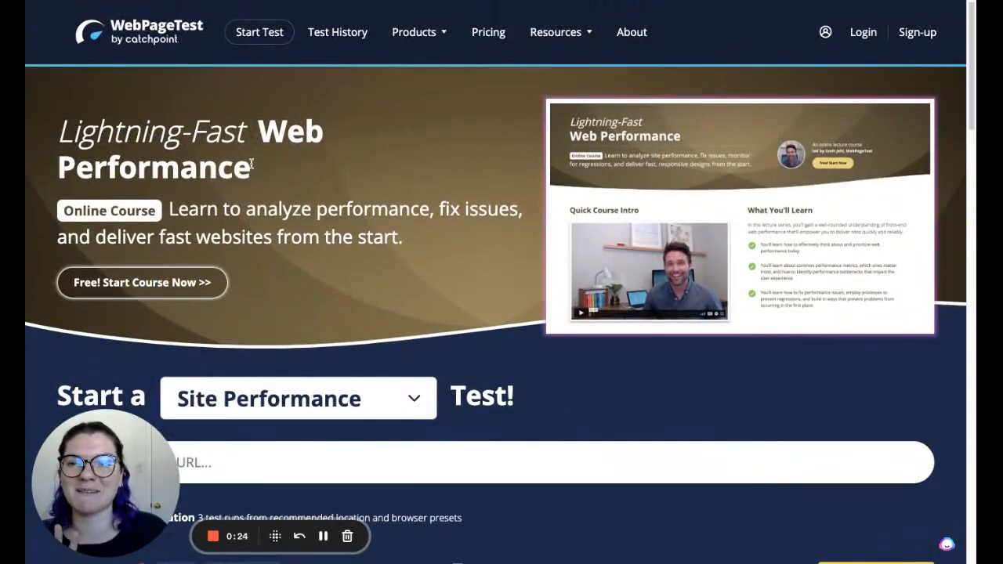
scroll("down", 3)
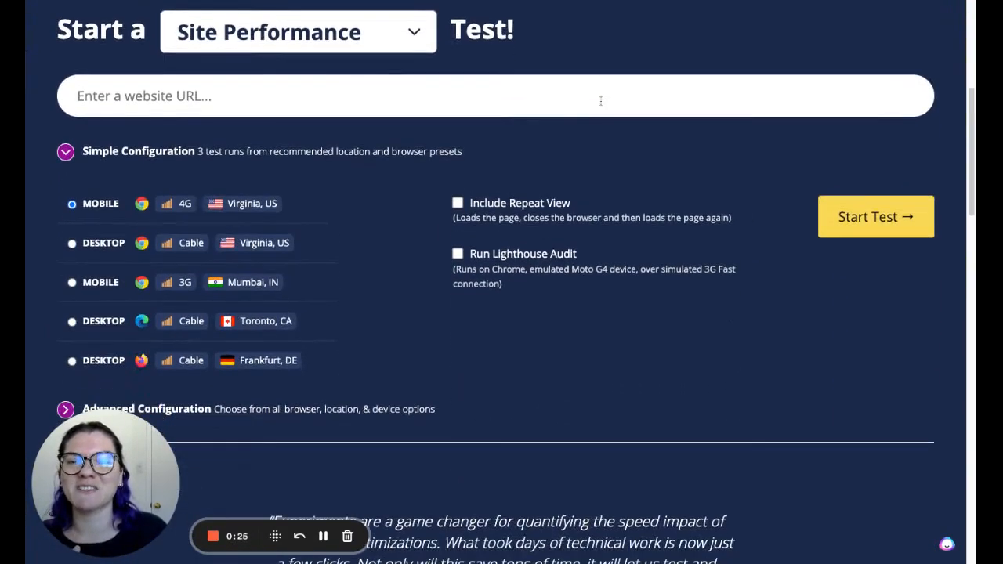
left_click(298, 32)
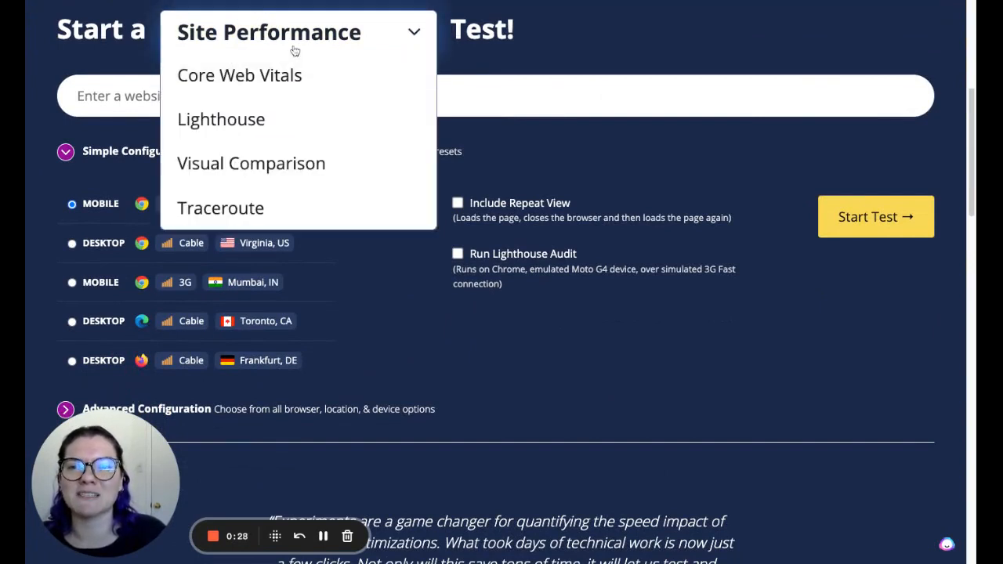
left_click(297, 31)
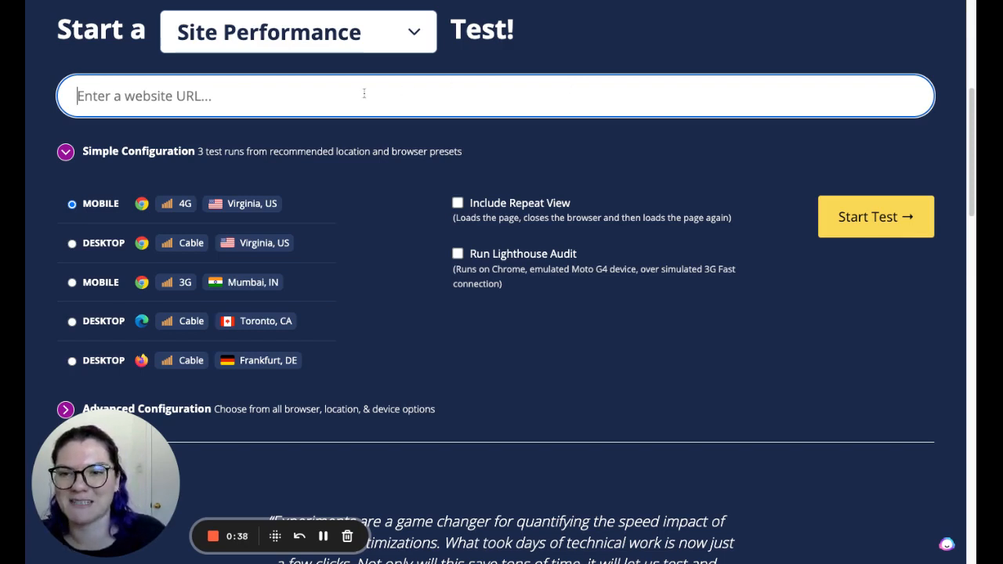
Enter sheknowsseo.co as the URL to test and enable Include Repeat View
type("shek")
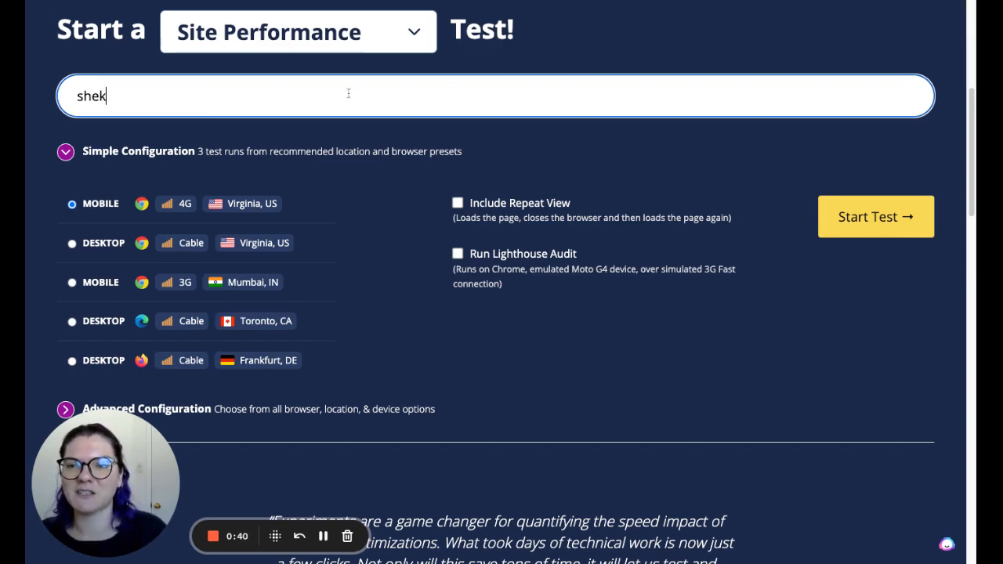
type("nowsseo.co")
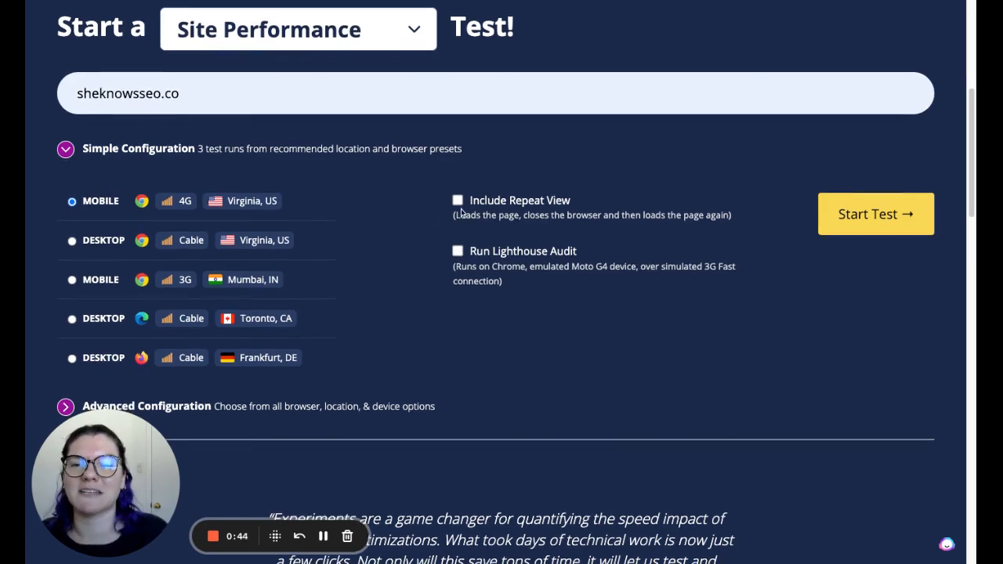
left_click(457, 200)
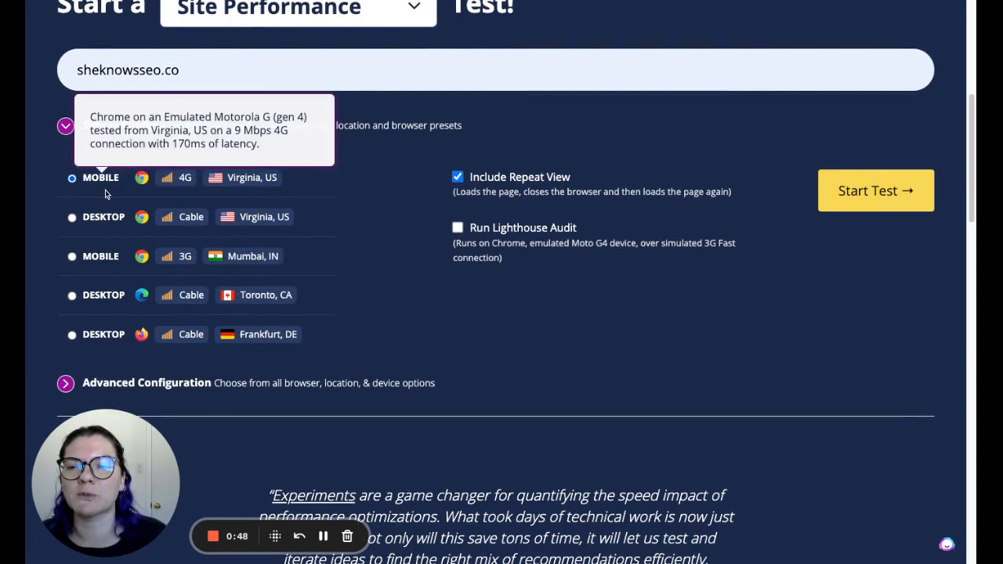
mouse_move(370, 220)
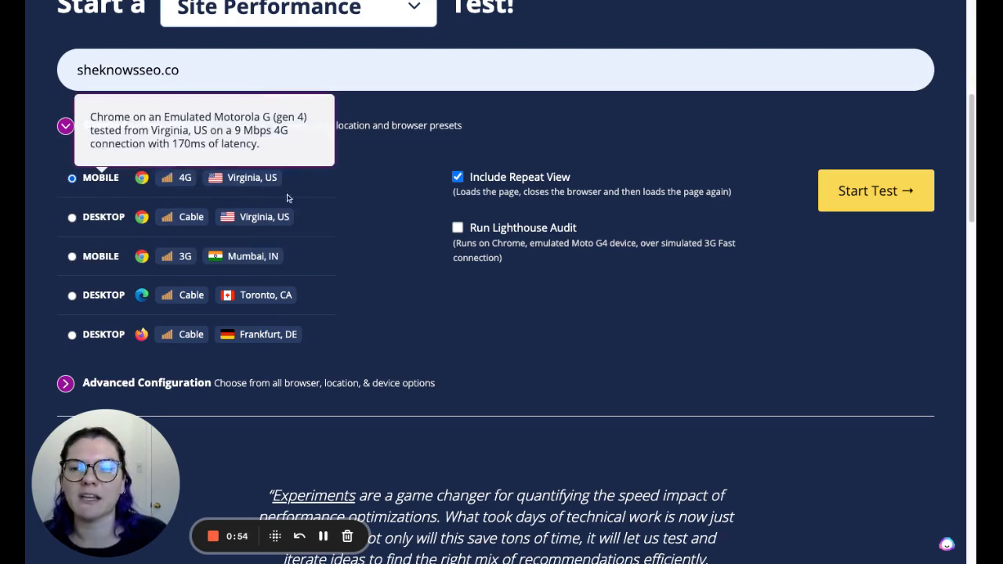
mouse_move(369, 190)
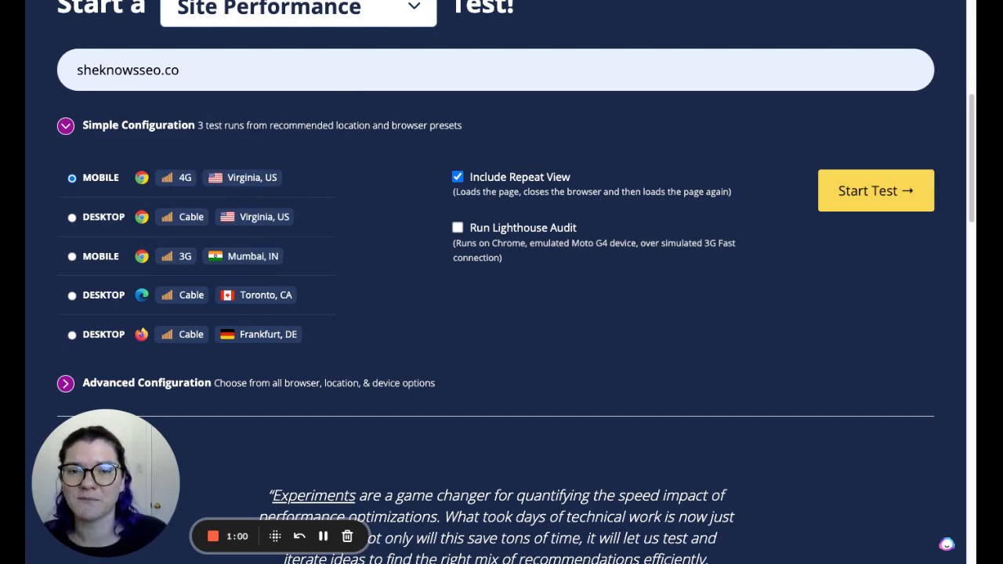
mouse_move(570, 210)
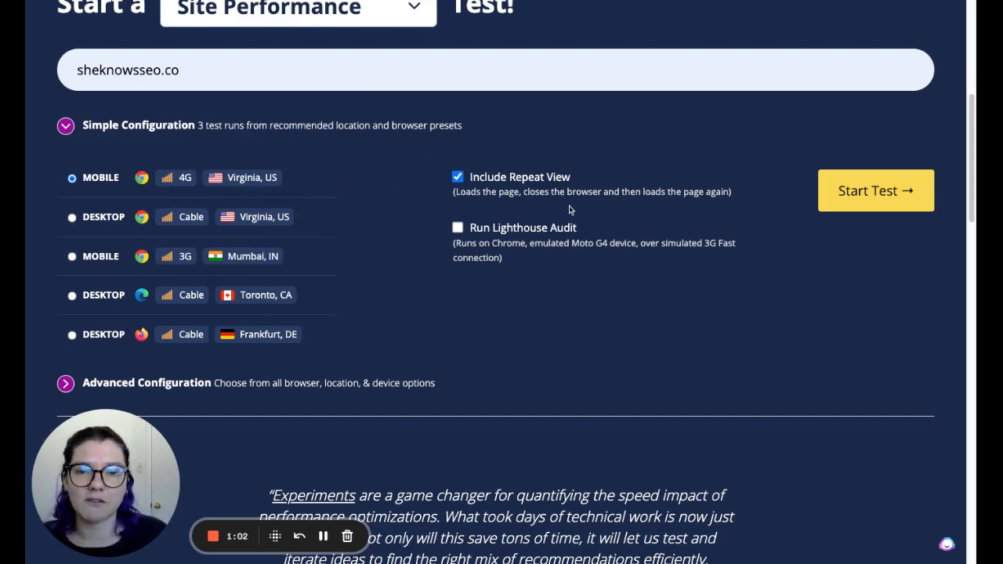
mouse_move(417, 199)
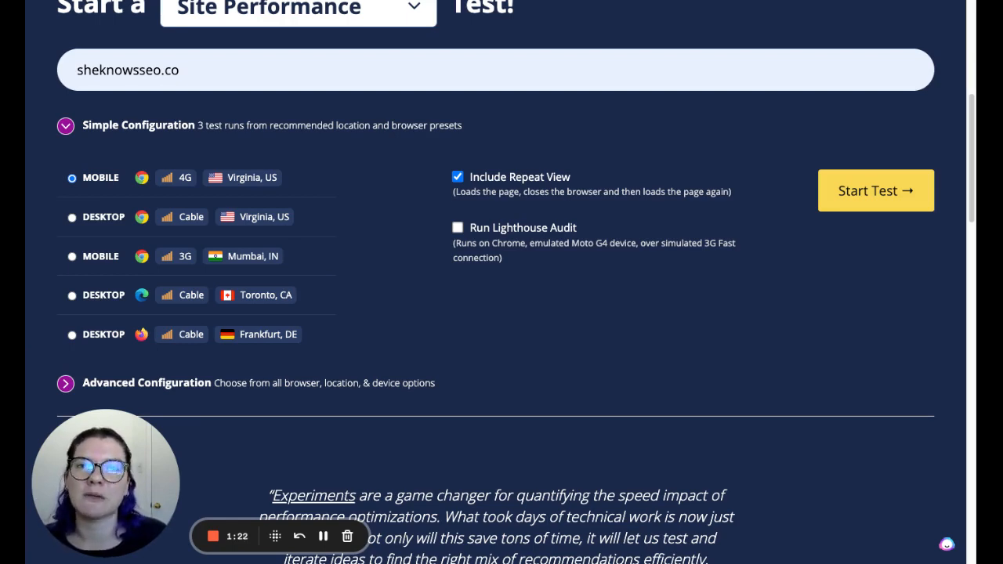
scroll("down", 3)
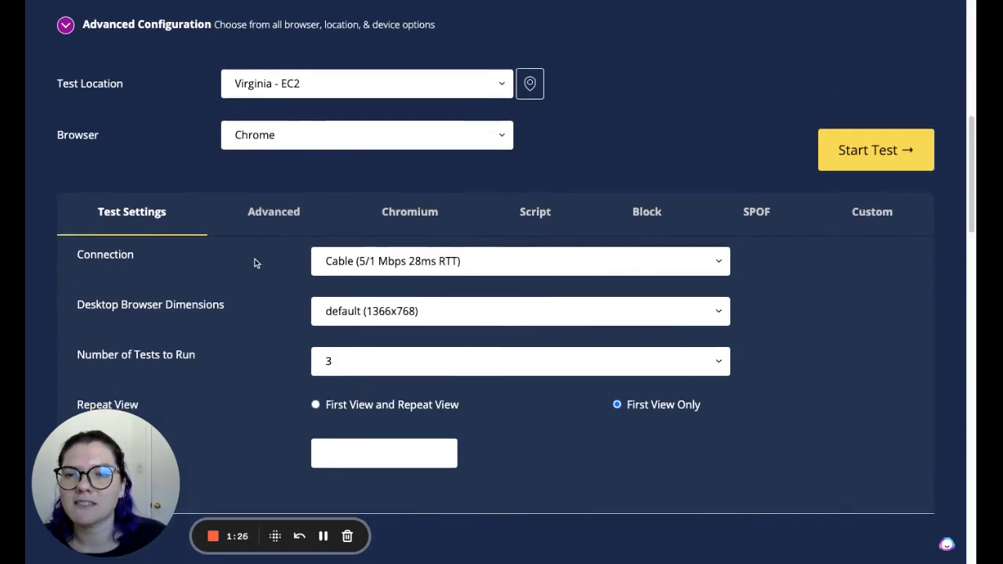
scroll("down", 3)
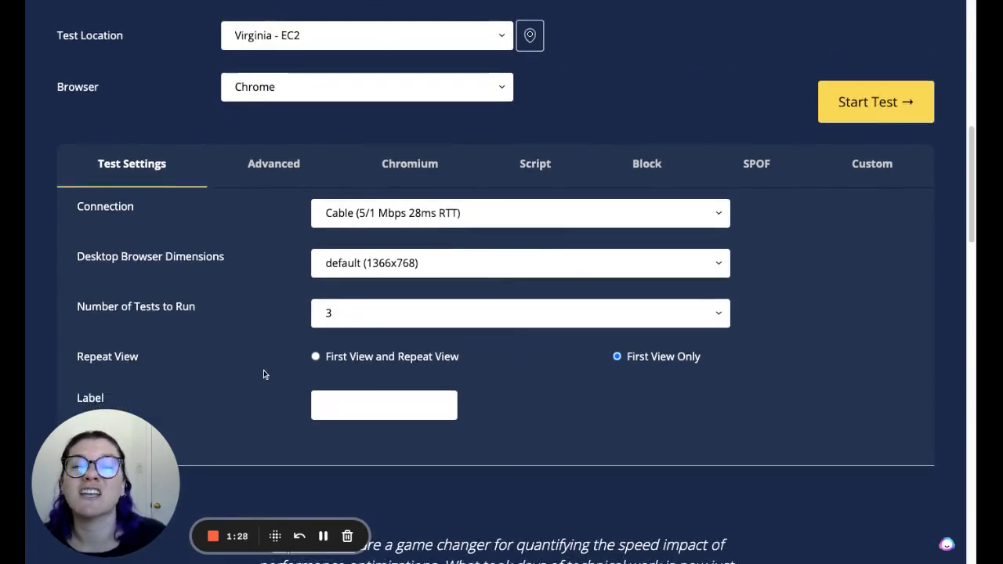
scroll("up", 3)
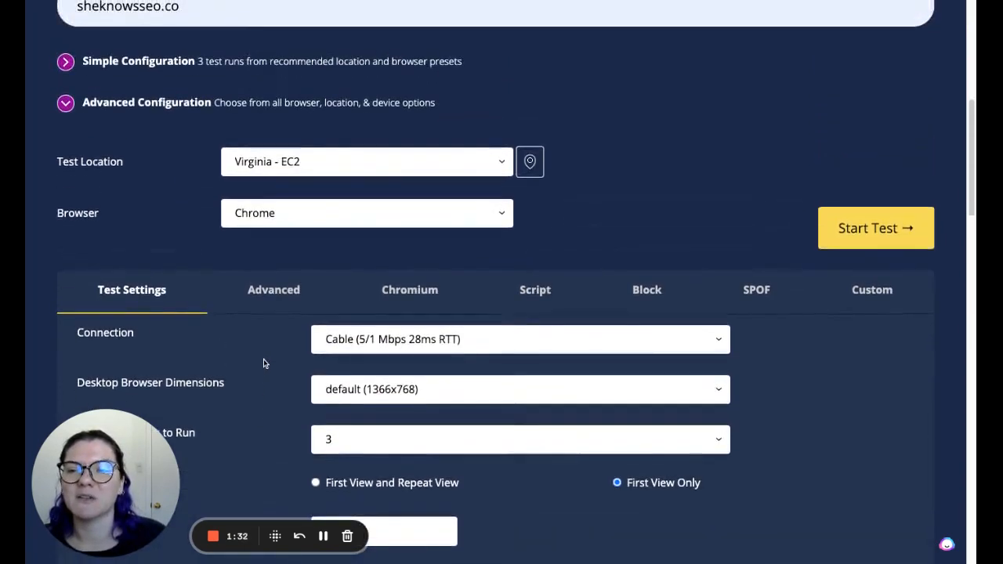
scroll("down", 3)
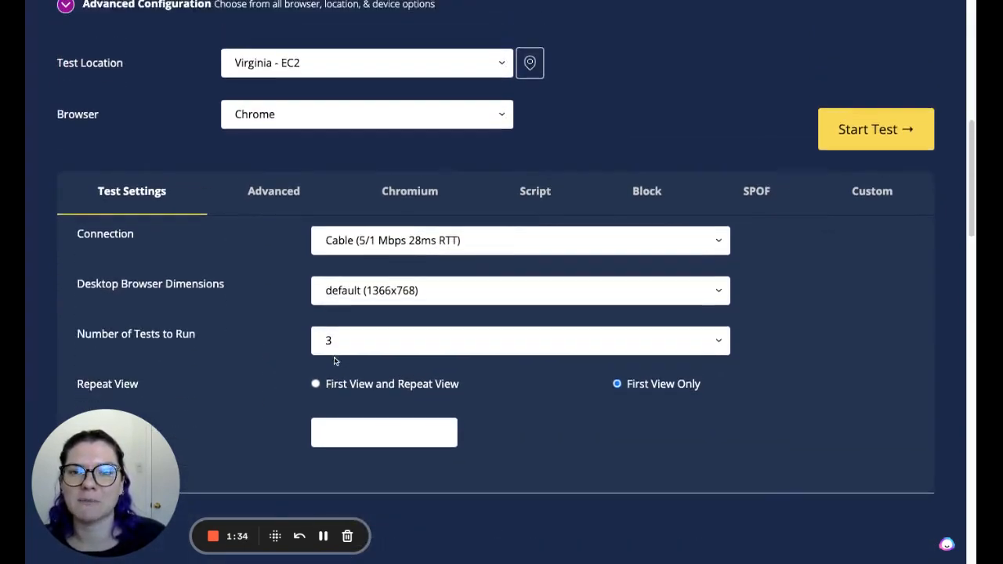
scroll("up", 3)
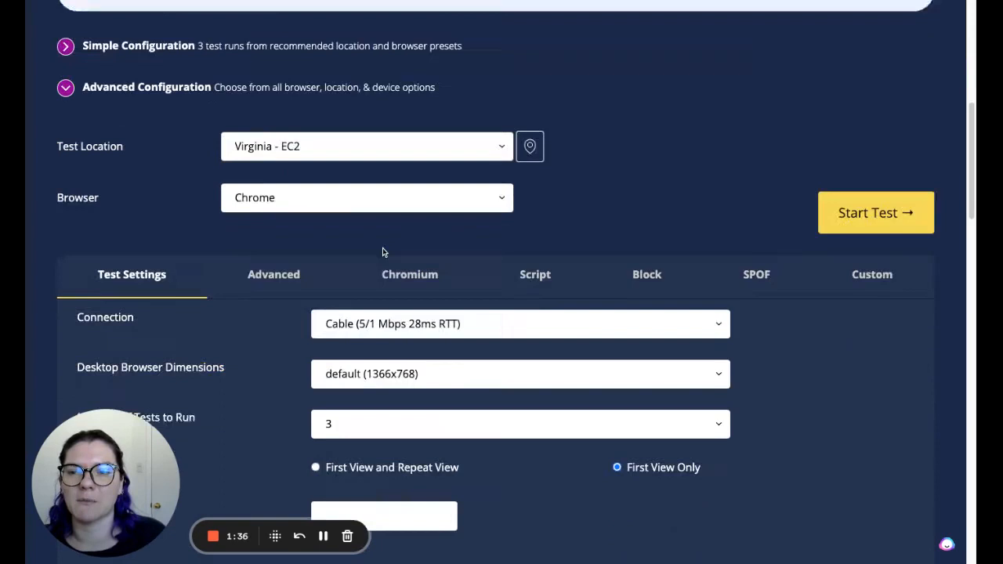
scroll("down", 3)
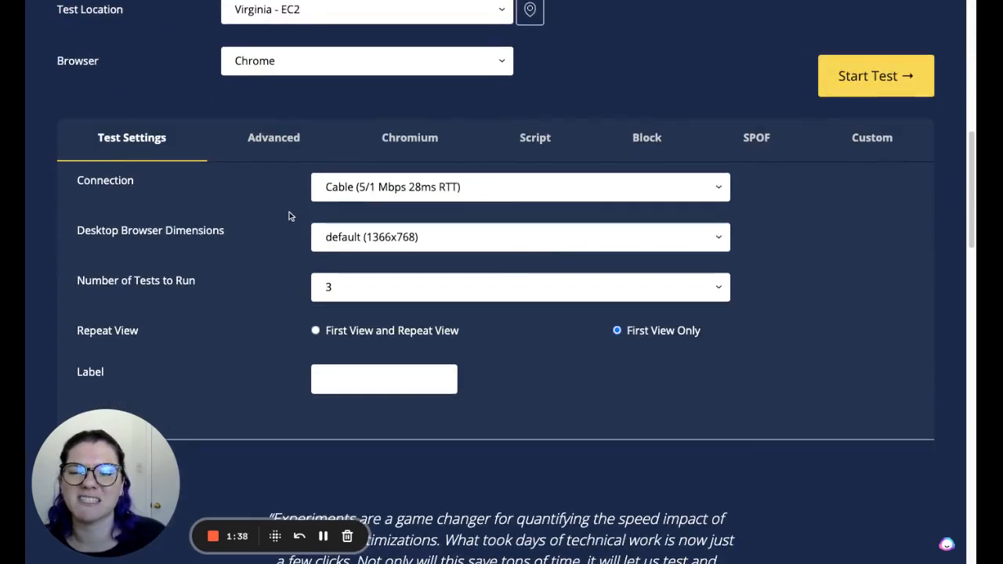
mouse_move(271, 294)
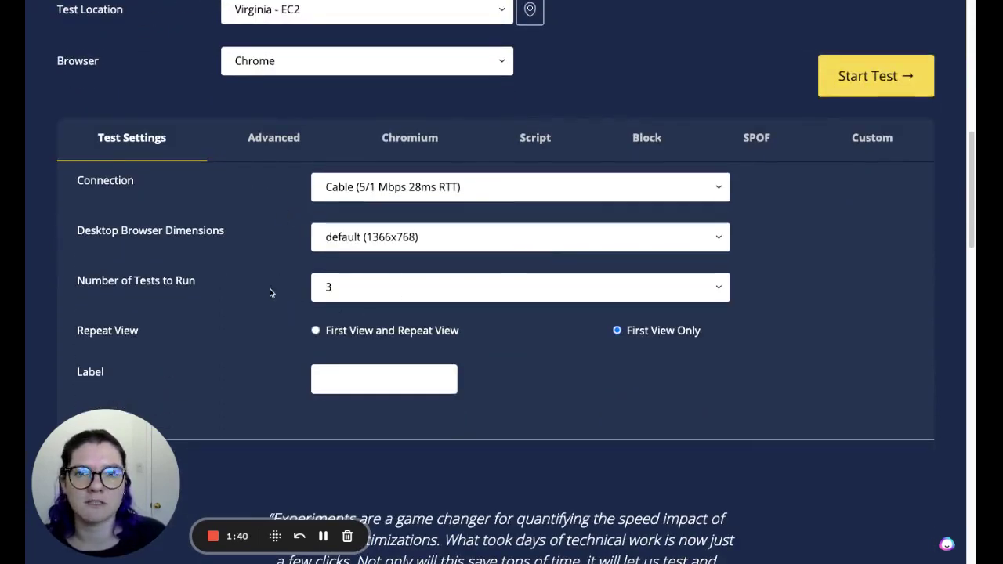
mouse_move(264, 301)
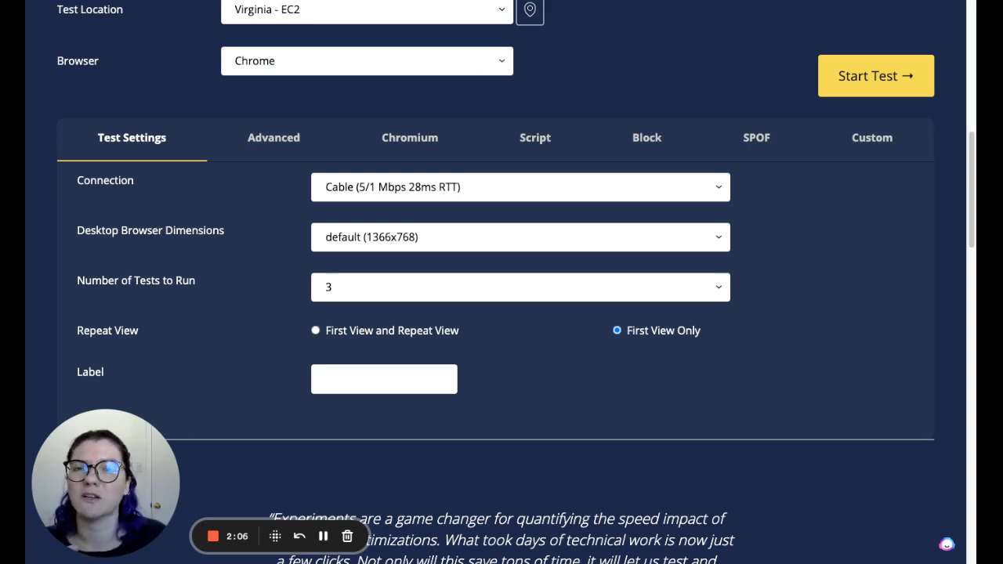
mouse_move(284, 185)
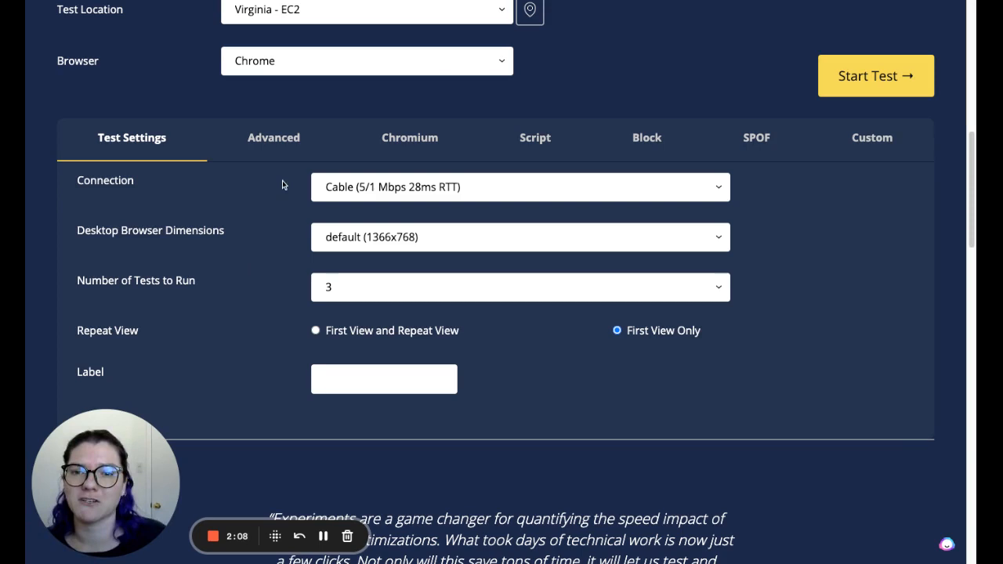
left_click(273, 138)
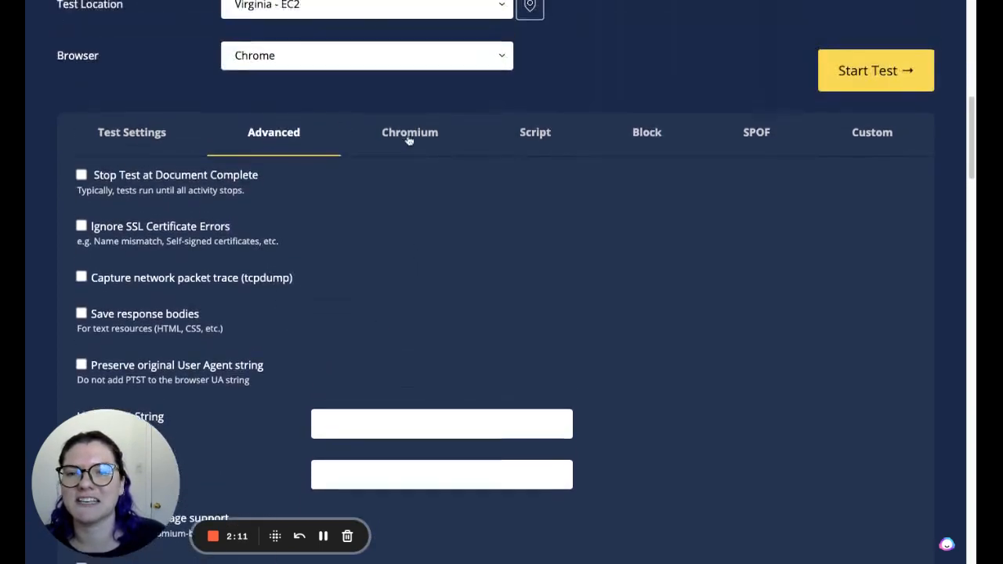
left_click(645, 131)
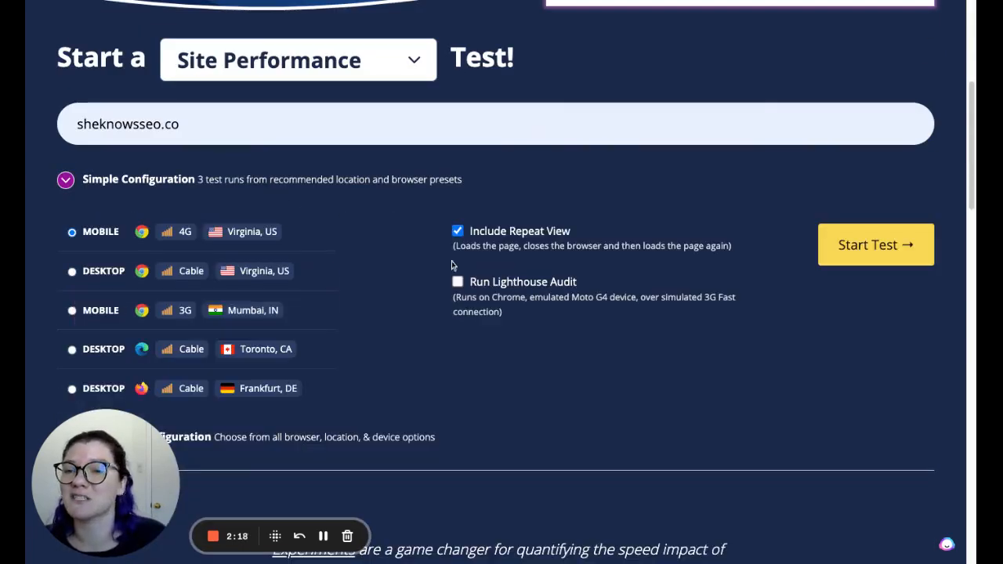
mouse_move(100, 232)
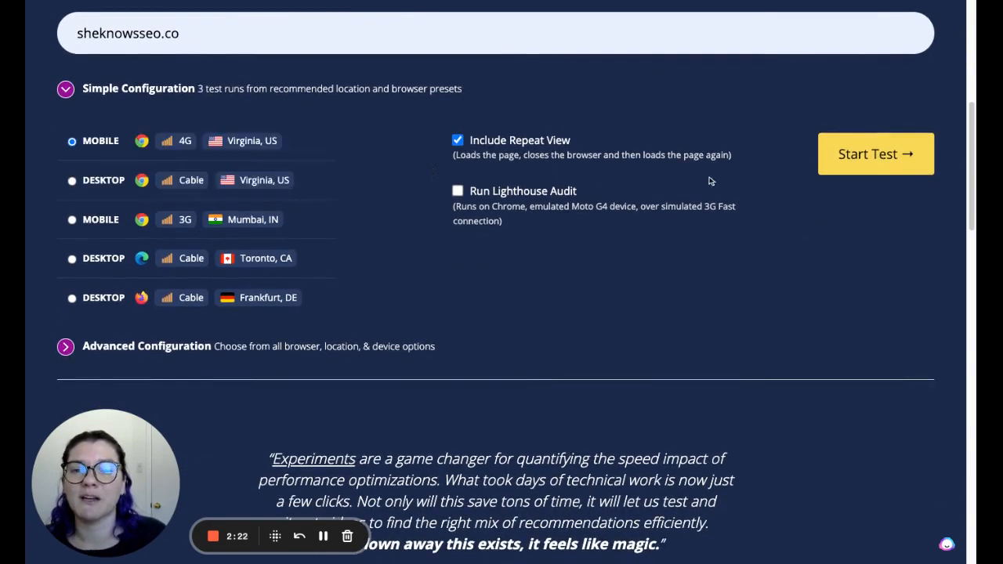
Start the sheknowsseo.co test on the Mobile 4G Virginia preset with repeat view
scroll("up", 3)
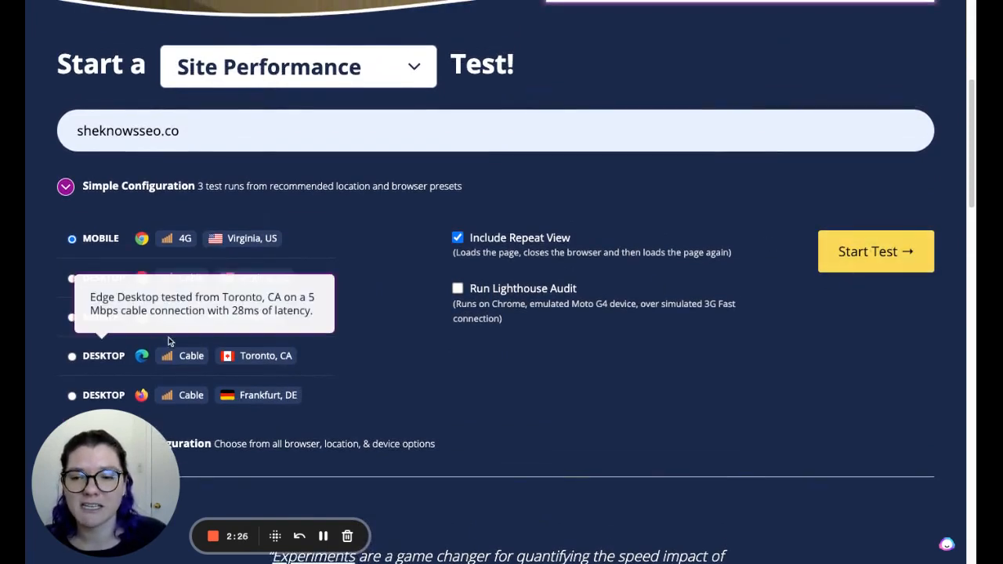
left_click(875, 251)
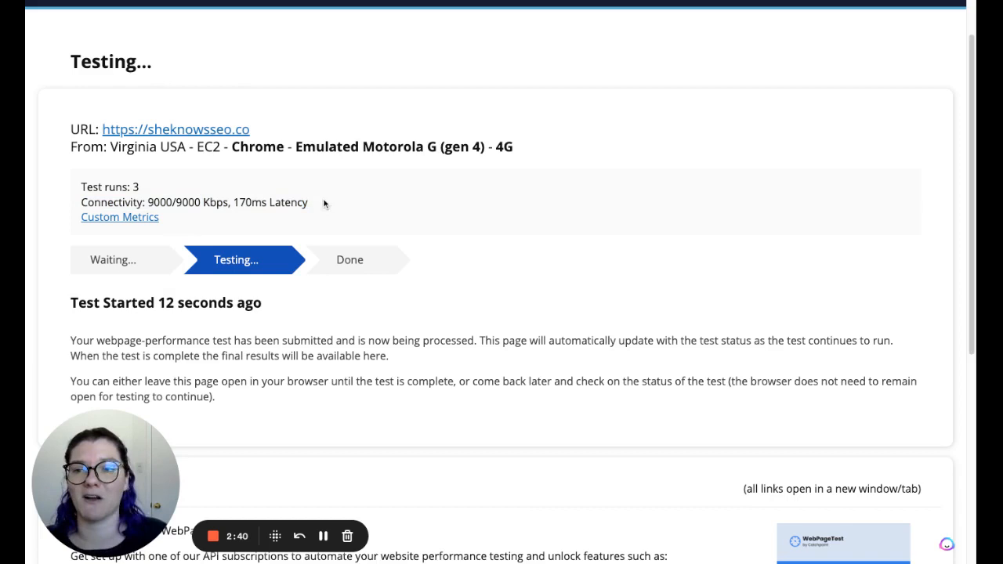
mouse_move(445, 182)
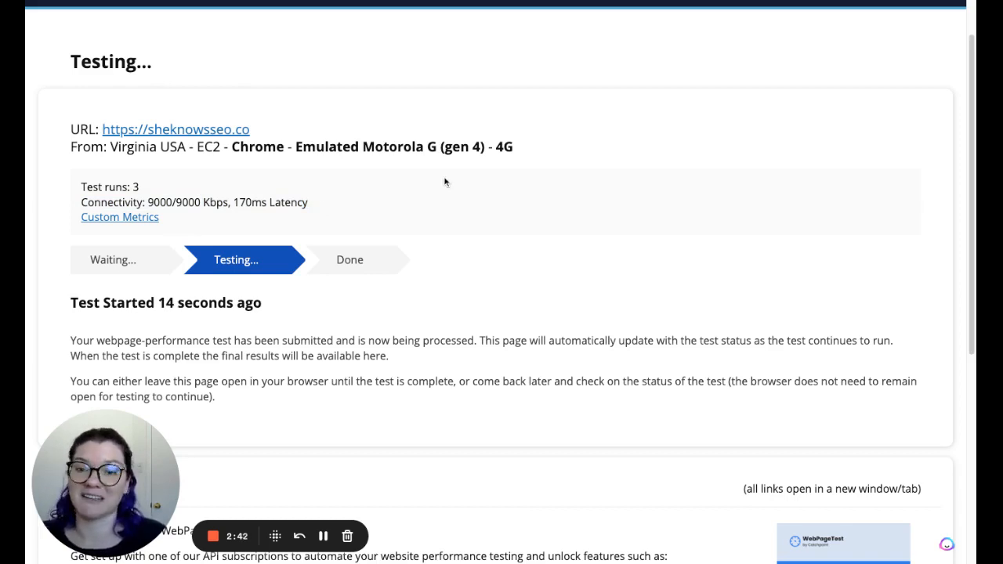
Wait on the Testing status page while the three runs process
scroll("up", 3)
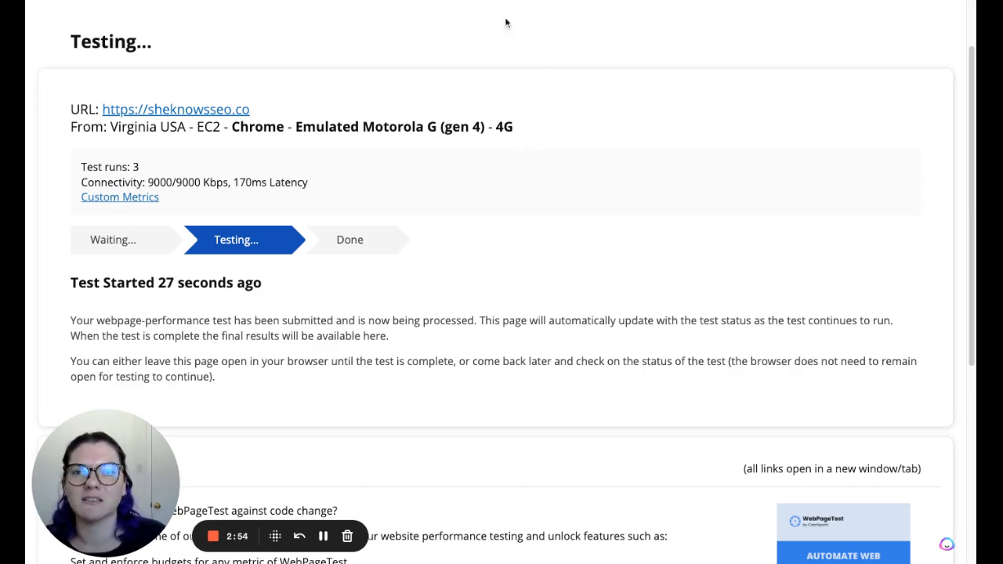
mouse_move(421, 241)
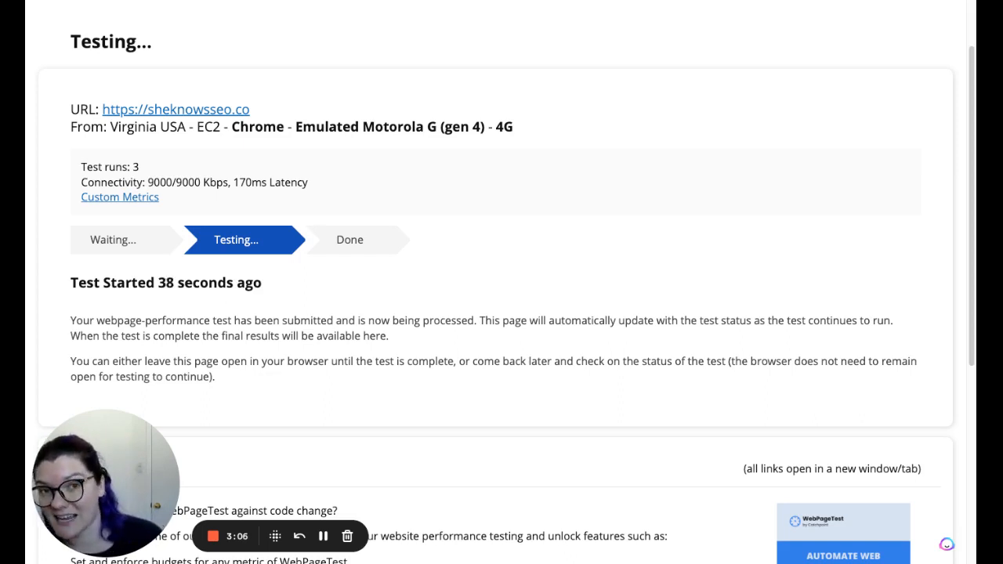
mouse_move(339, 289)
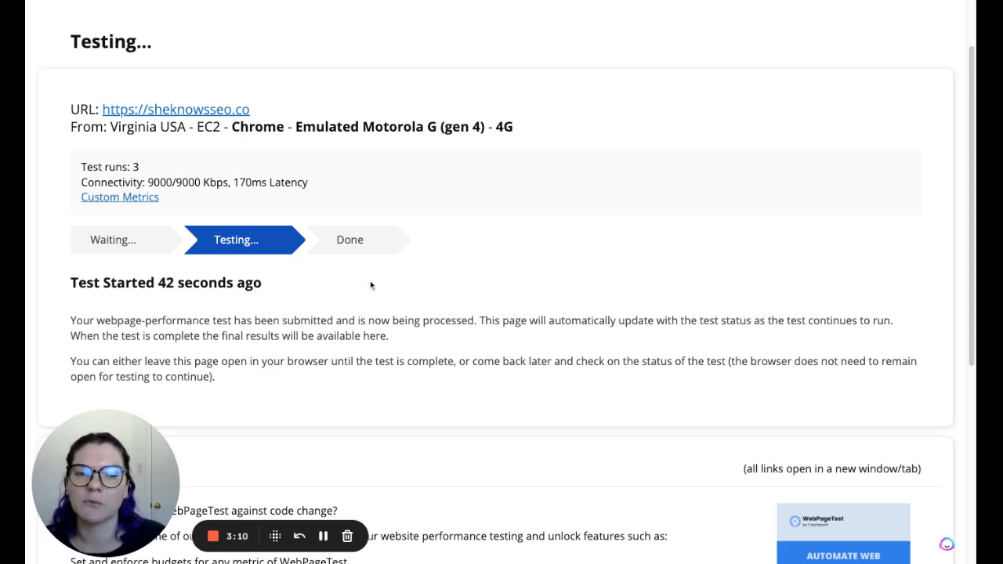
mouse_move(470, 265)
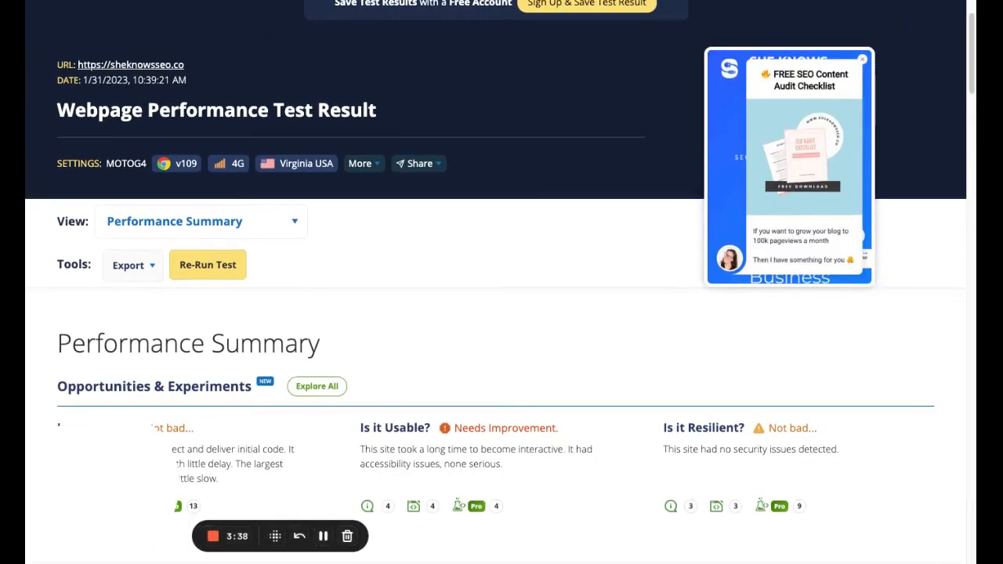
Scroll the finished result page to the Performance Summary and first-view Observed Metrics
scroll("up", 3)
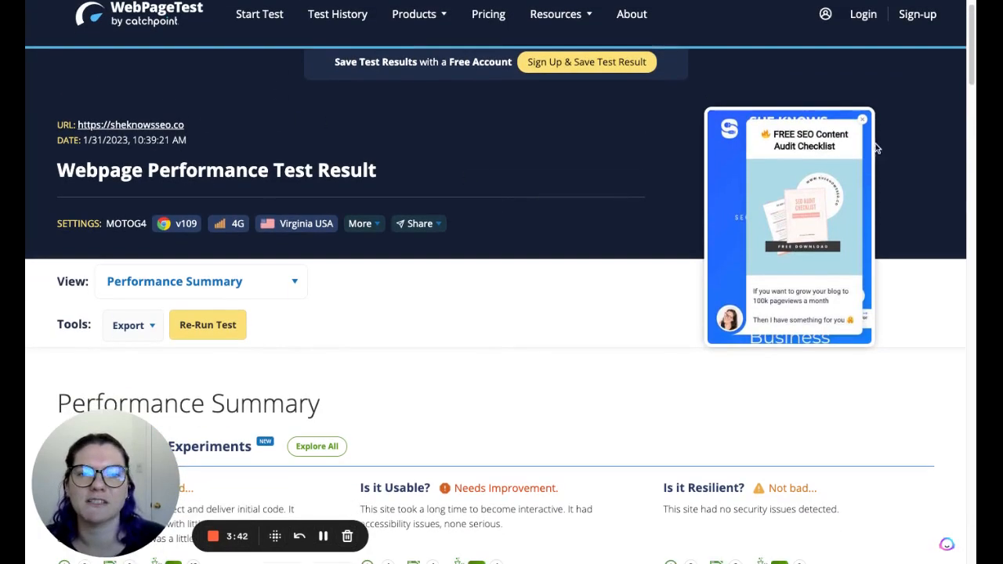
mouse_move(724, 122)
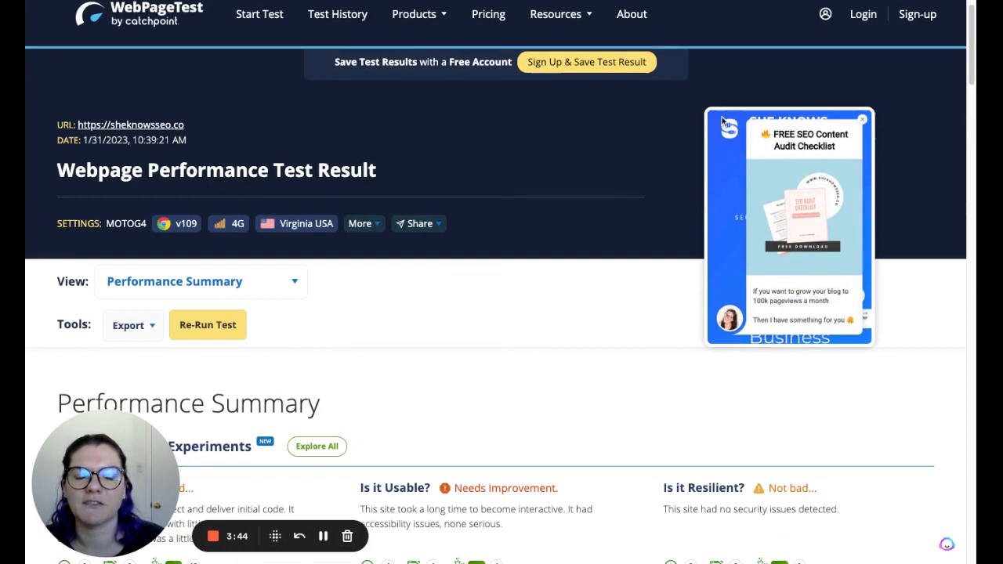
mouse_move(680, 207)
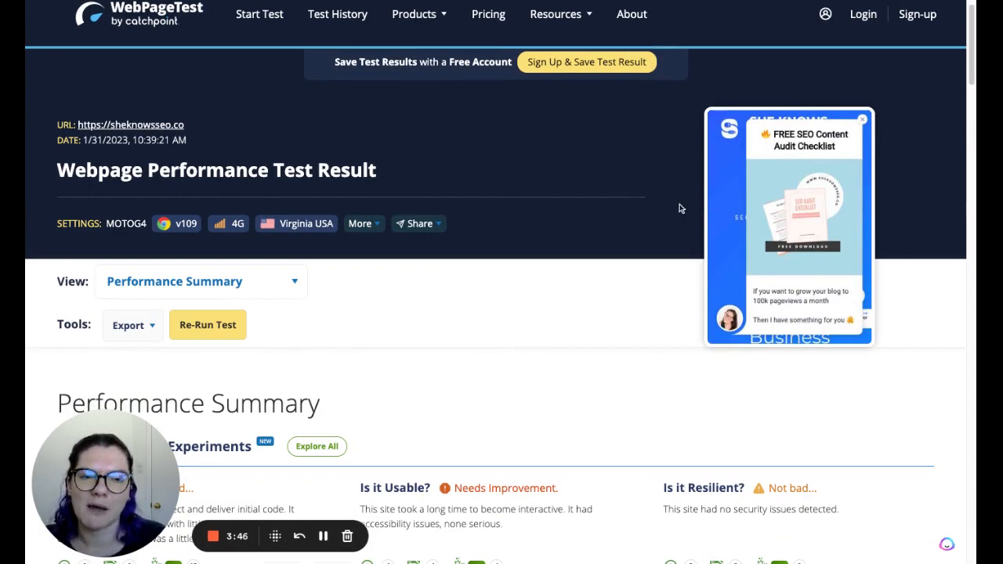
scroll("down", 3)
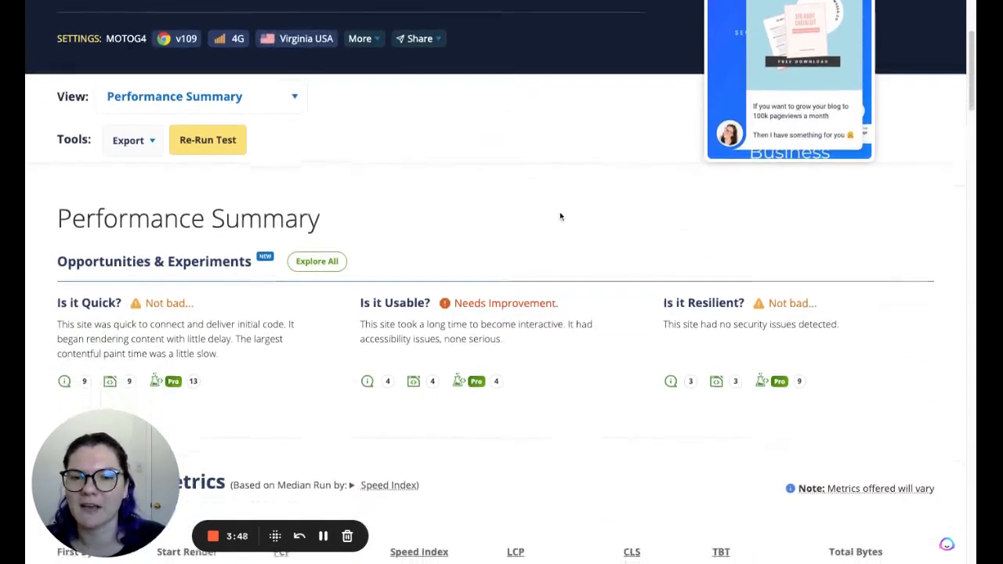
scroll("down", 3)
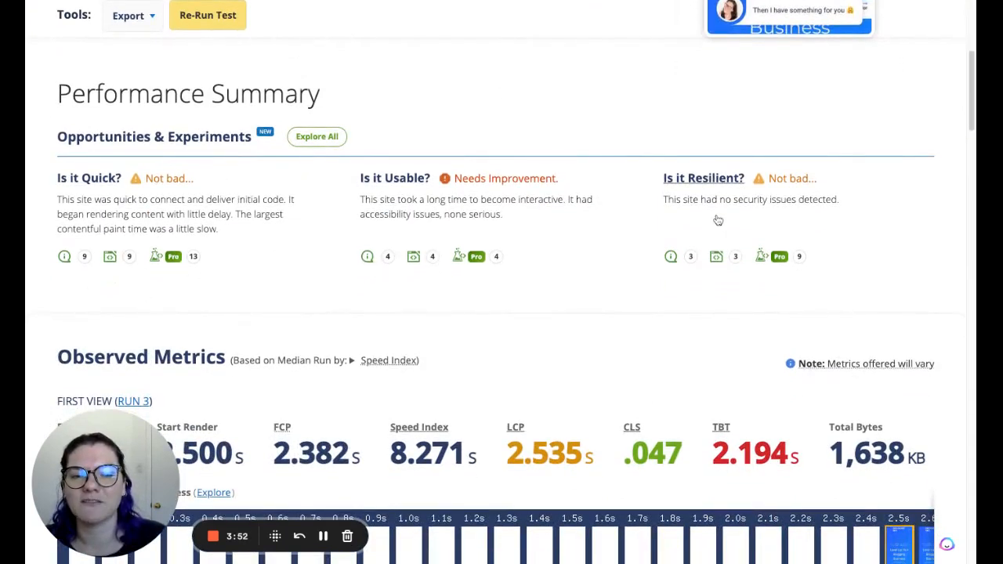
mouse_move(688, 208)
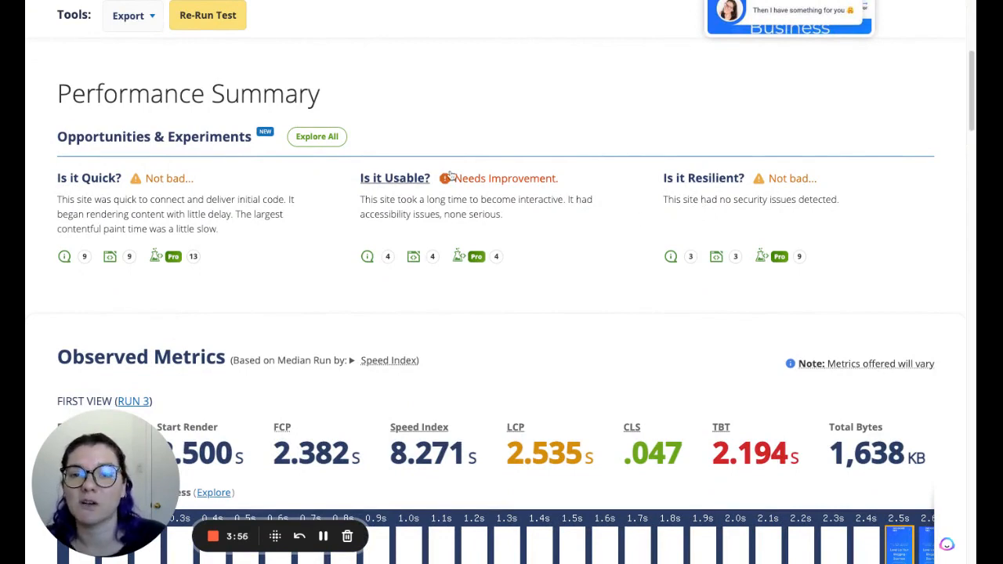
Scroll the first-view filmstrip right to loading frames around 13.4 s beside the repeat-view metrics
scroll("down", 3)
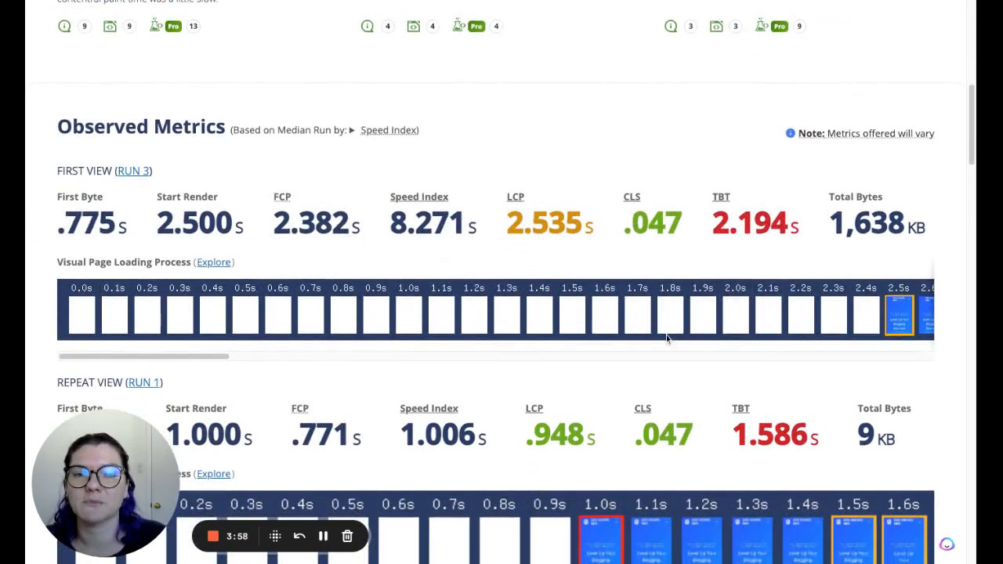
scroll("down", 3)
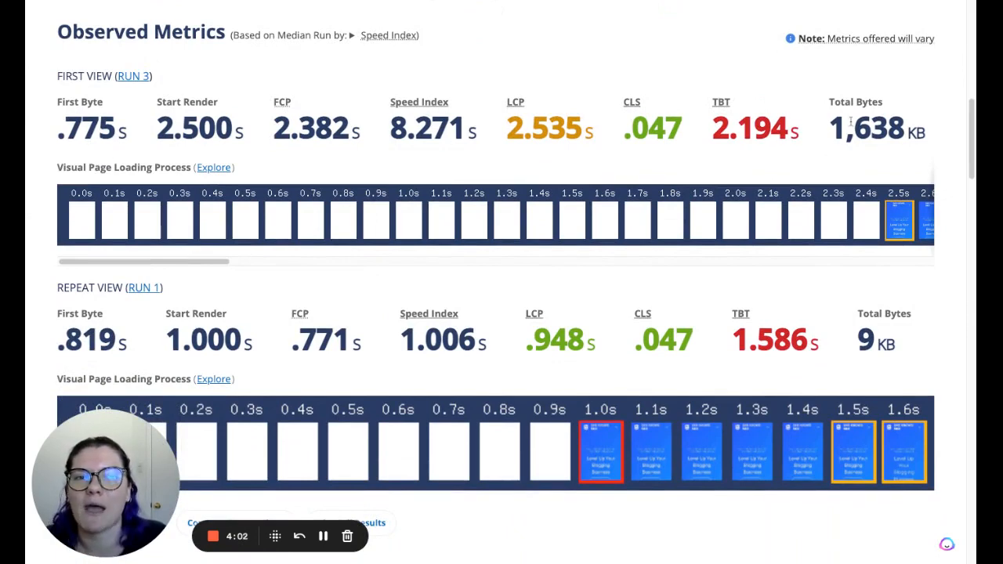
mouse_move(86, 196)
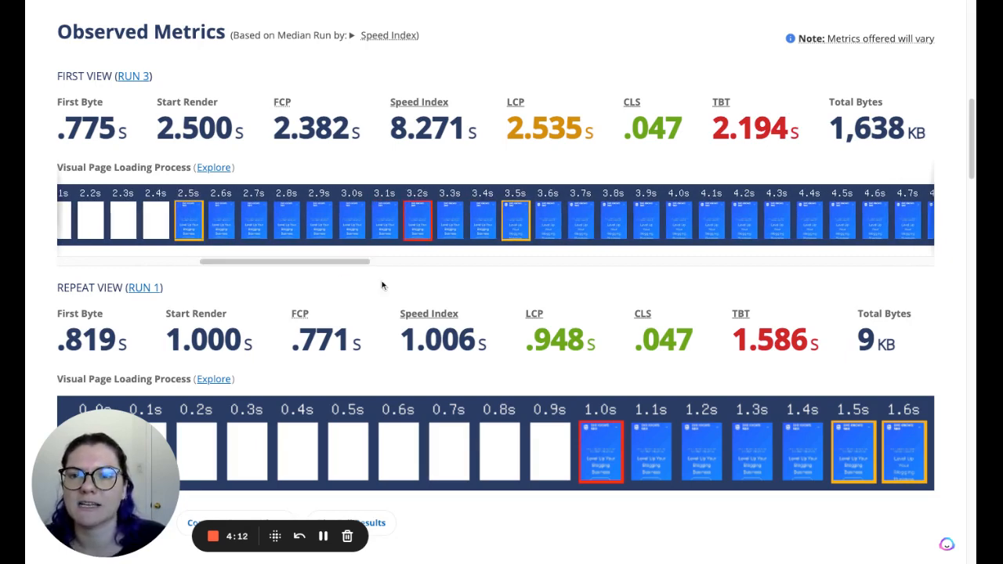
left_click_drag(282, 260, 348, 260)
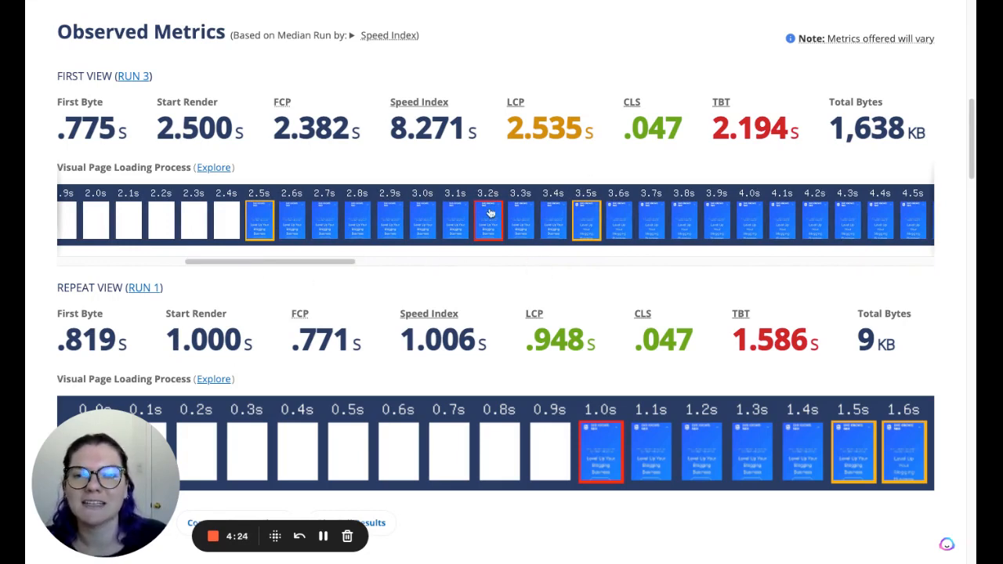
mouse_move(445, 257)
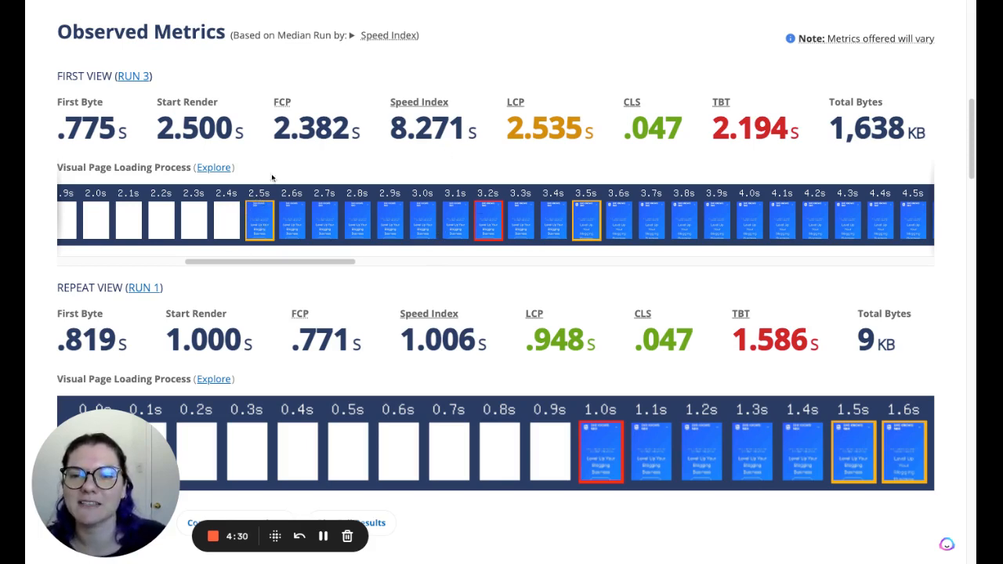
mouse_move(413, 176)
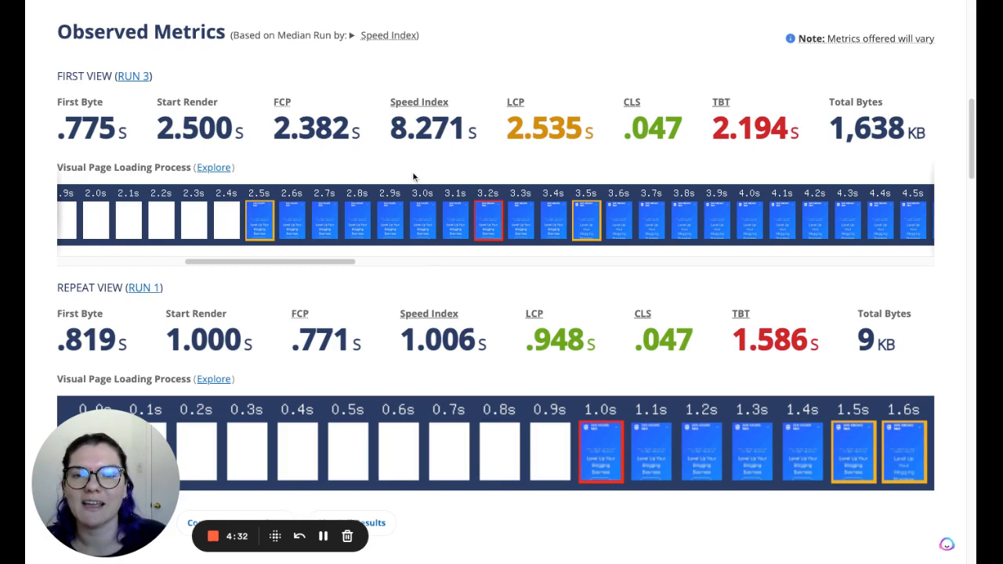
mouse_move(495, 191)
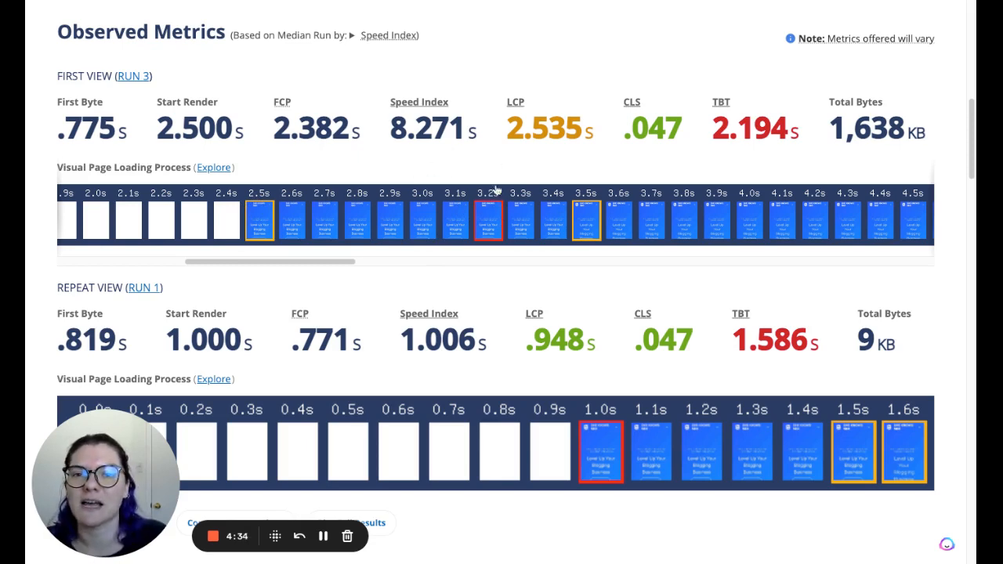
mouse_move(602, 194)
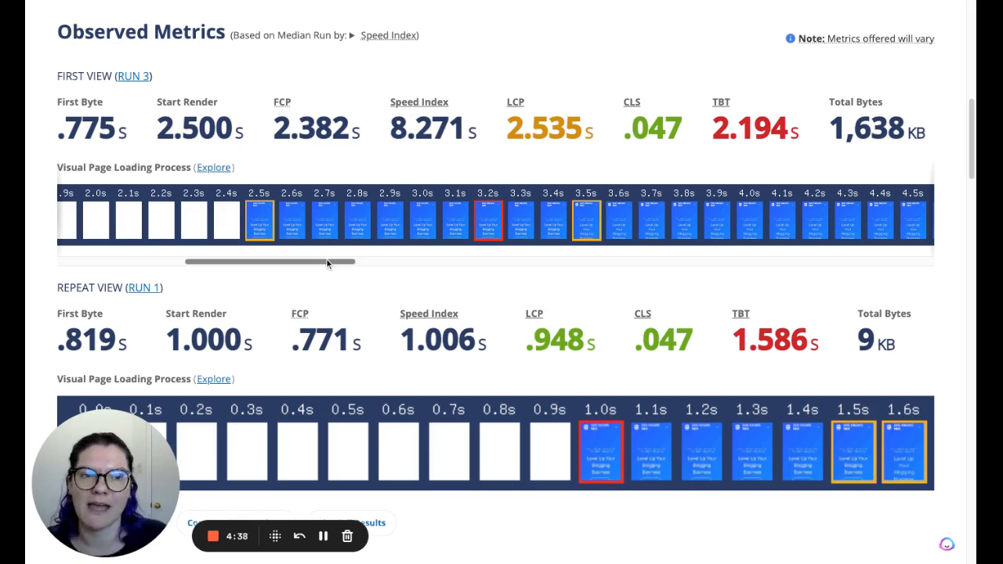
left_click_drag(274, 262, 478, 261)
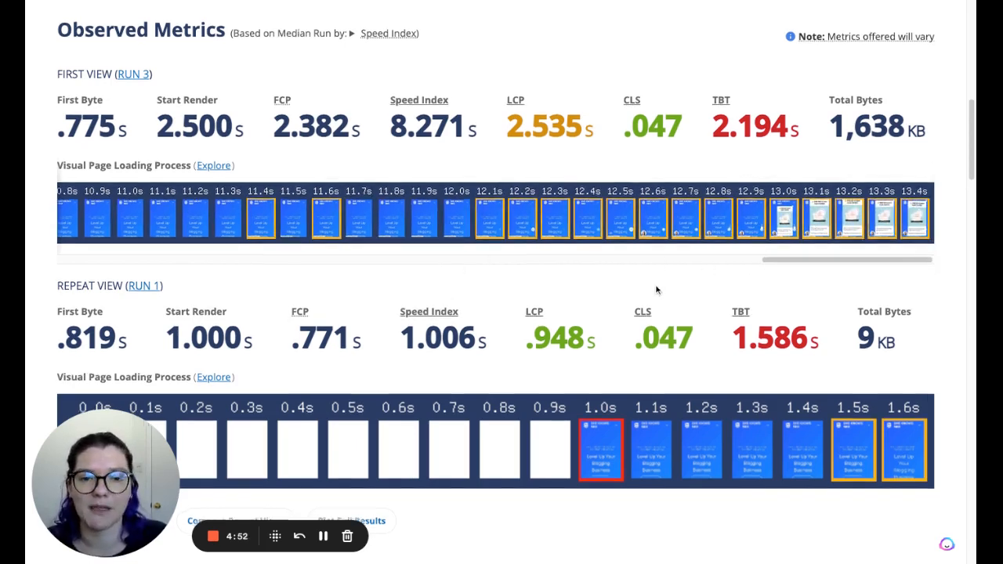
Scroll past the repeat-view filmstrip to the Individual Runs table showing Run 1's waterfall and screenshot
scroll("down", 3)
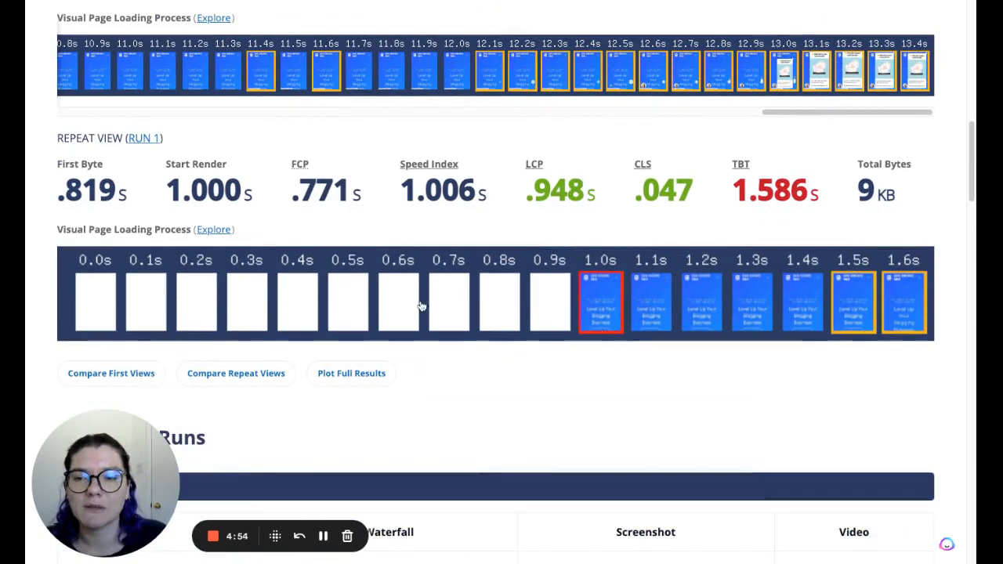
scroll("down", 3)
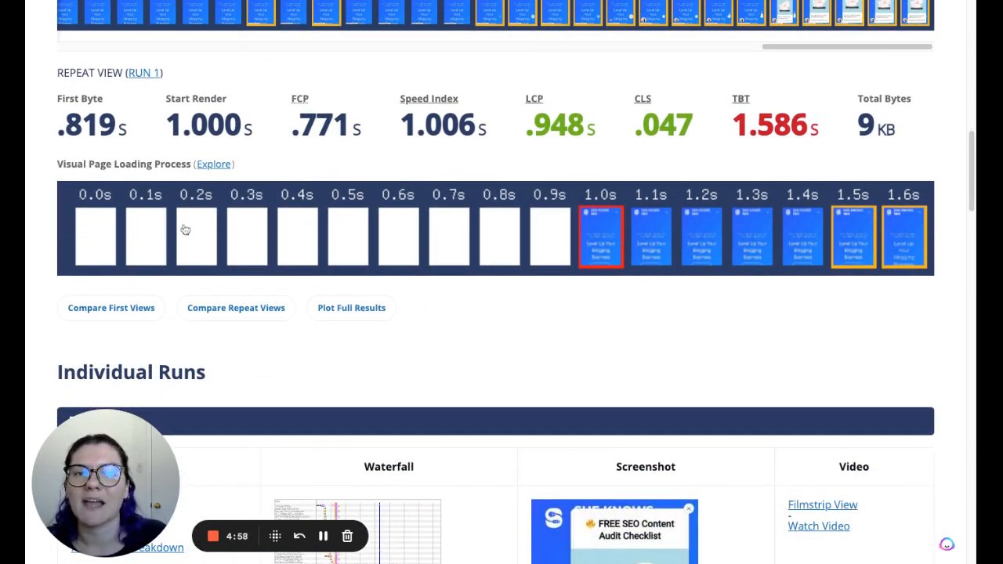
mouse_move(897, 232)
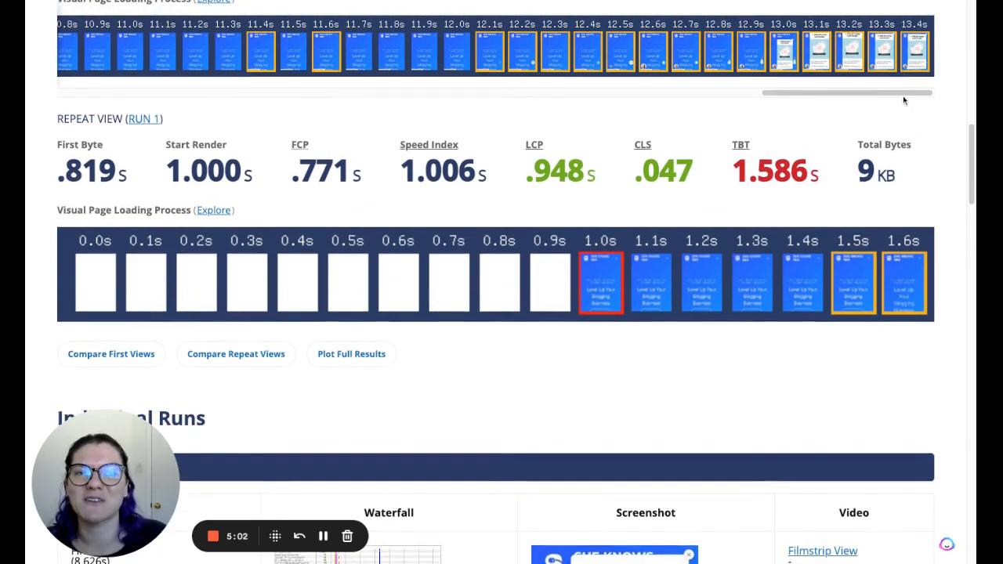
scroll("down", 3)
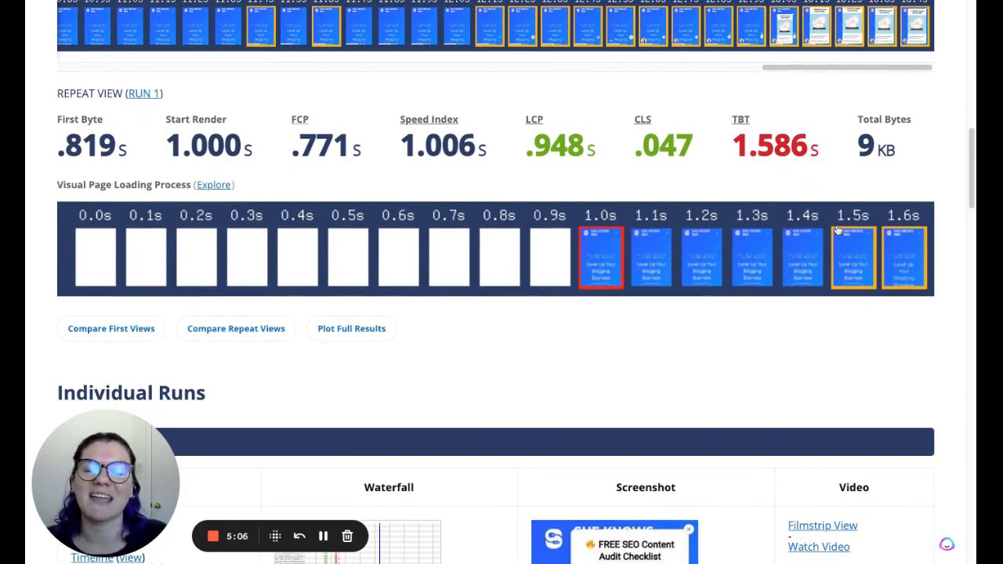
scroll("down", 3)
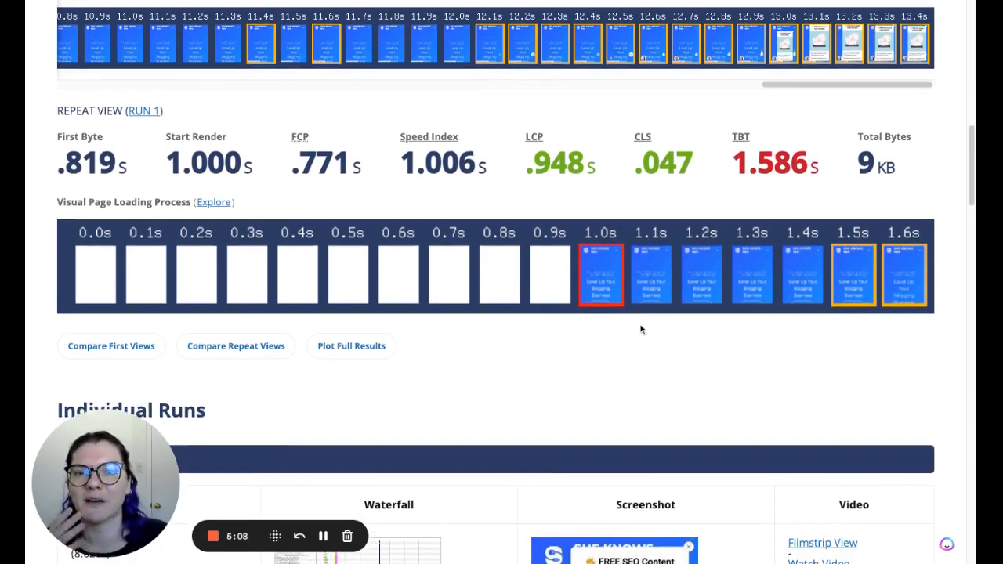
scroll("up", 3)
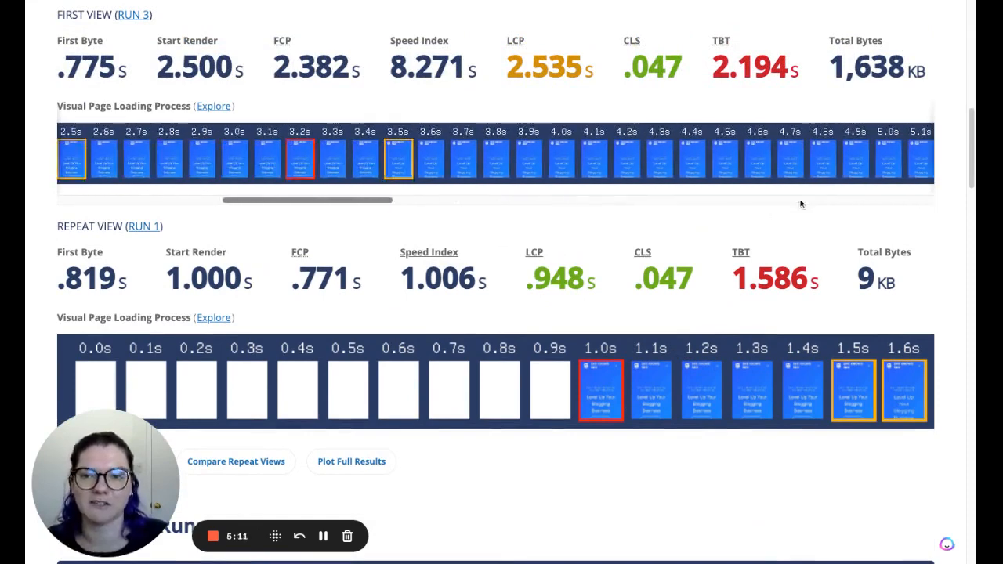
scroll("right", 3)
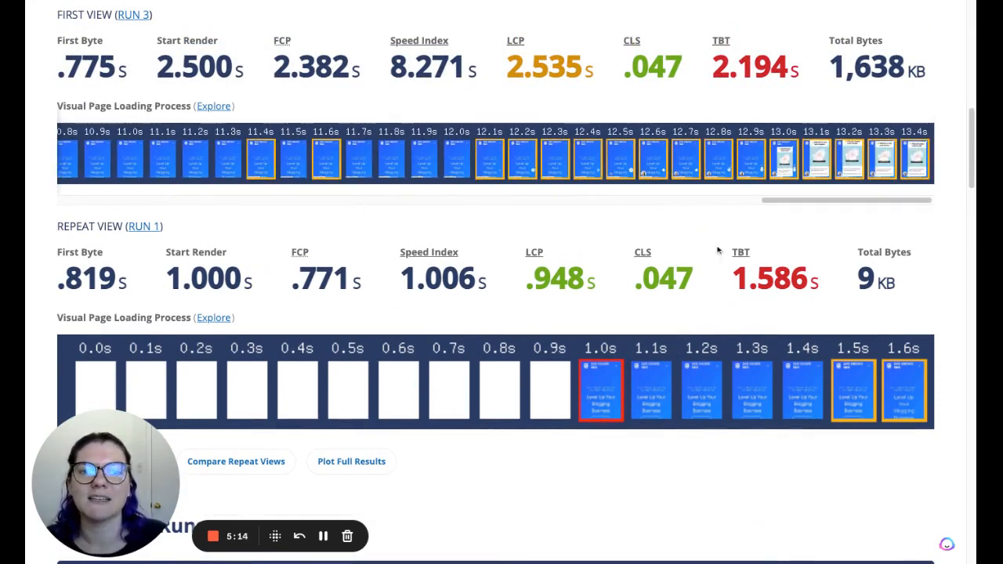
mouse_move(796, 218)
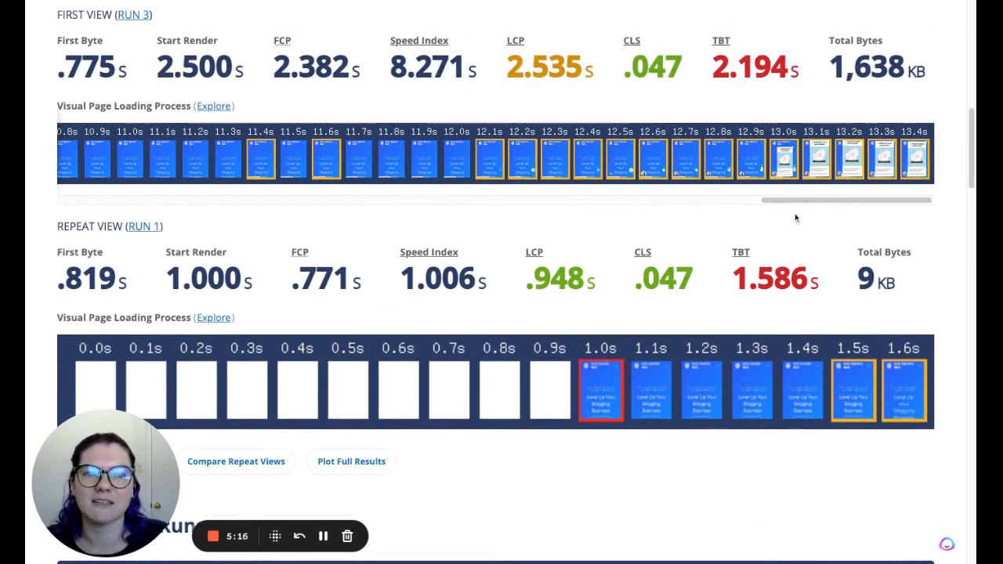
scroll("down", 3)
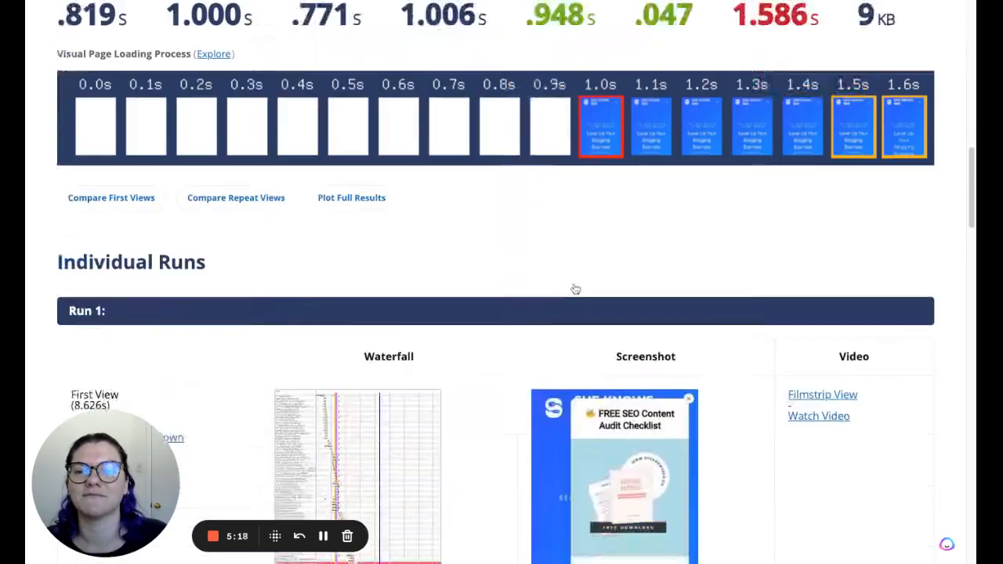
Scroll through the Run 1 summary and reach its Requests Details page with observed metrics
scroll("down", 3)
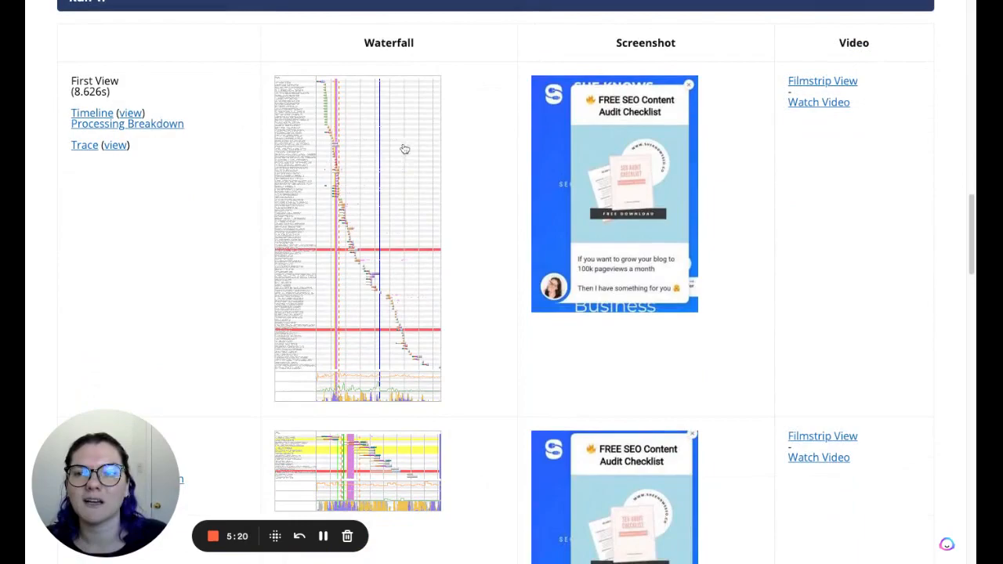
scroll("down", 3)
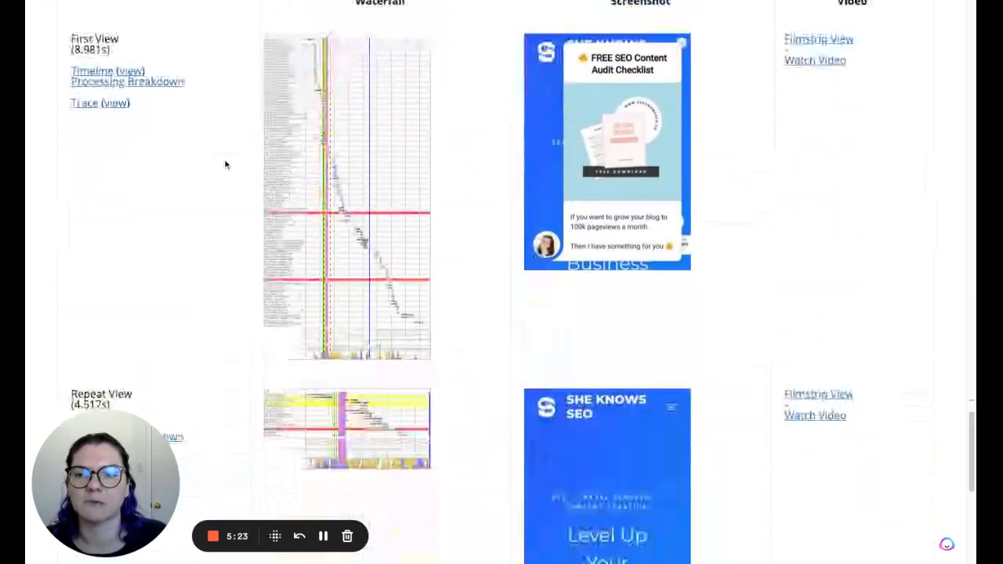
scroll("down", 3)
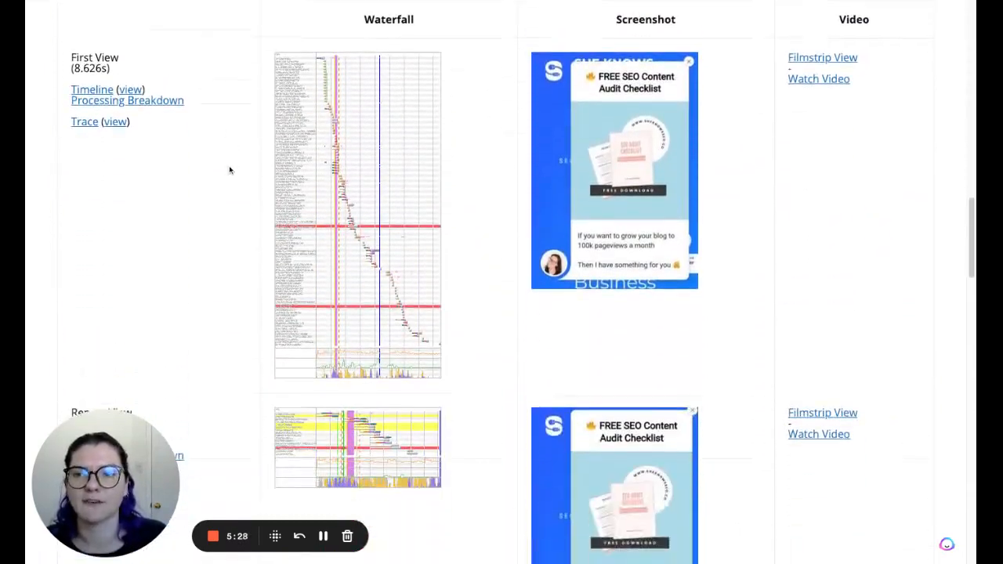
scroll("up", 3)
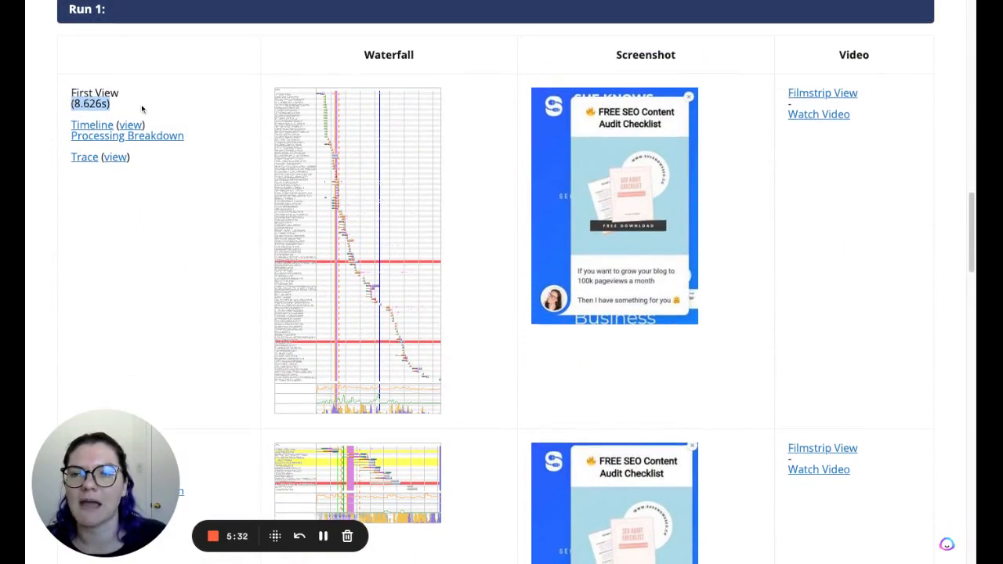
scroll("down", 3)
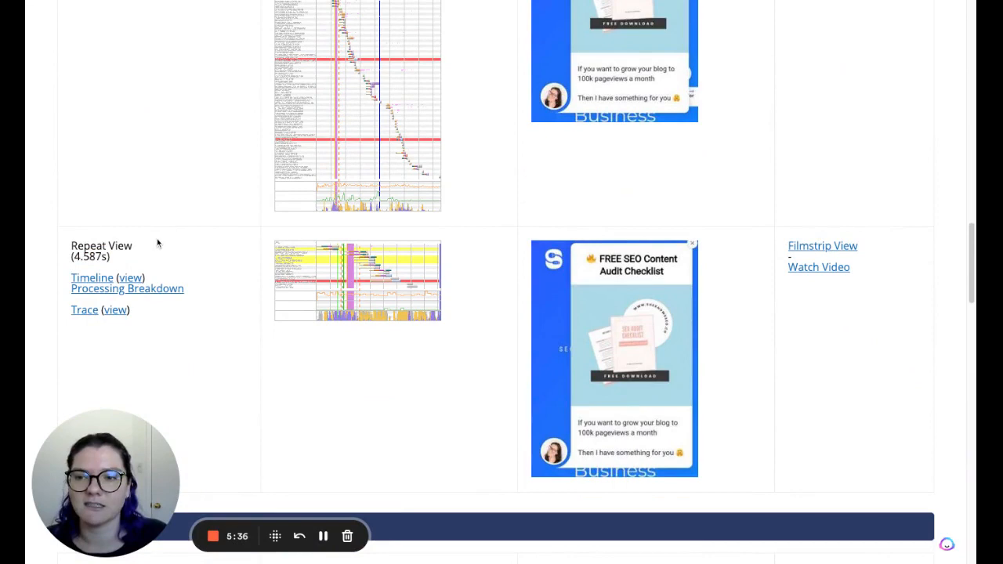
mouse_move(163, 245)
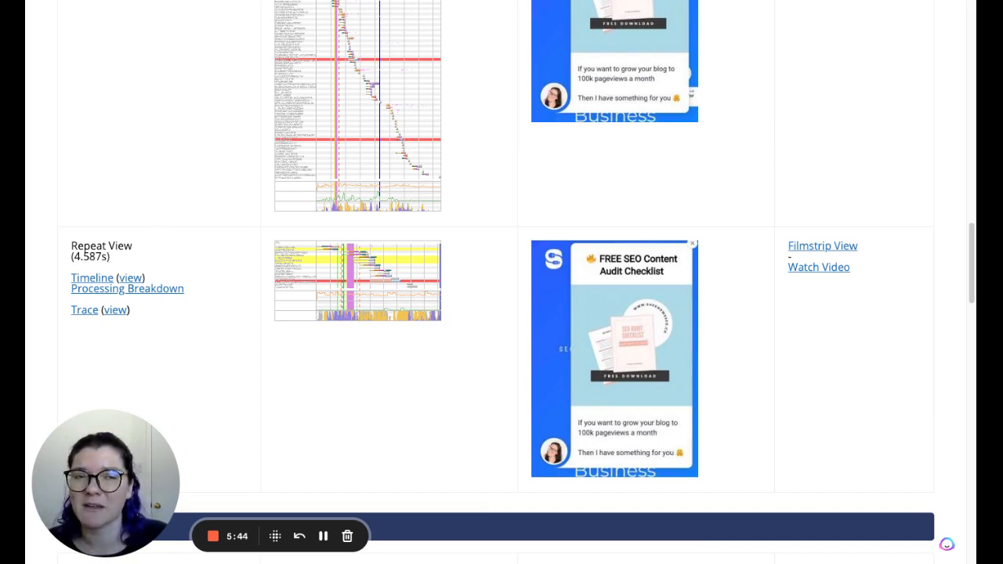
mouse_move(128, 260)
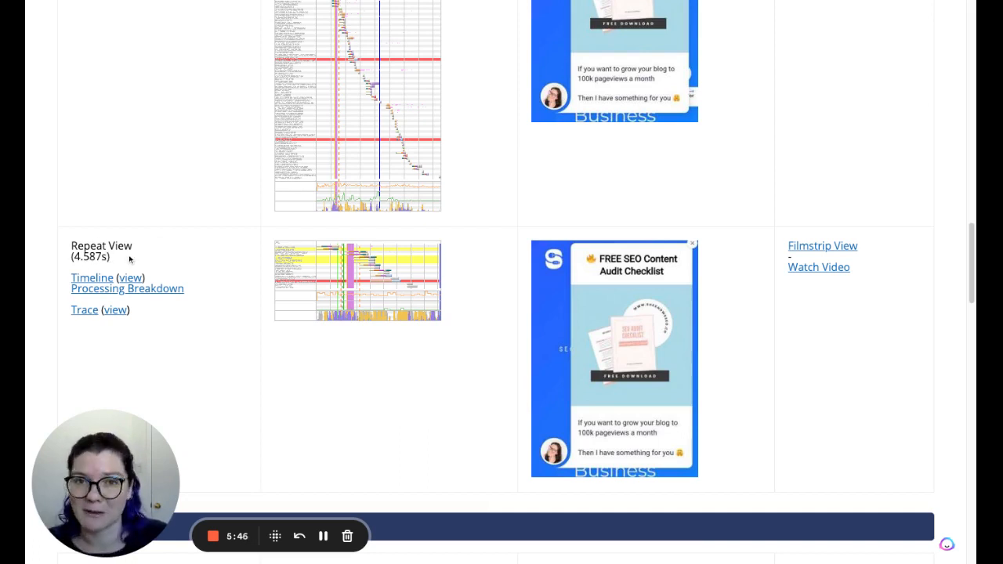
scroll("up", 3)
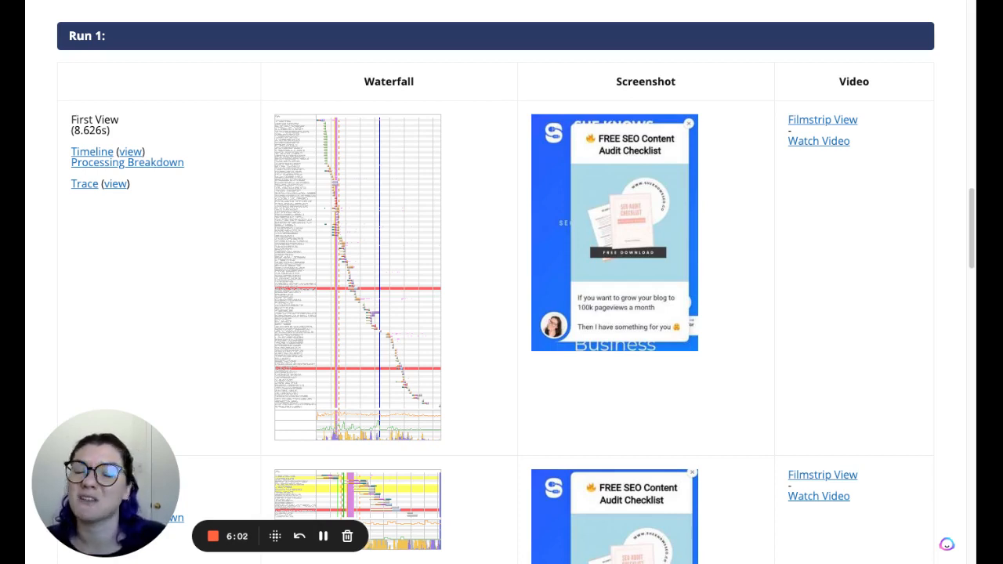
mouse_move(724, 204)
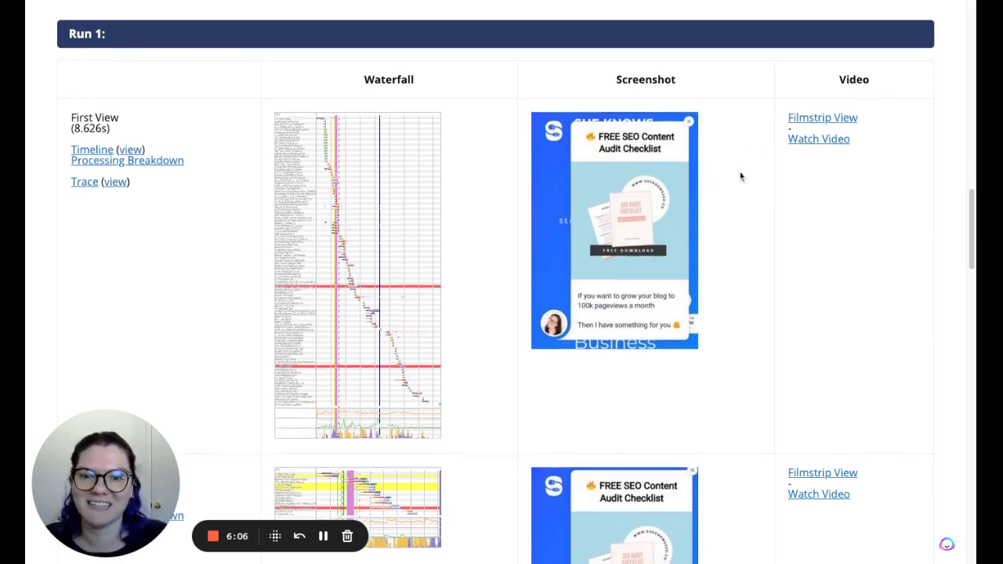
scroll("up", 3)
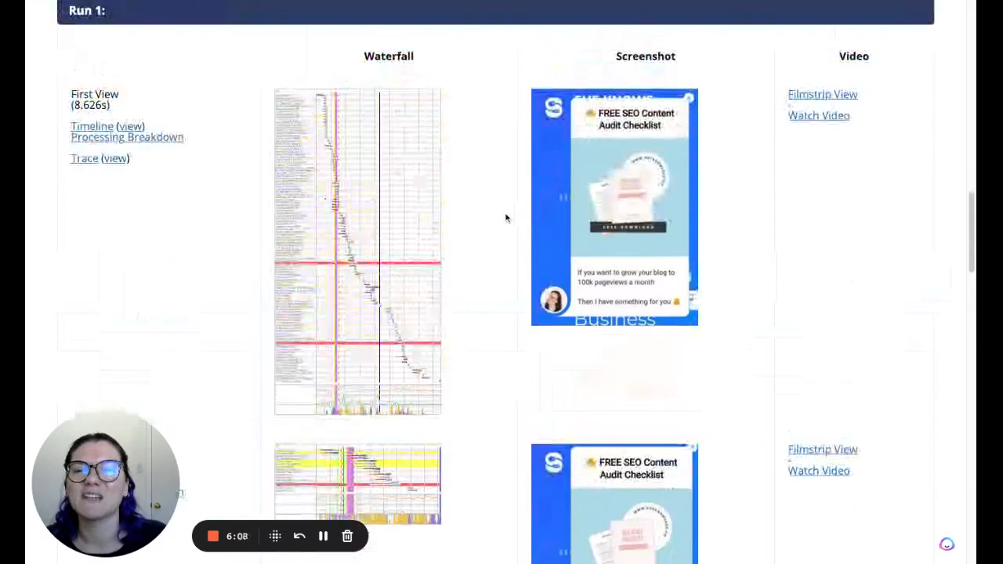
scroll("down", 3)
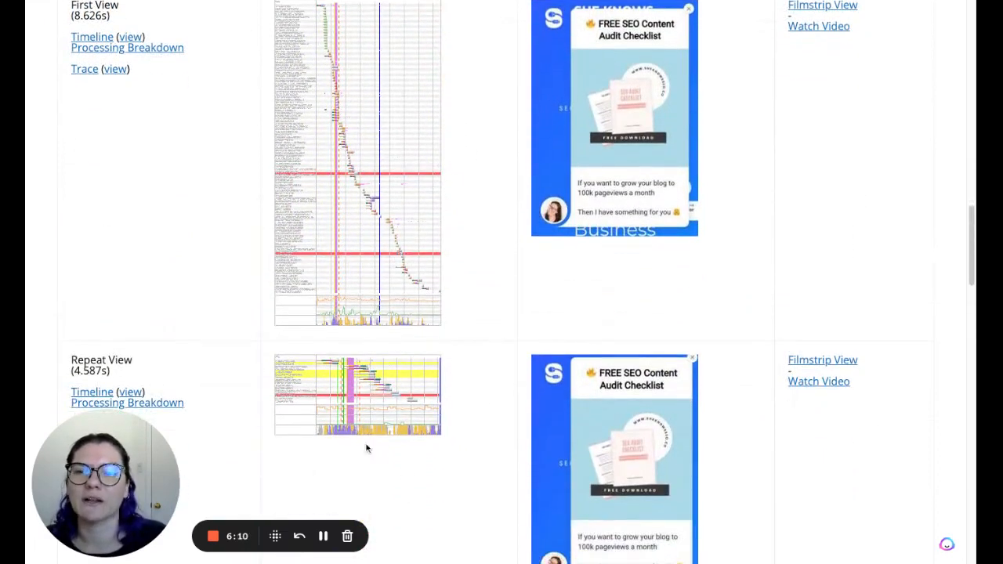
mouse_move(477, 327)
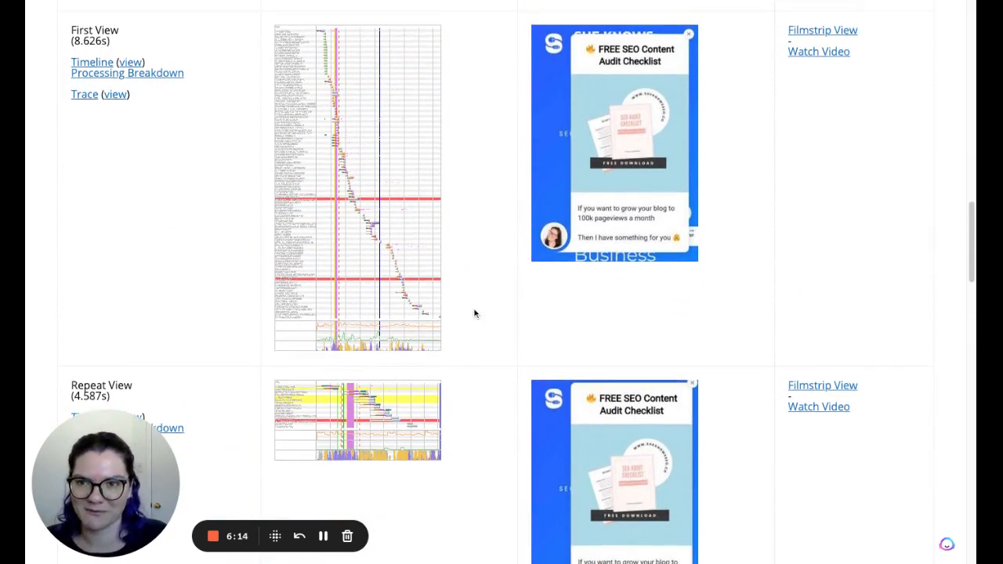
scroll("up", 3)
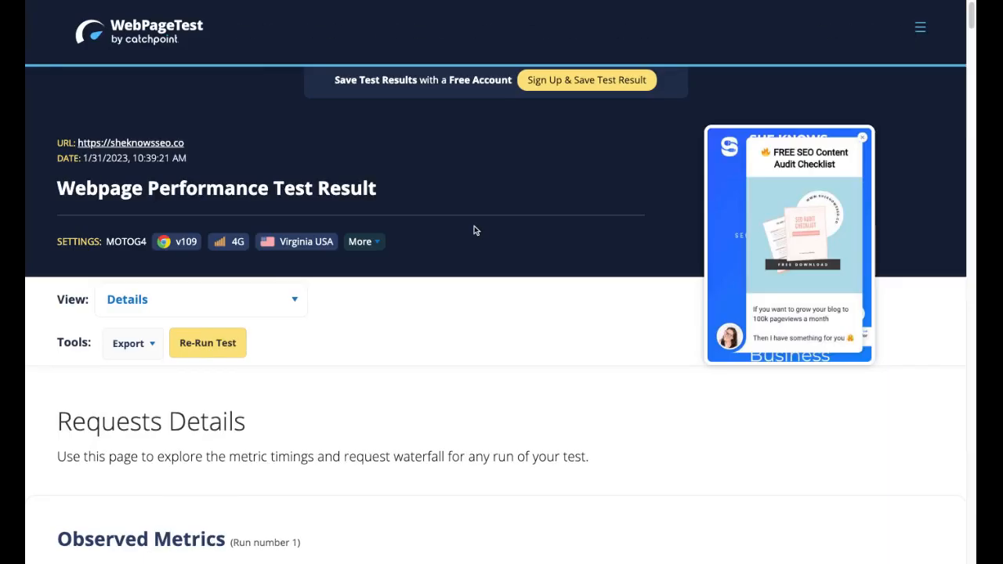
scroll("down", 3)
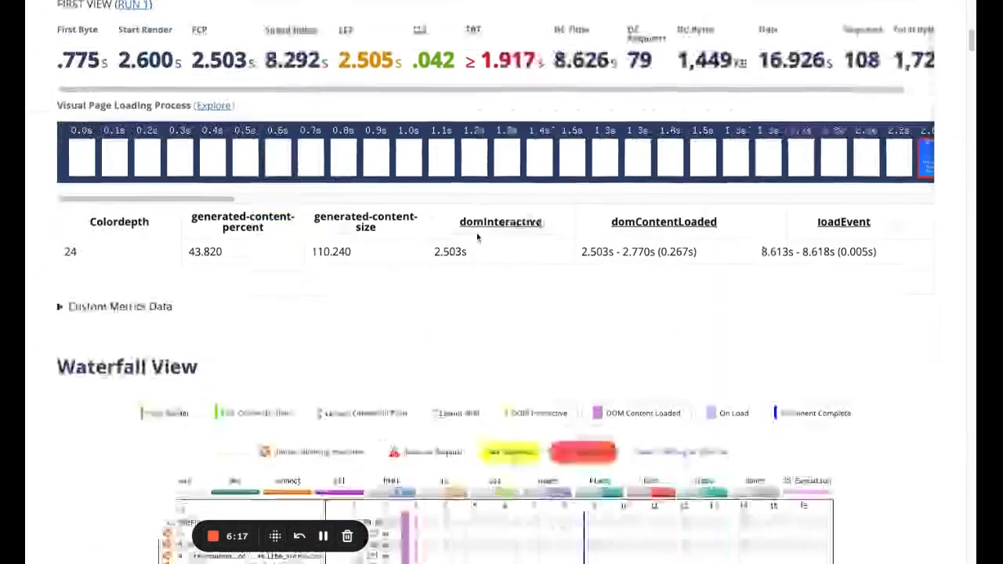
scroll("down", 3)
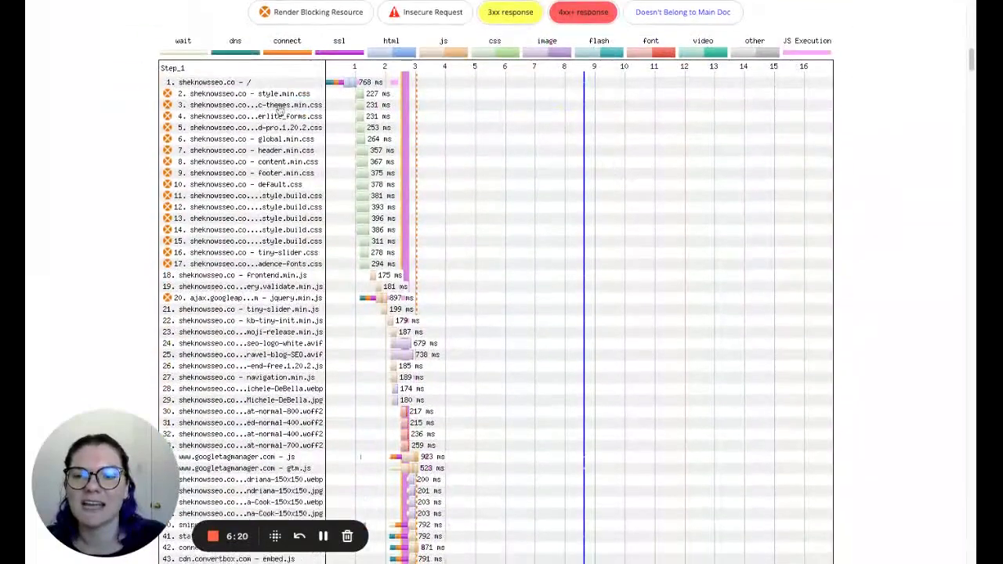
scroll("down", 3)
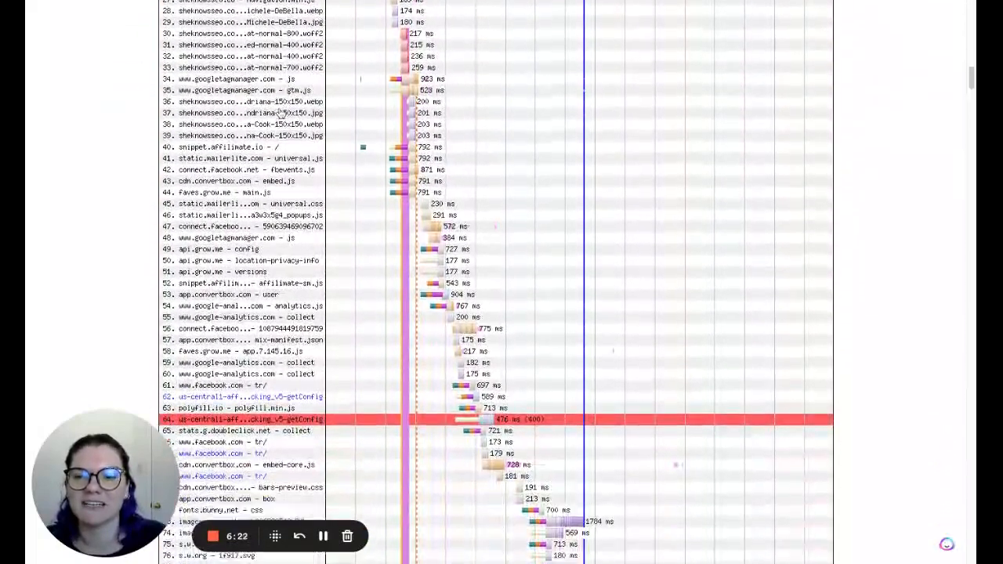
scroll("down", 3)
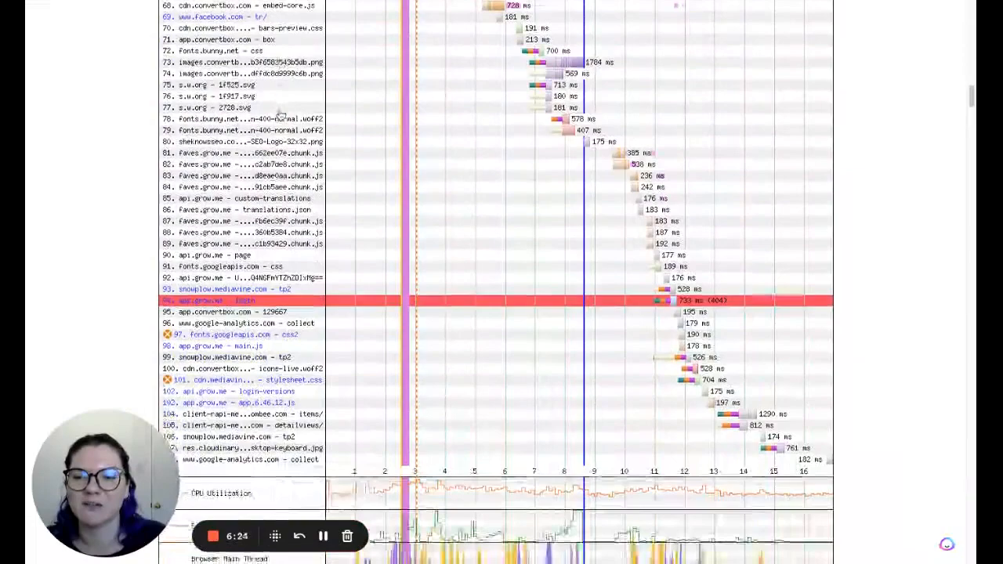
scroll("down", 3)
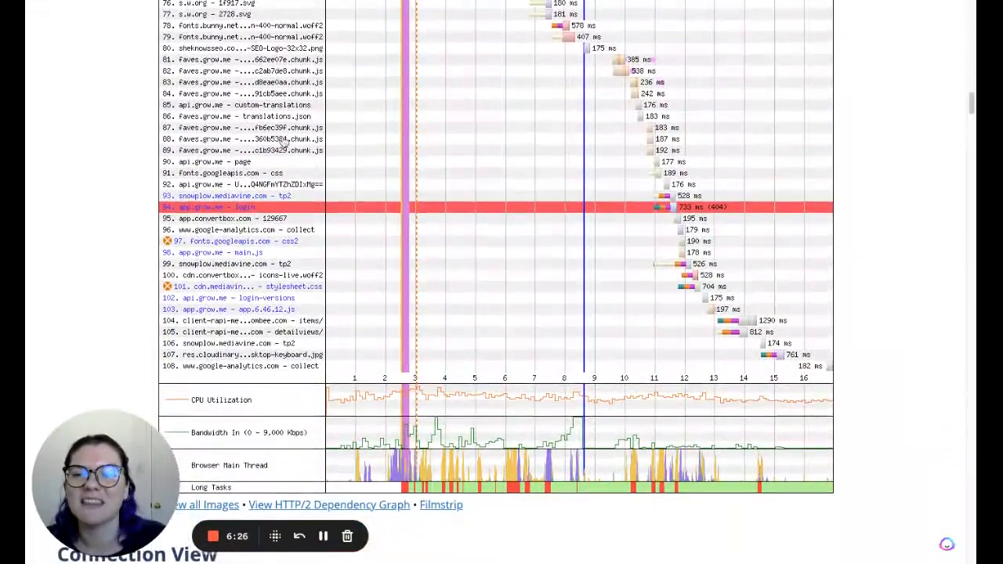
scroll("up", 3)
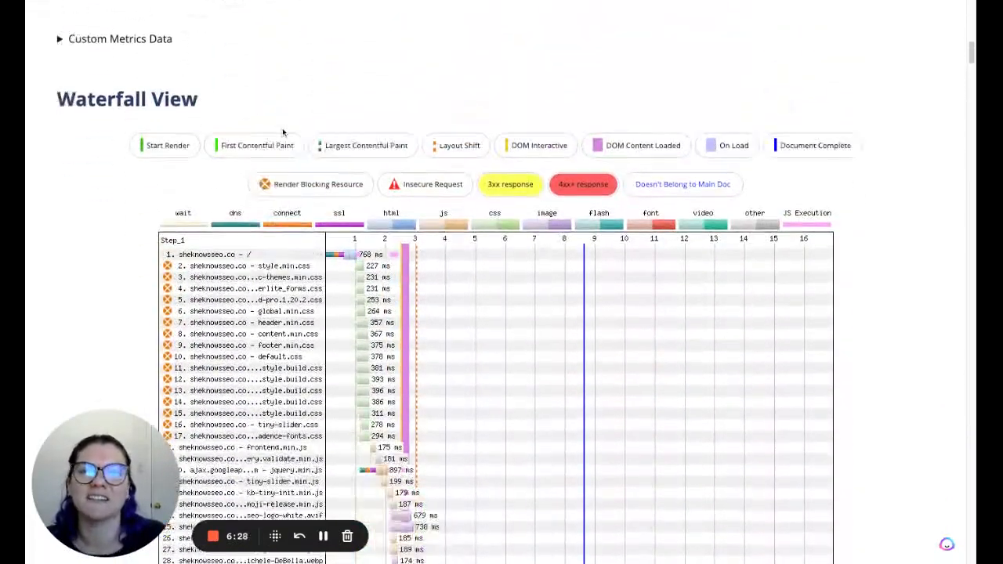
scroll("down", 3)
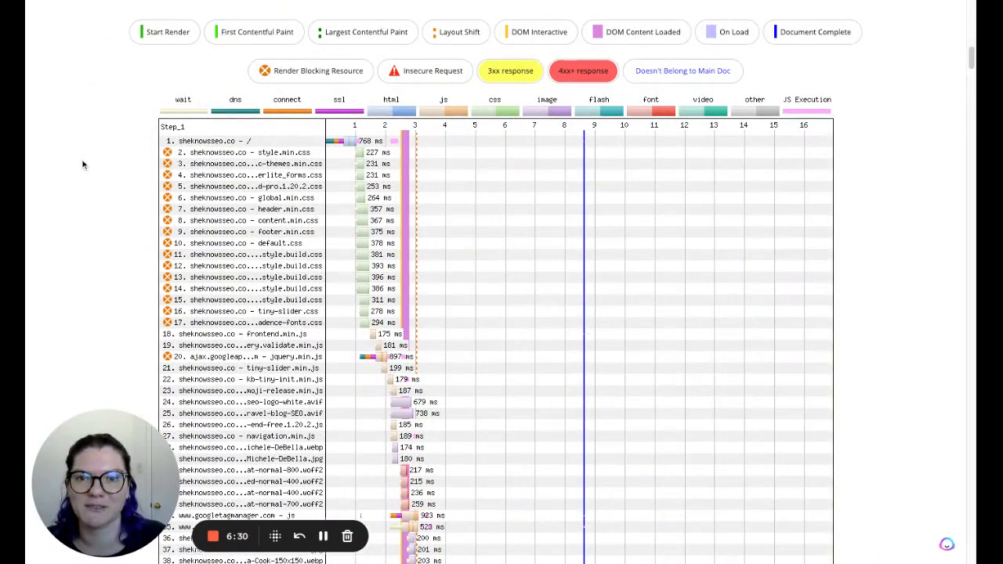
mouse_move(527, 297)
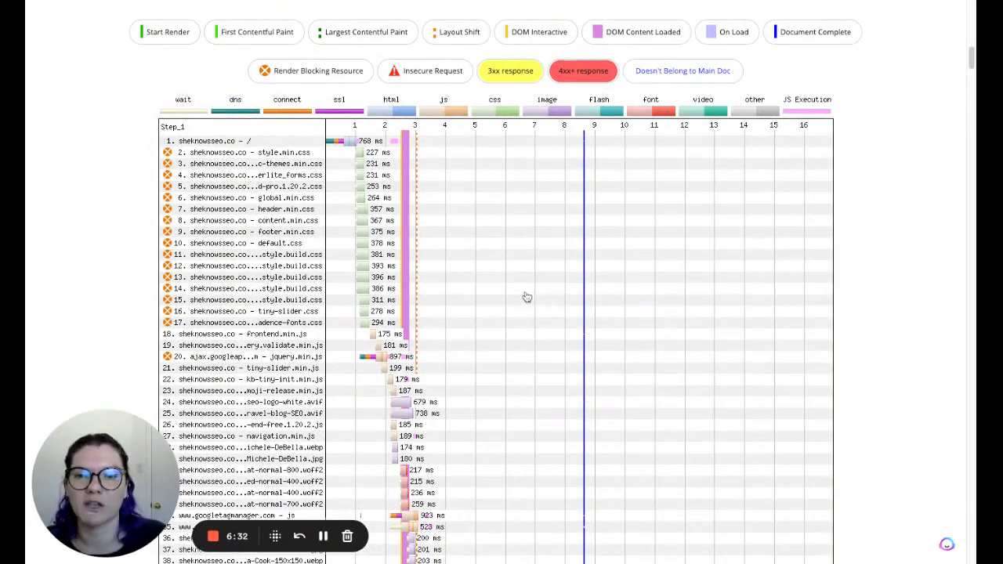
mouse_move(318, 125)
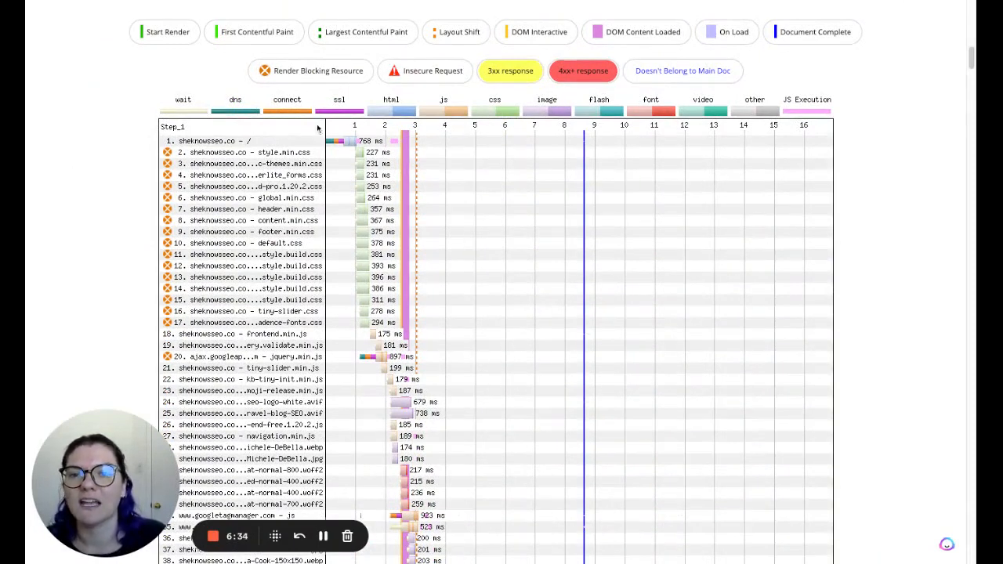
mouse_move(821, 122)
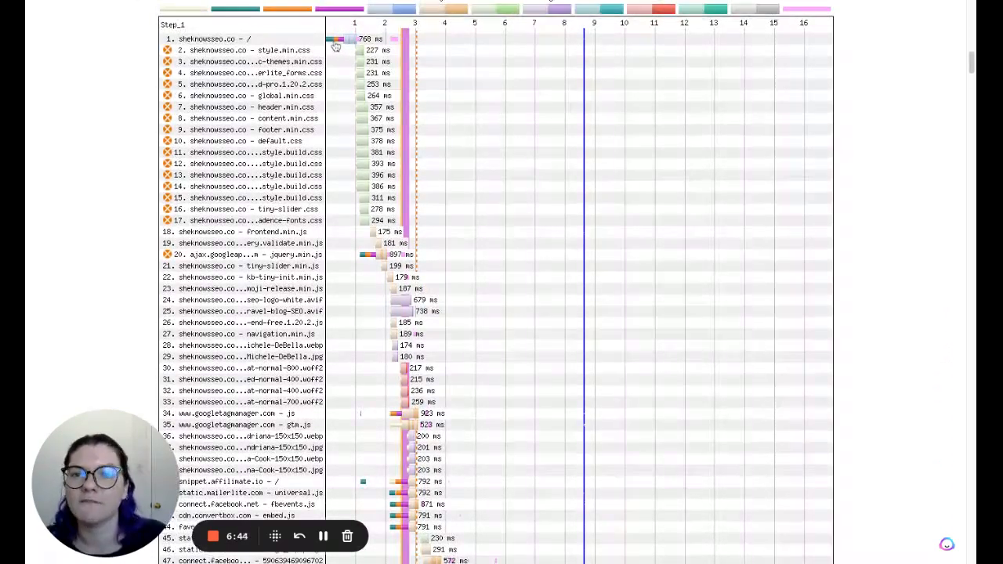
mouse_move(326, 40)
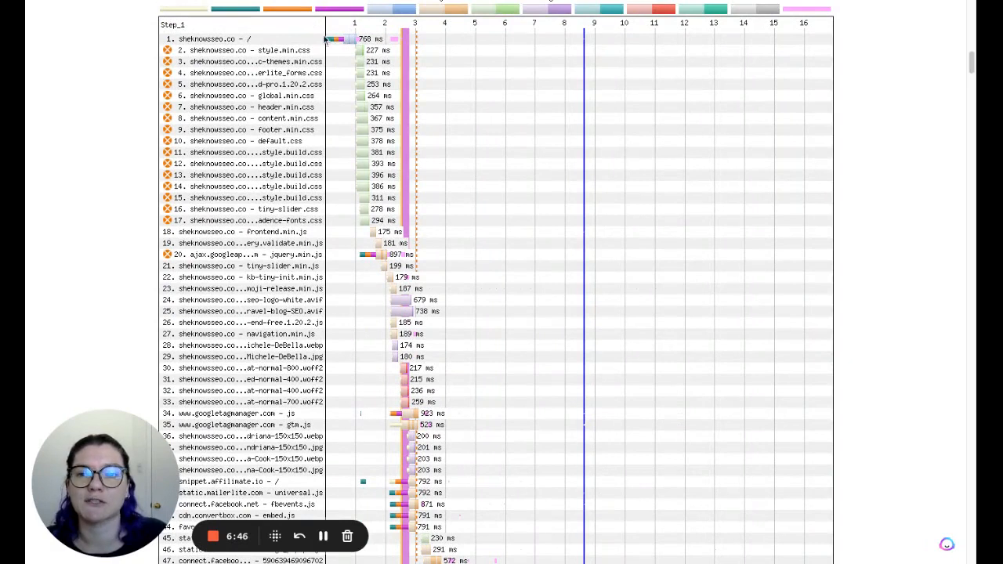
mouse_move(348, 66)
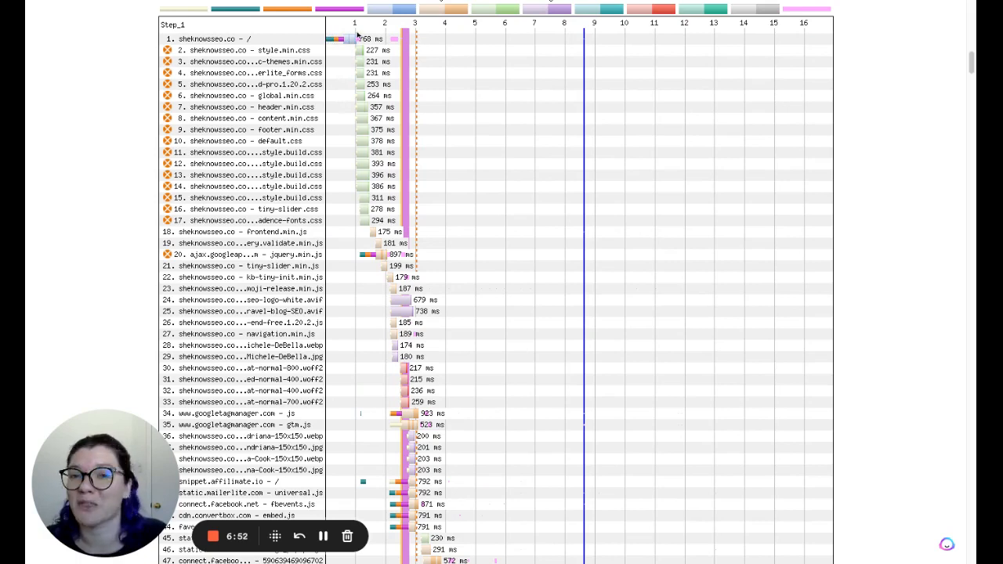
mouse_move(899, 96)
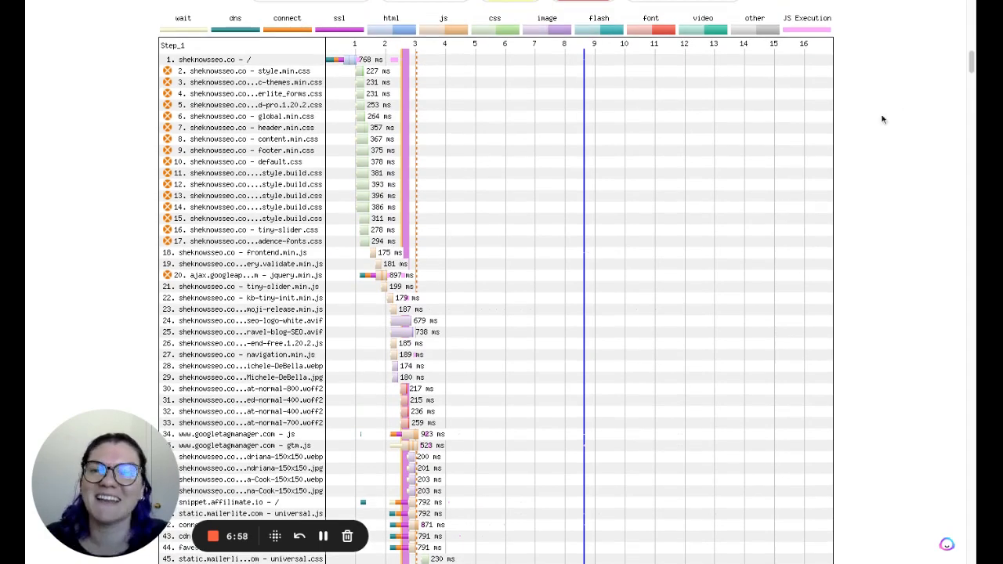
mouse_move(72, 111)
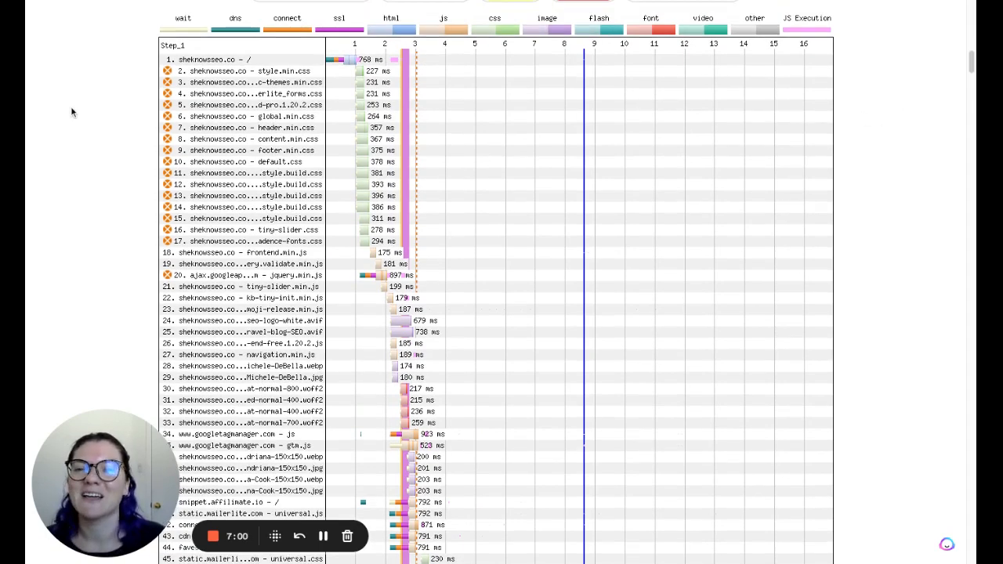
mouse_move(151, 65)
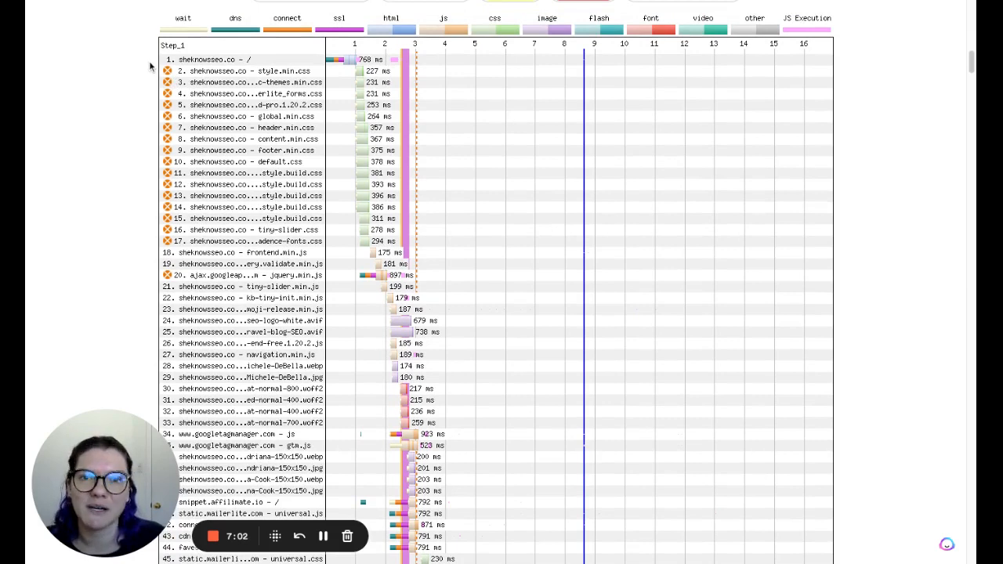
mouse_move(124, 81)
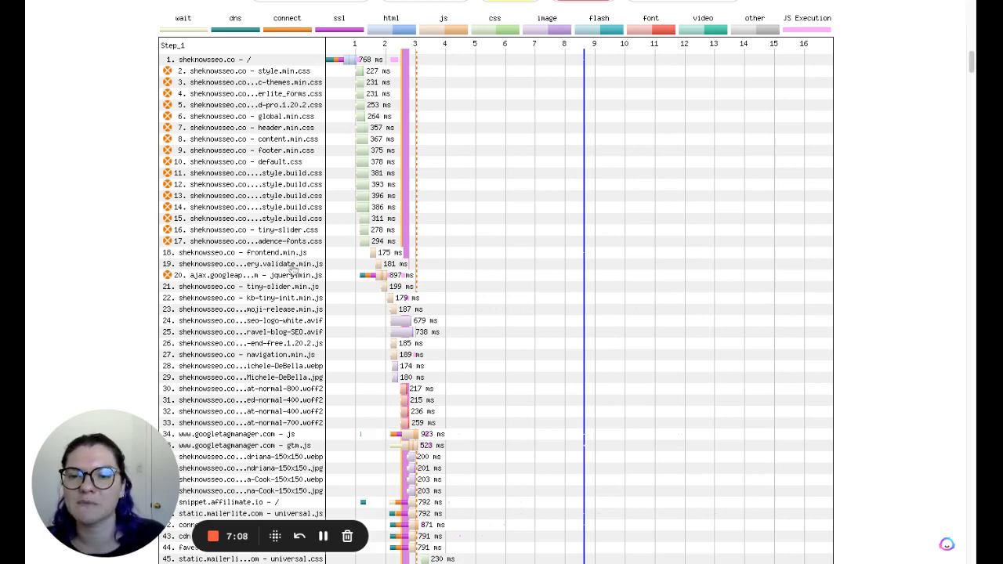
mouse_move(563, 315)
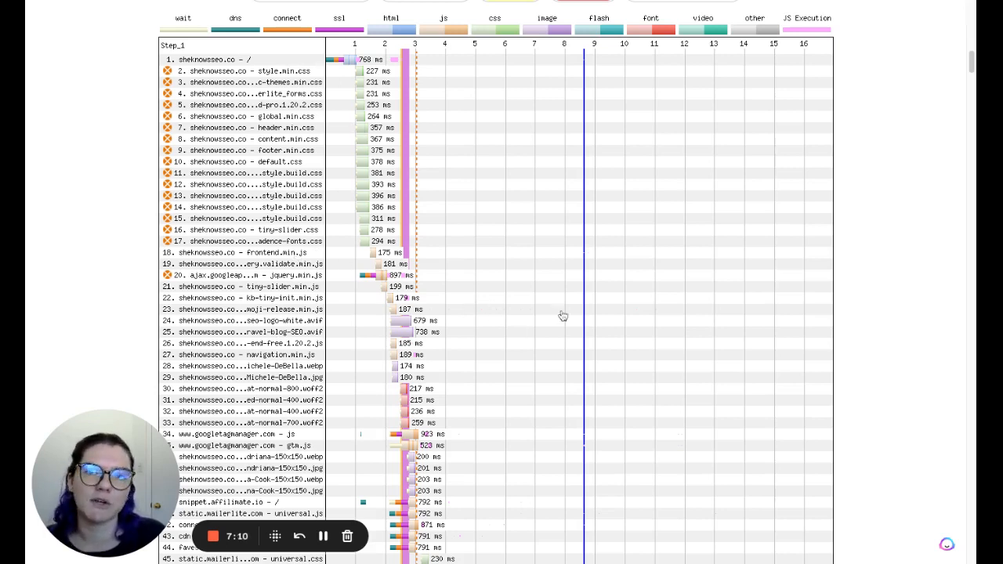
mouse_move(304, 146)
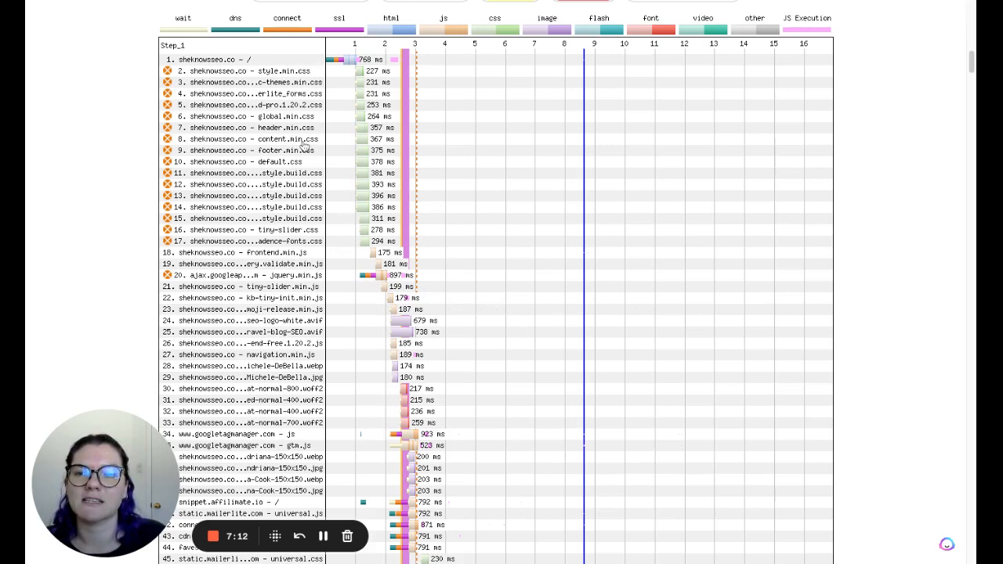
mouse_move(337, 250)
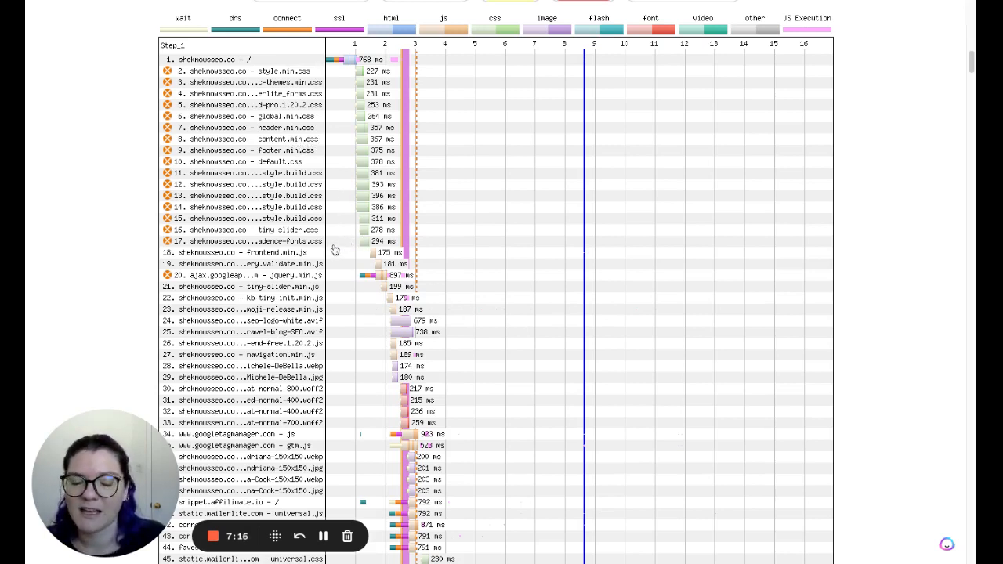
mouse_move(121, 201)
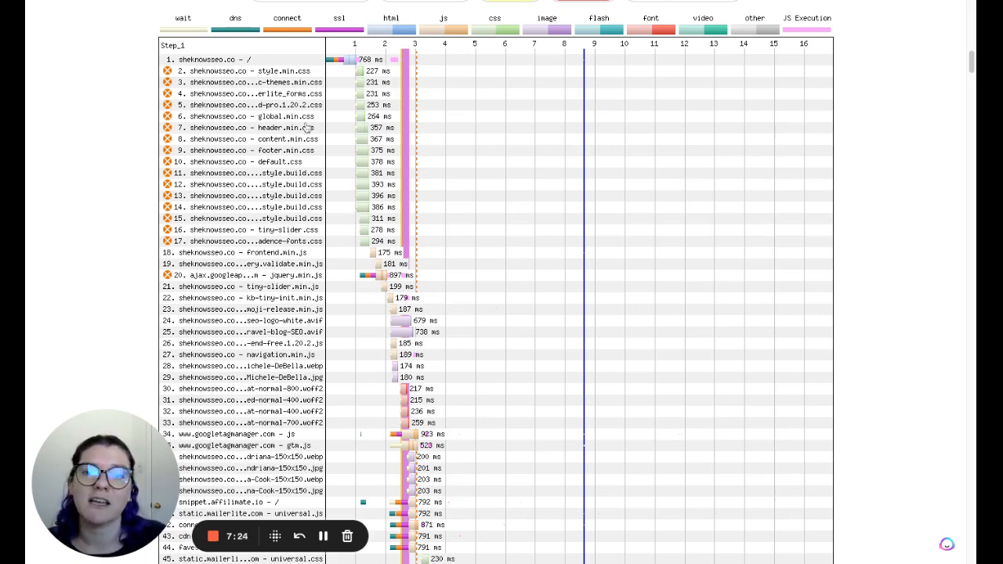
mouse_move(338, 127)
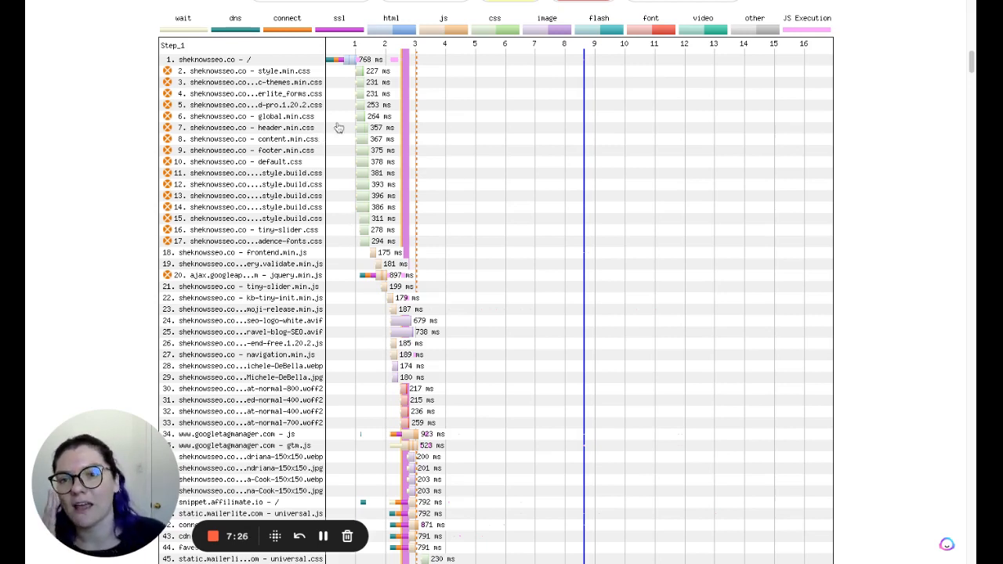
mouse_move(351, 171)
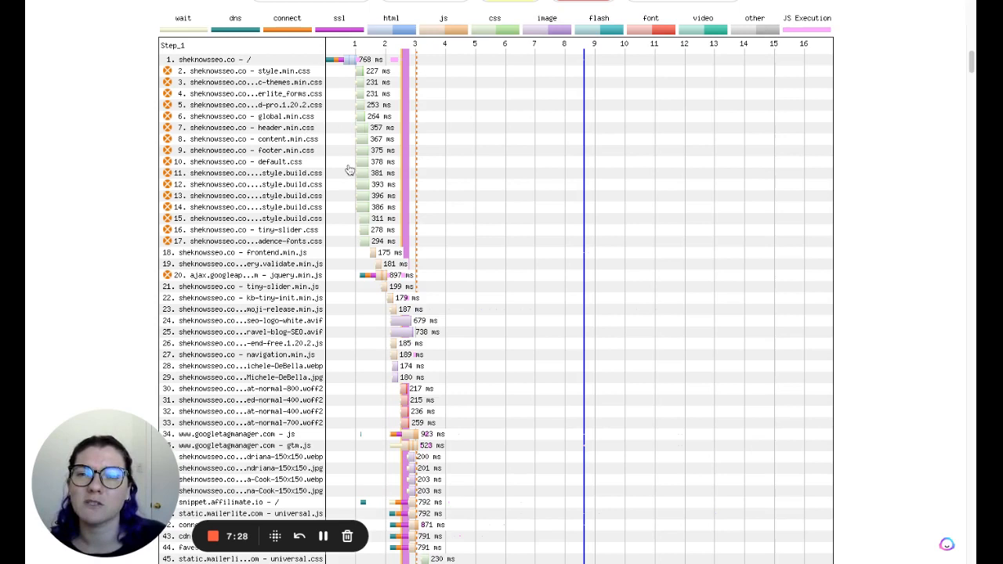
mouse_move(120, 201)
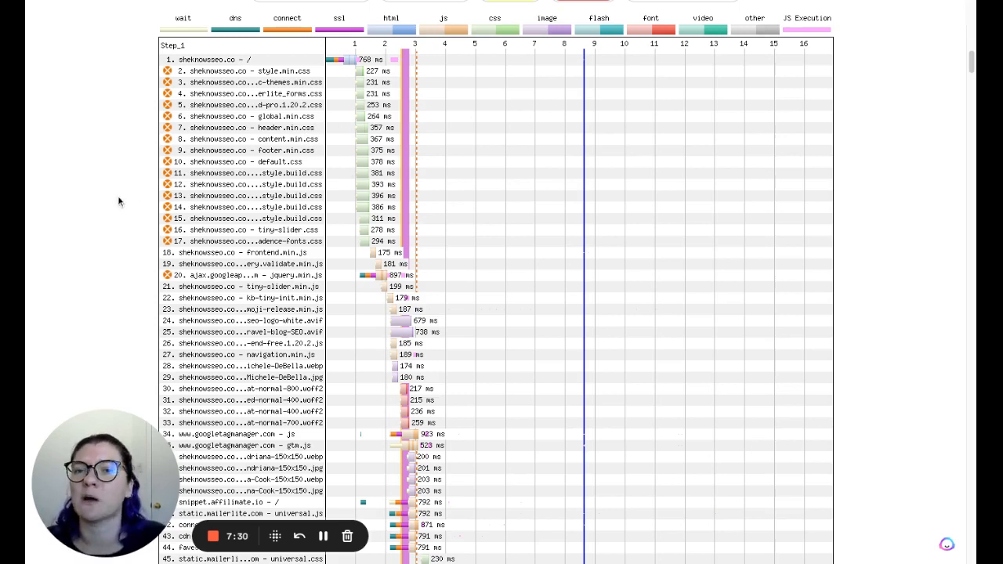
mouse_move(379, 238)
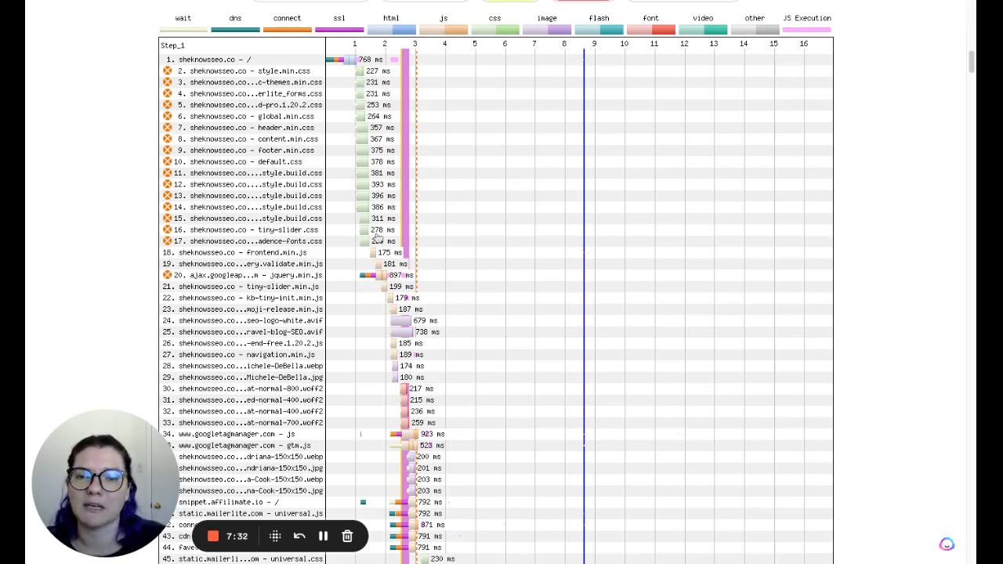
scroll("up", 3)
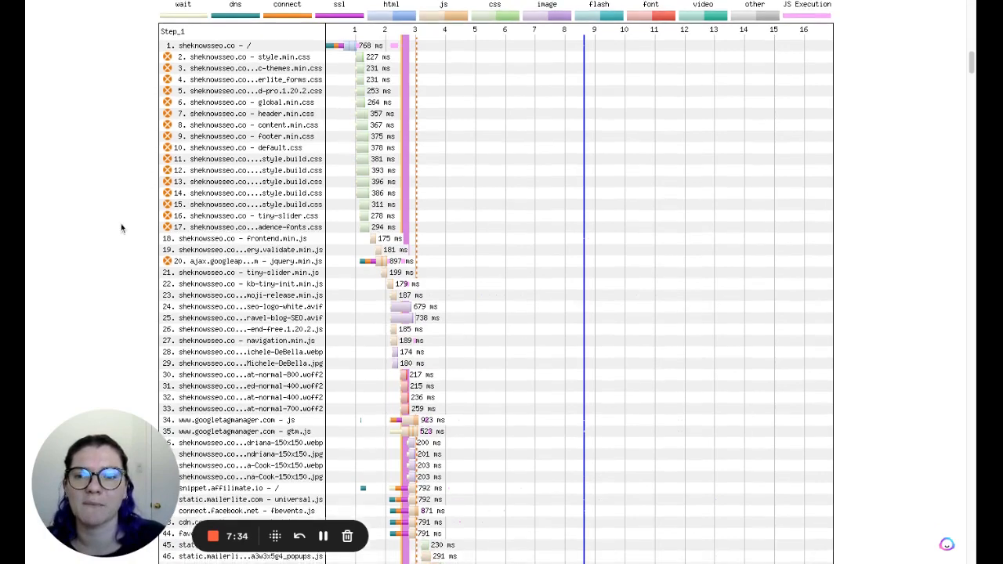
scroll("down", 3)
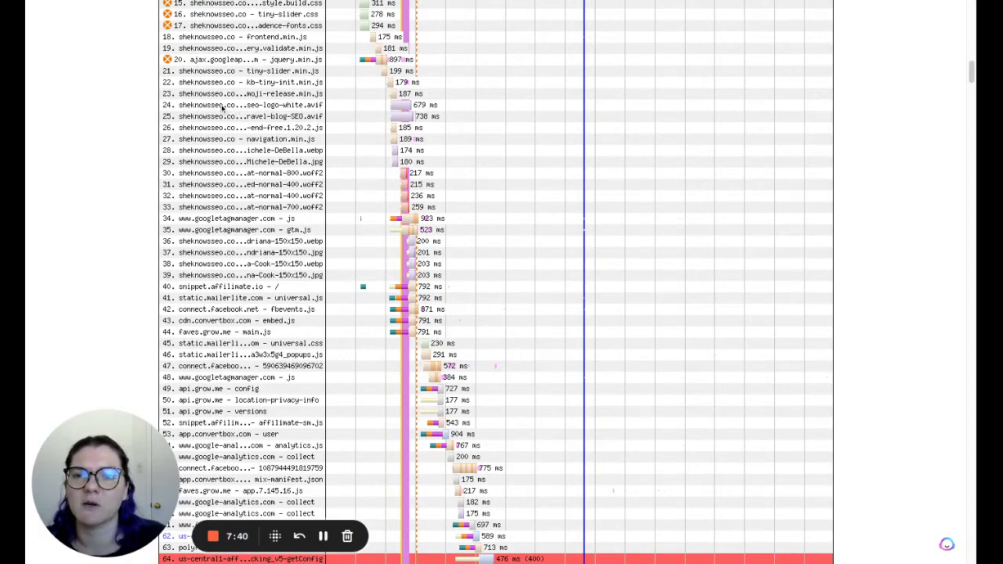
left_click(251, 103)
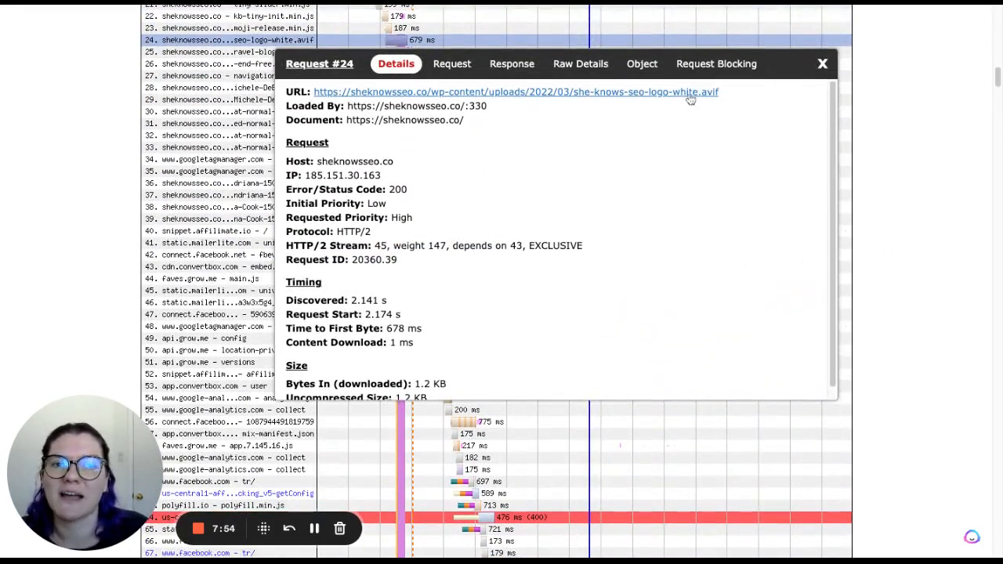
left_click(821, 63)
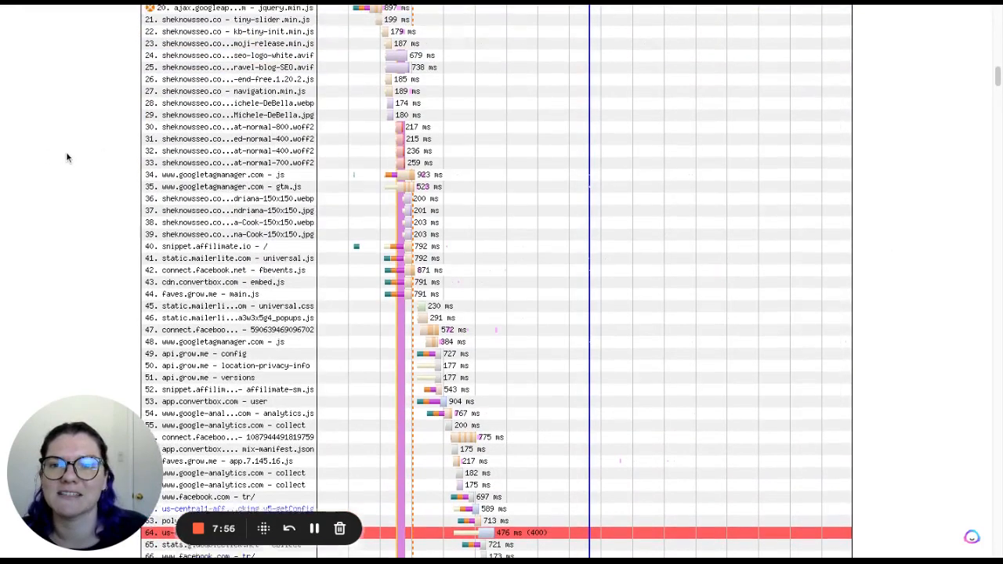
scroll("up", 3)
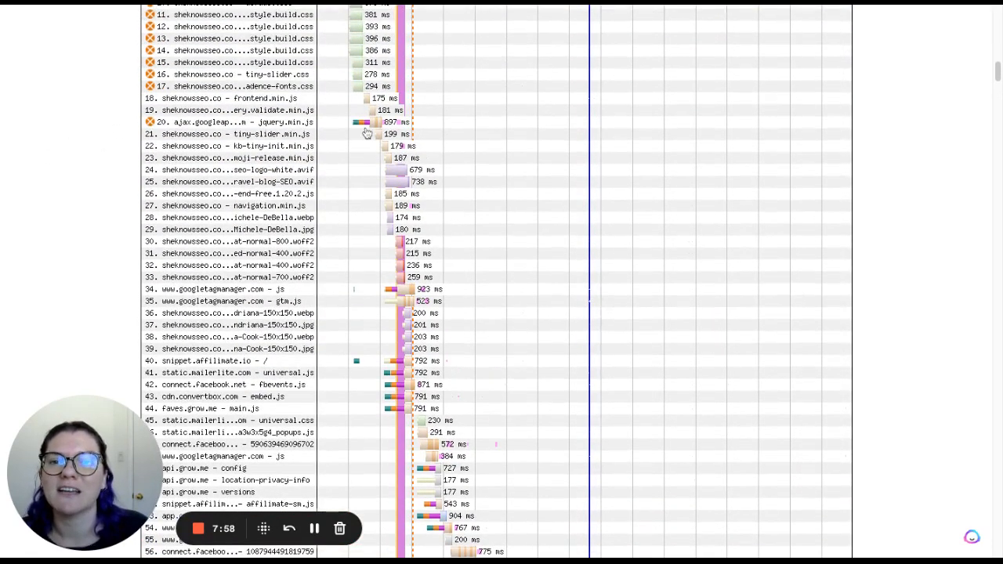
mouse_move(392, 179)
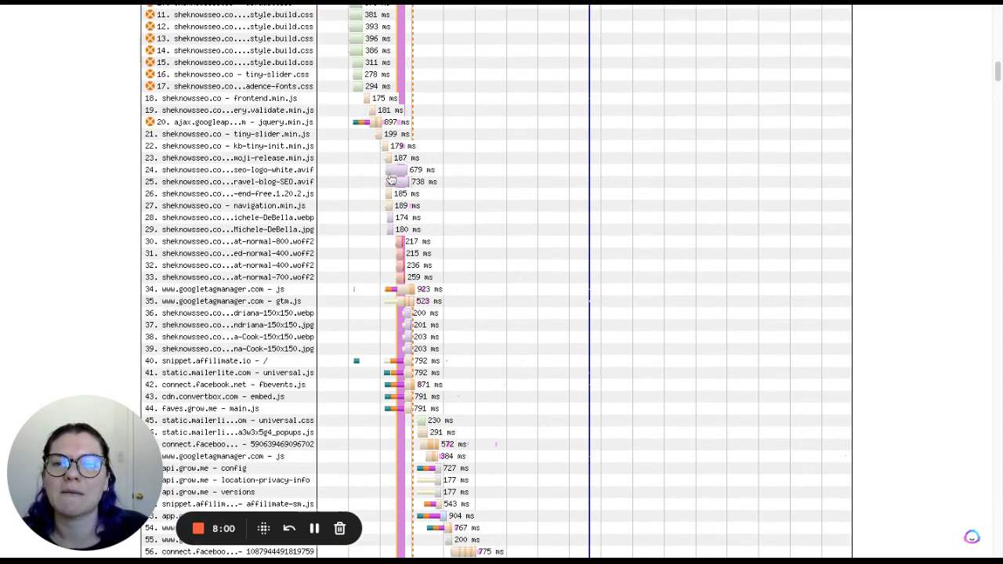
mouse_move(653, 170)
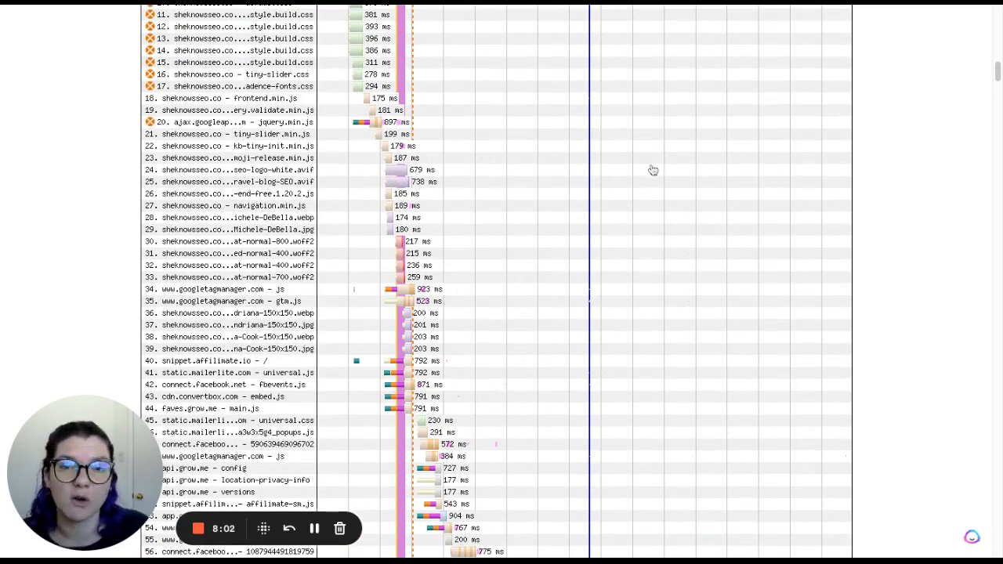
mouse_move(83, 193)
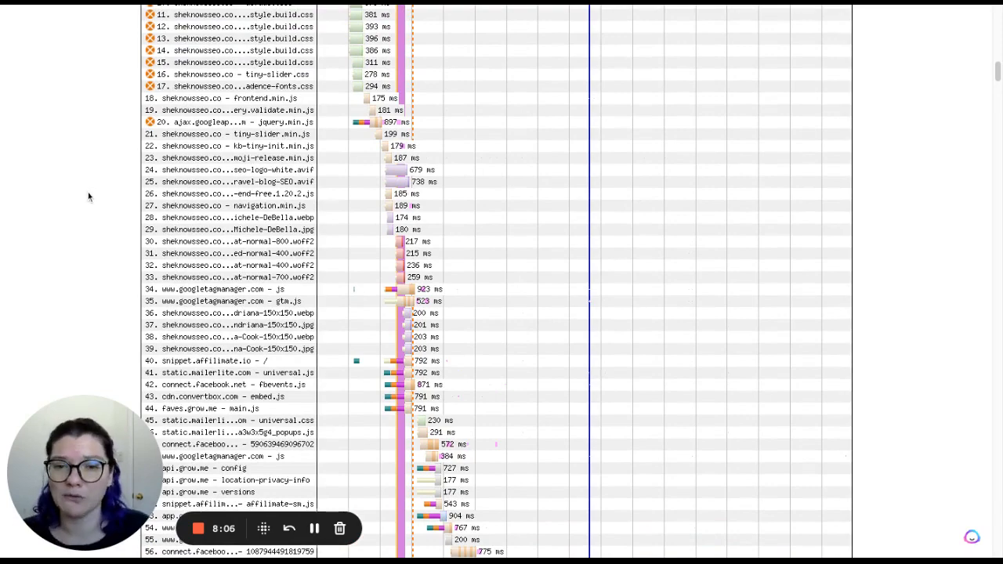
scroll("down", 3)
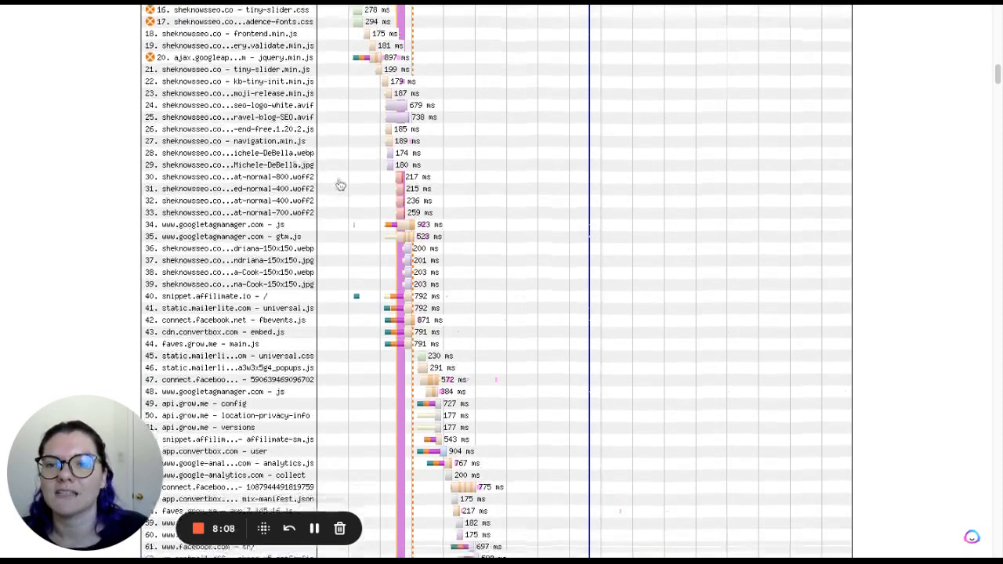
scroll("down", 3)
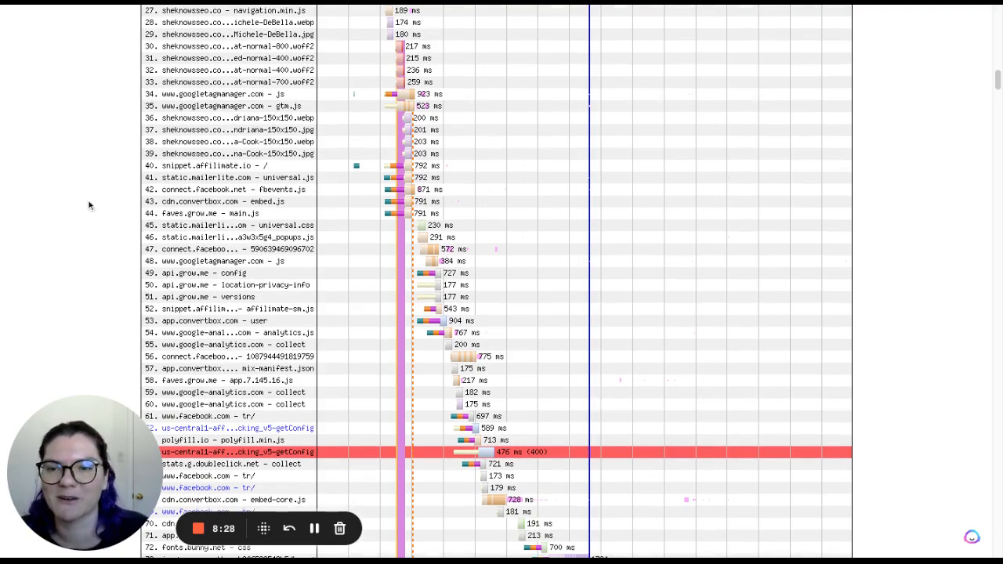
scroll("down", 3)
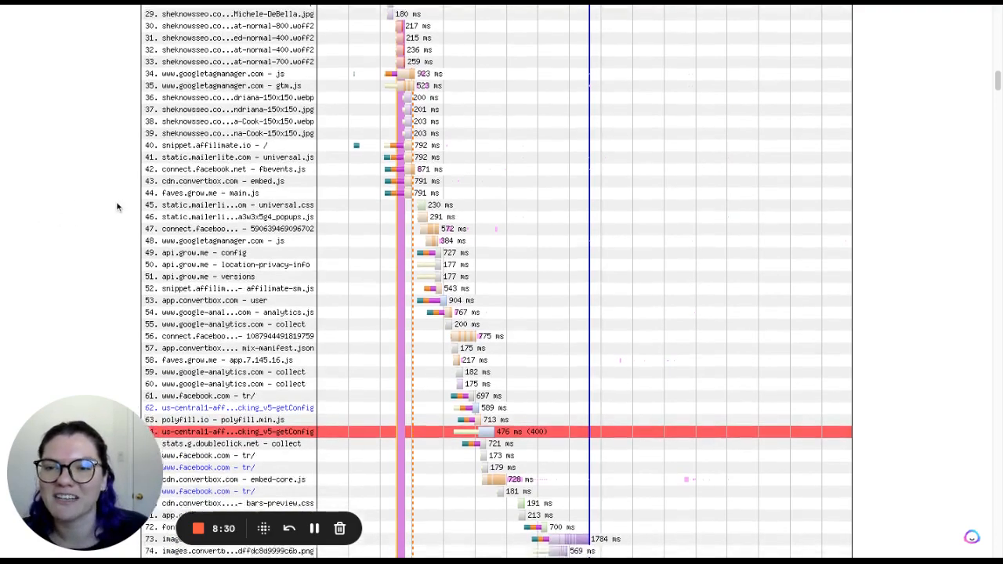
scroll("down", 3)
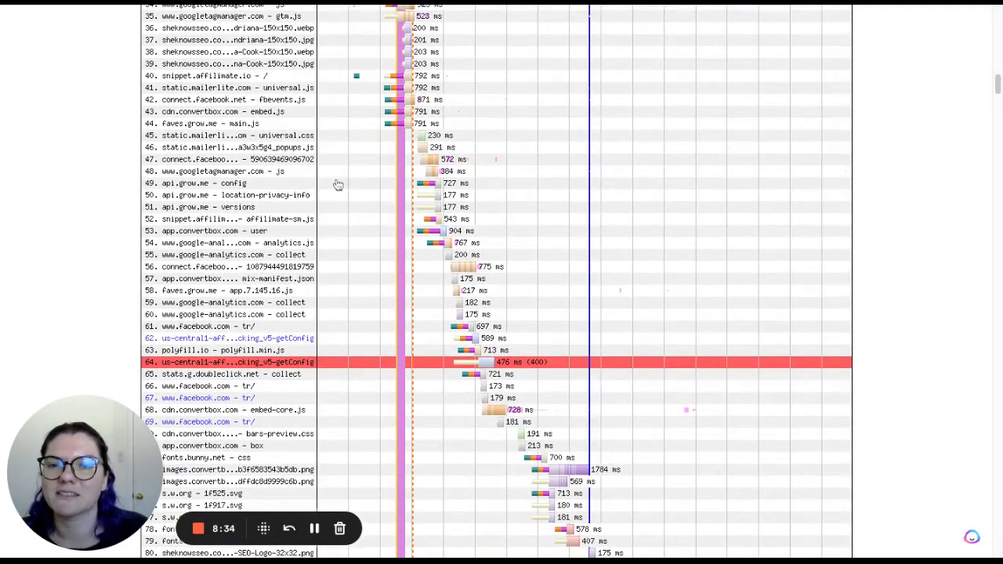
scroll("down", 3)
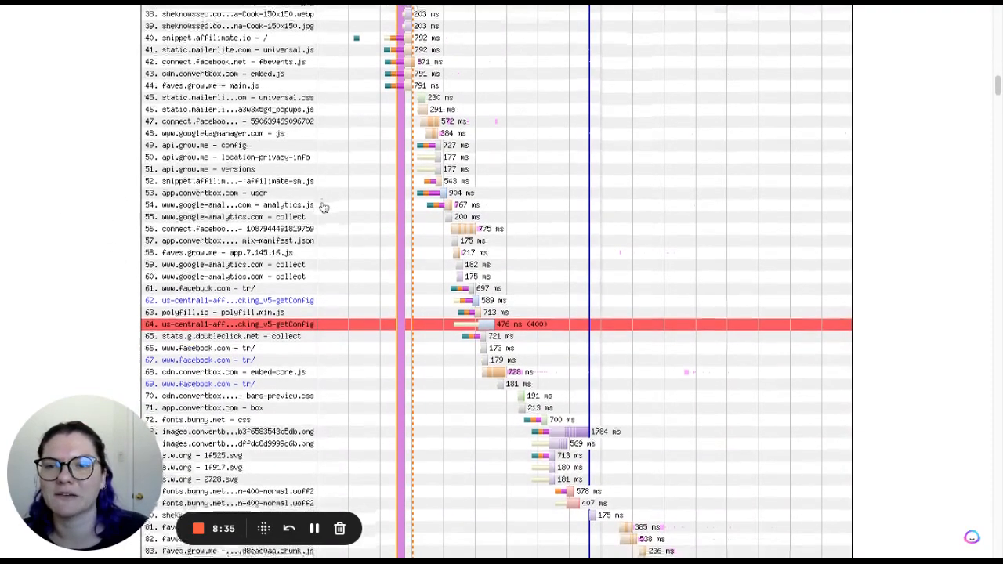
scroll("down", 3)
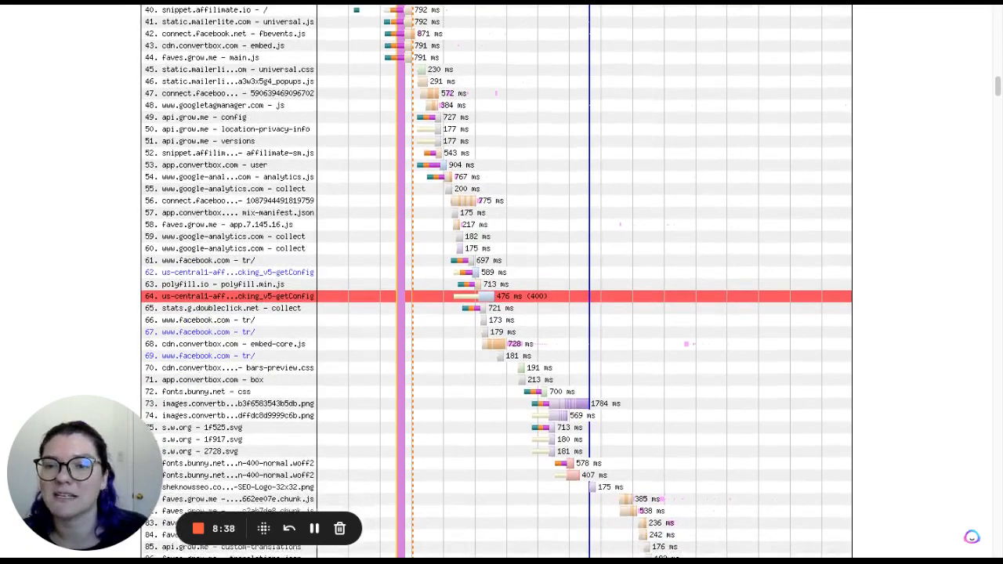
scroll("down", 3)
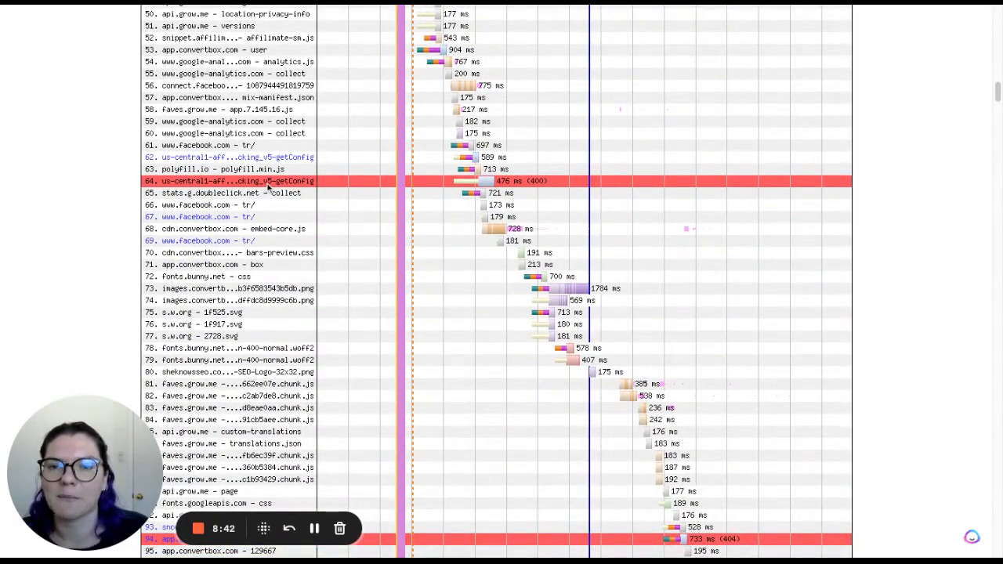
left_click(235, 182)
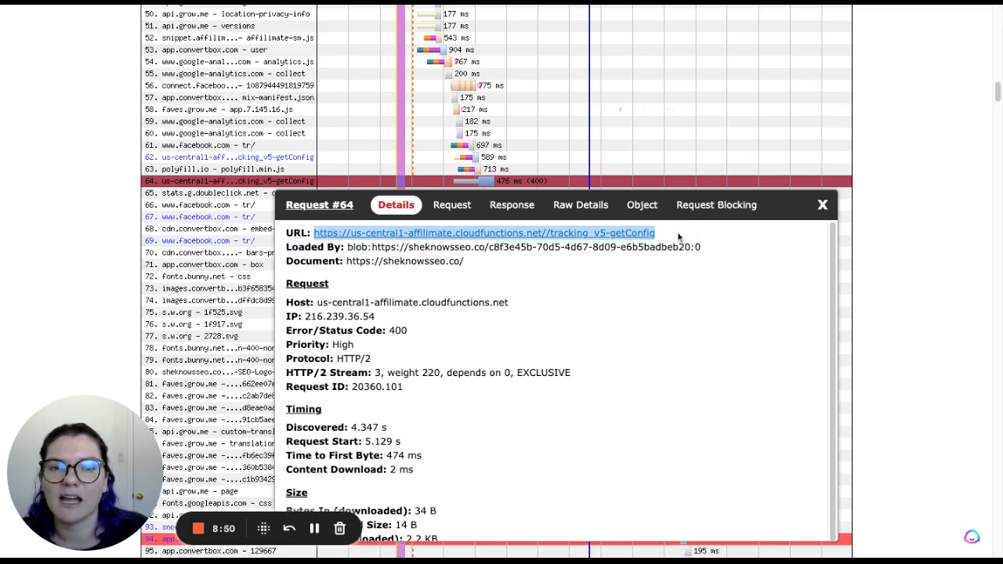
mouse_move(752, 220)
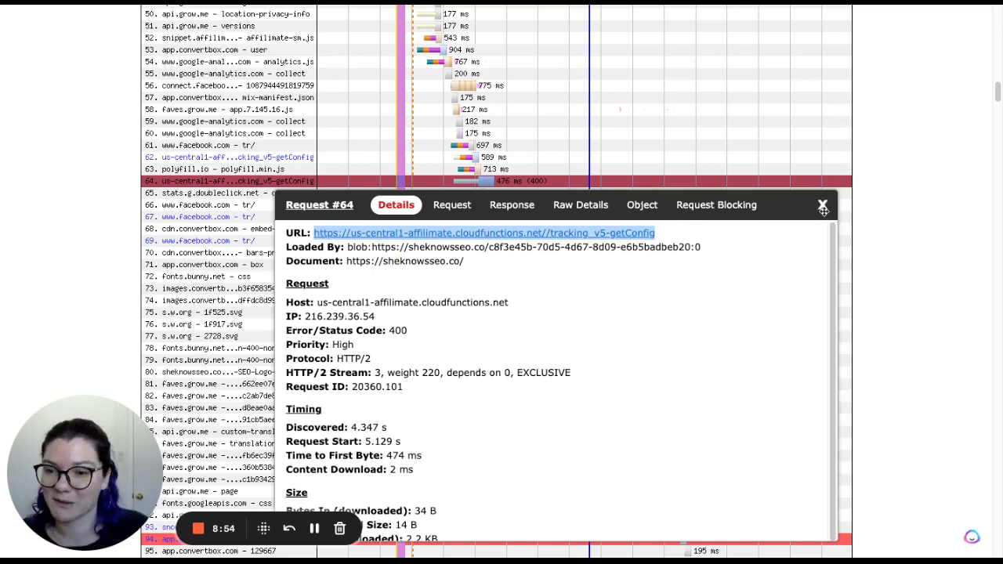
left_click(823, 204)
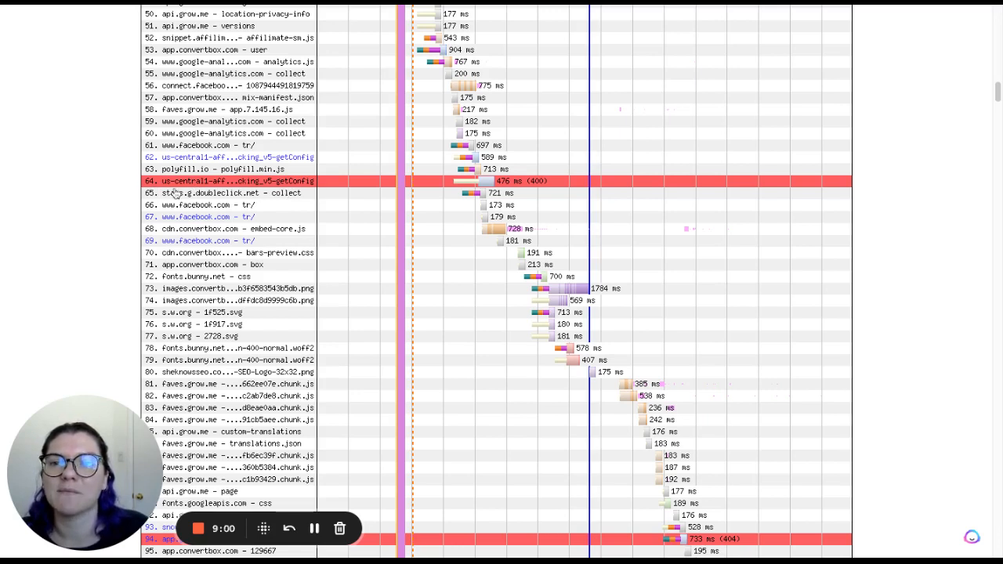
left_click(227, 182)
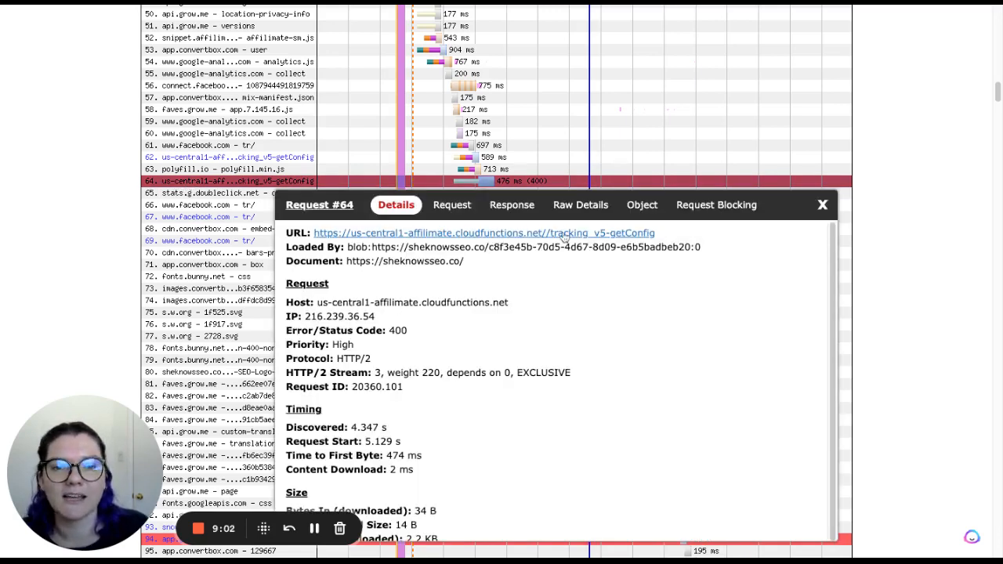
mouse_move(694, 271)
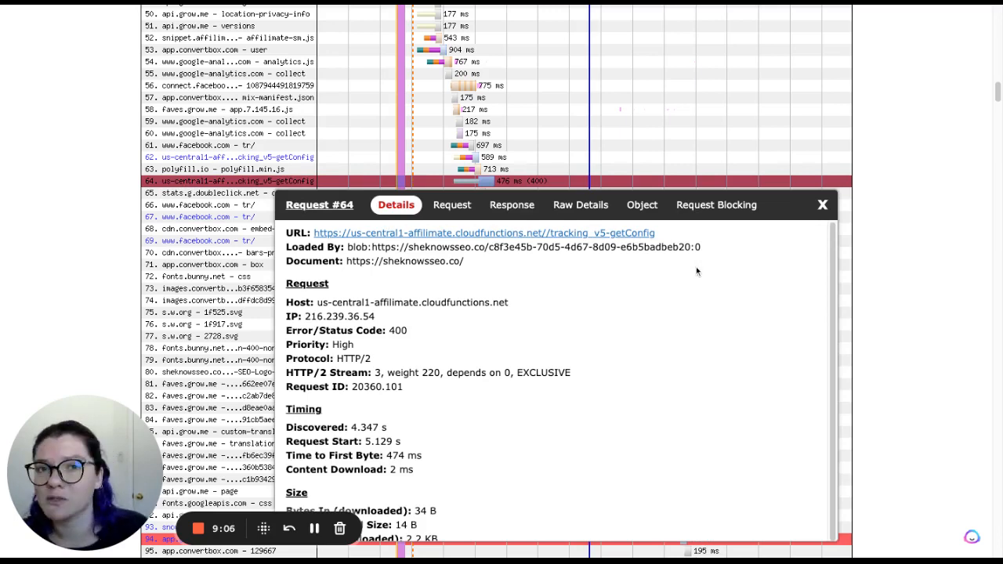
left_click(821, 204)
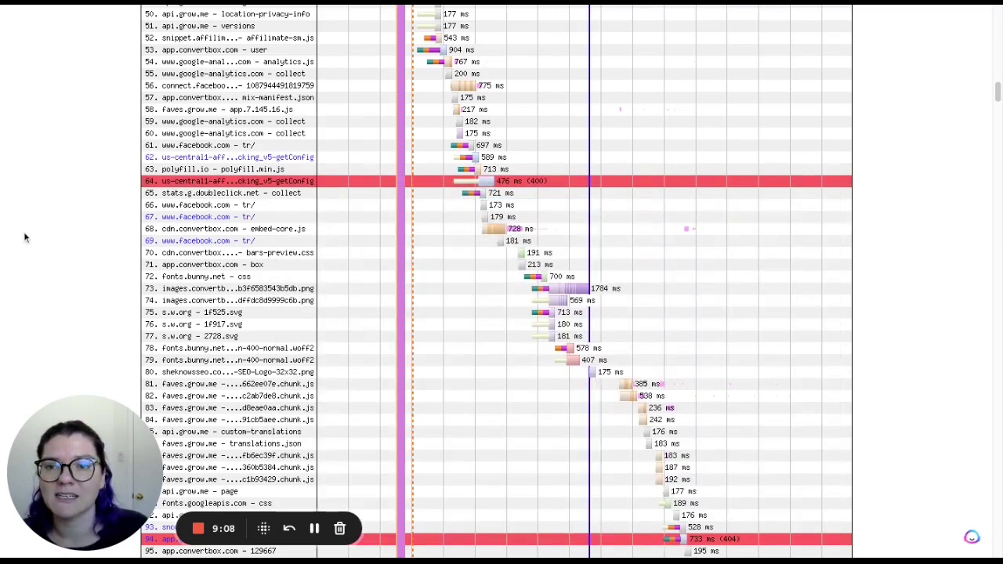
mouse_move(133, 207)
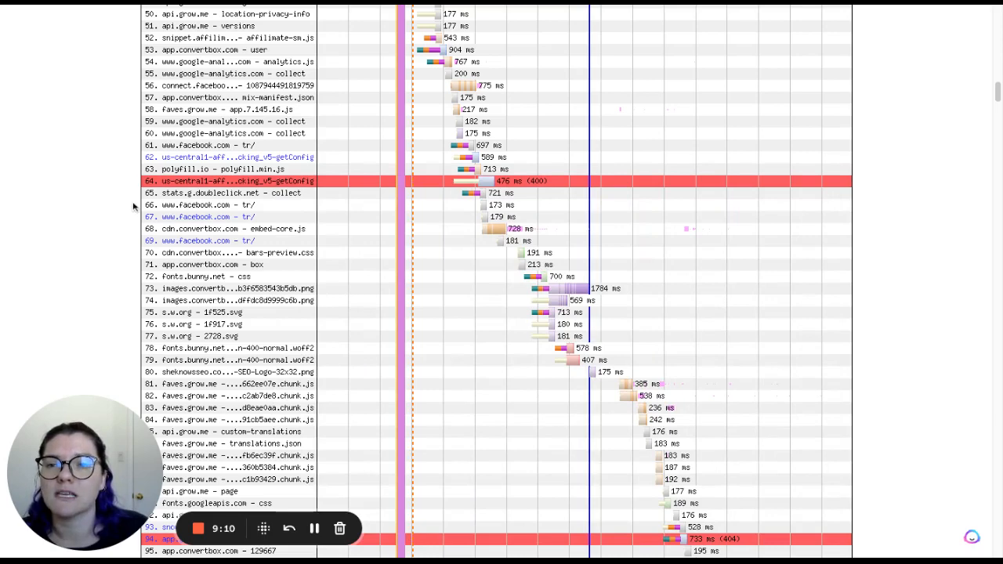
mouse_move(110, 251)
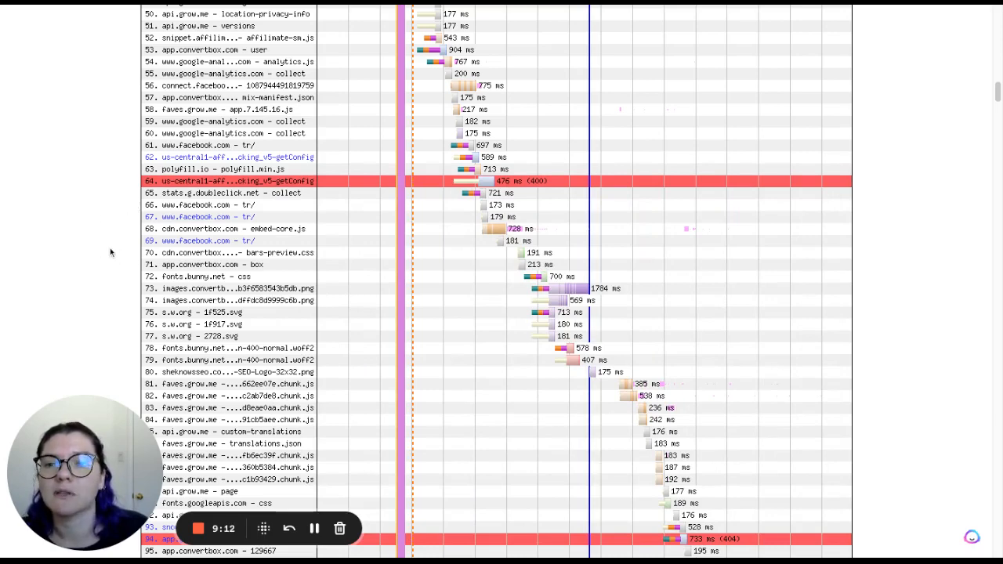
mouse_move(75, 274)
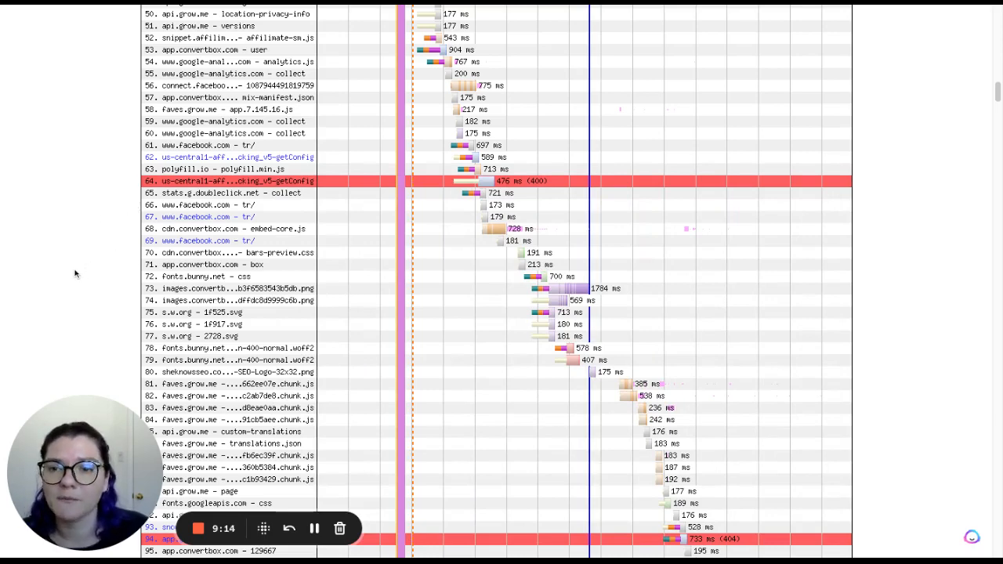
scroll("down", 3)
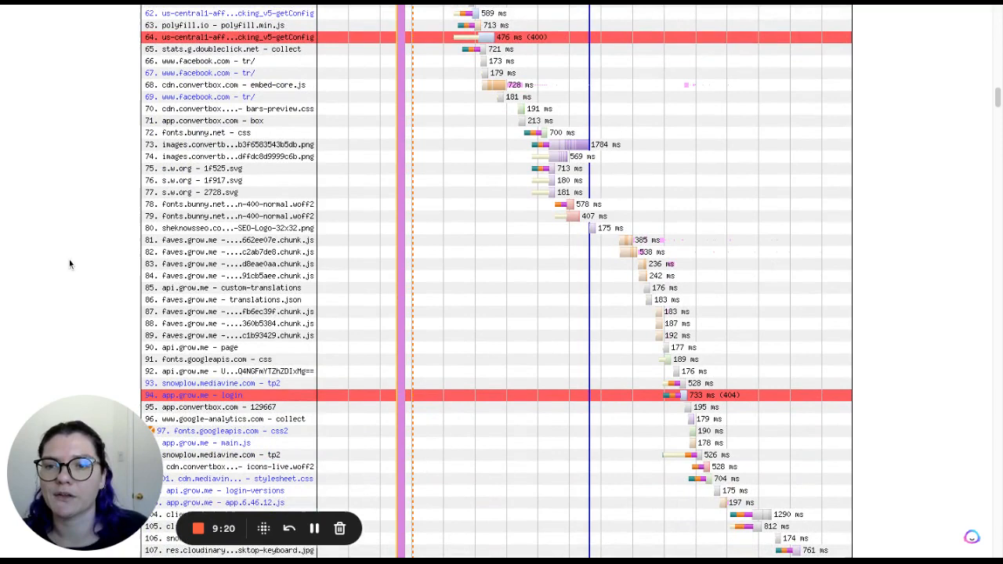
mouse_move(317, 329)
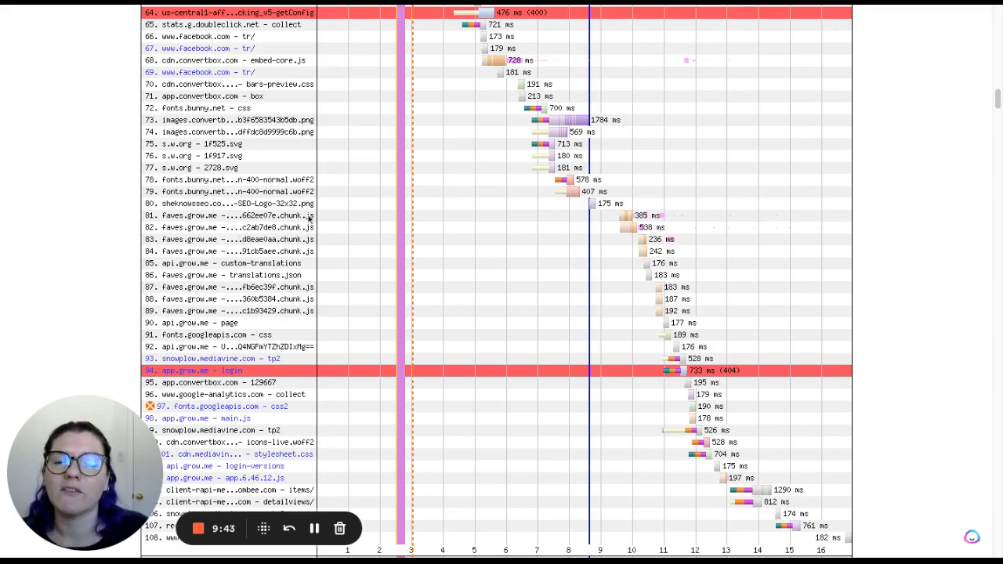
scroll("up", 3)
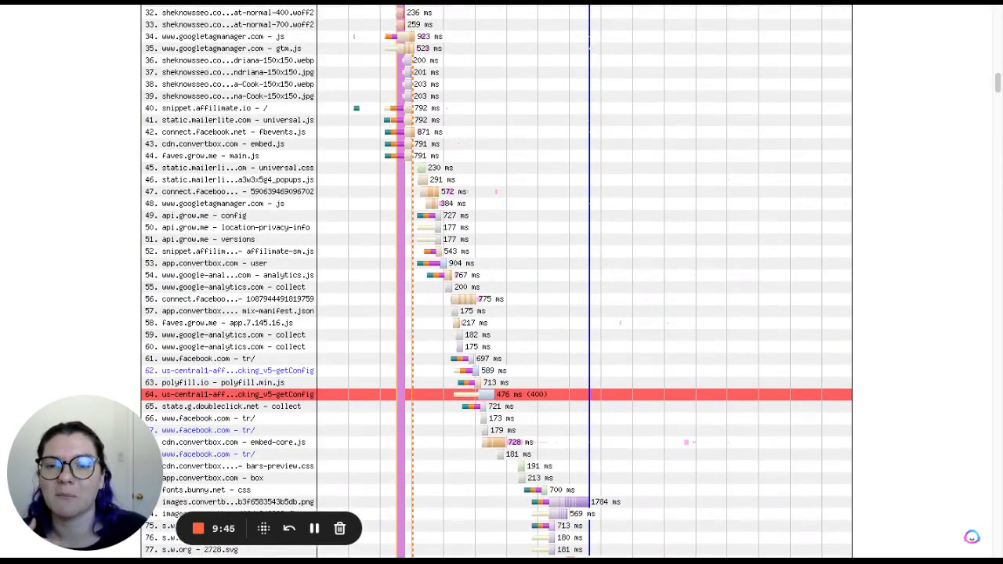
scroll("down", 3)
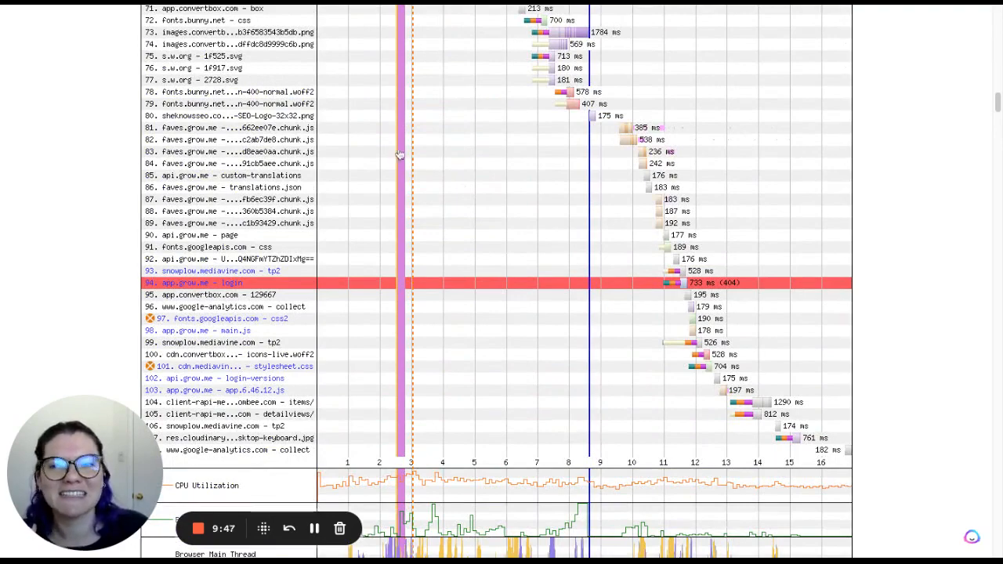
mouse_move(494, 194)
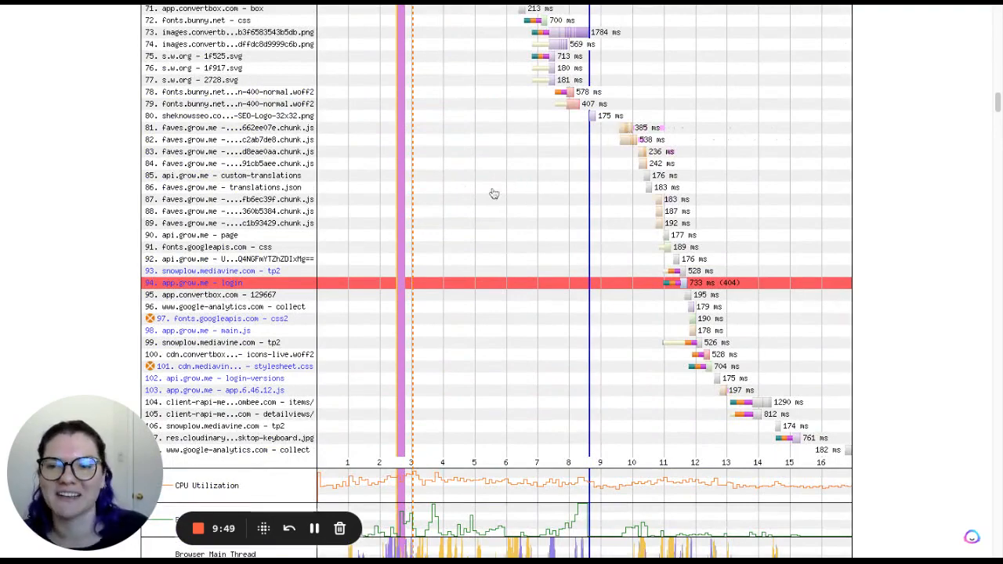
mouse_move(378, 213)
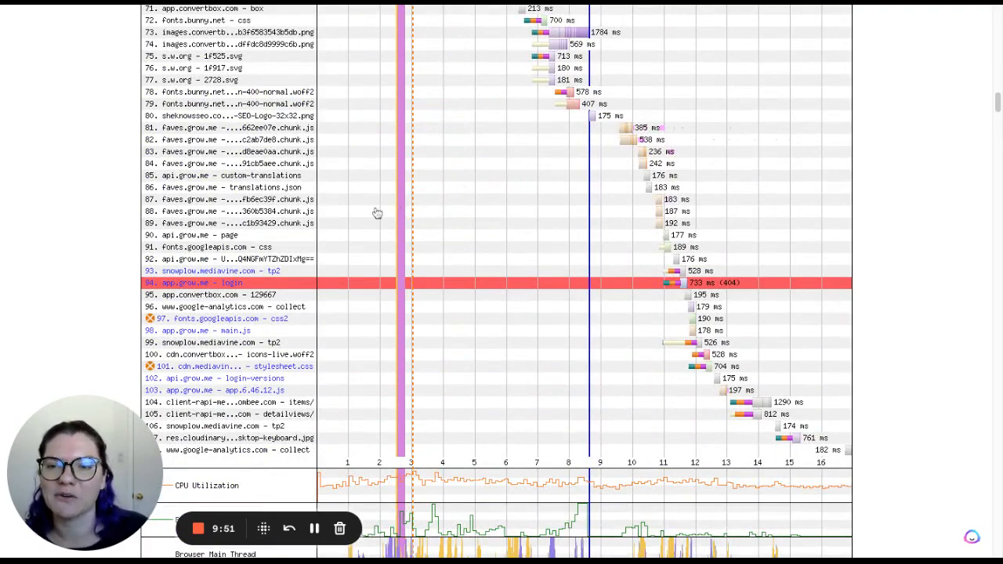
scroll("down", 3)
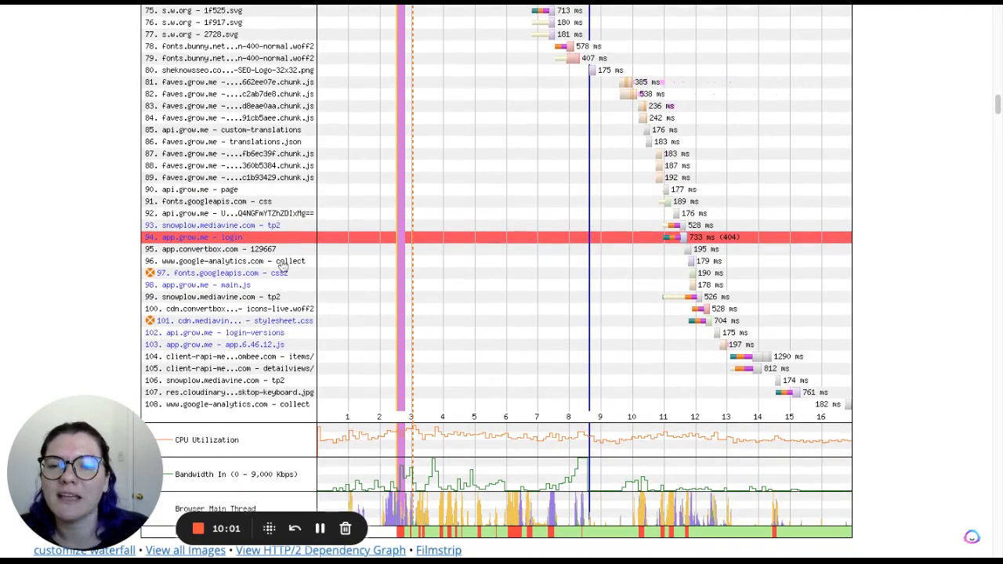
scroll("up", 3)
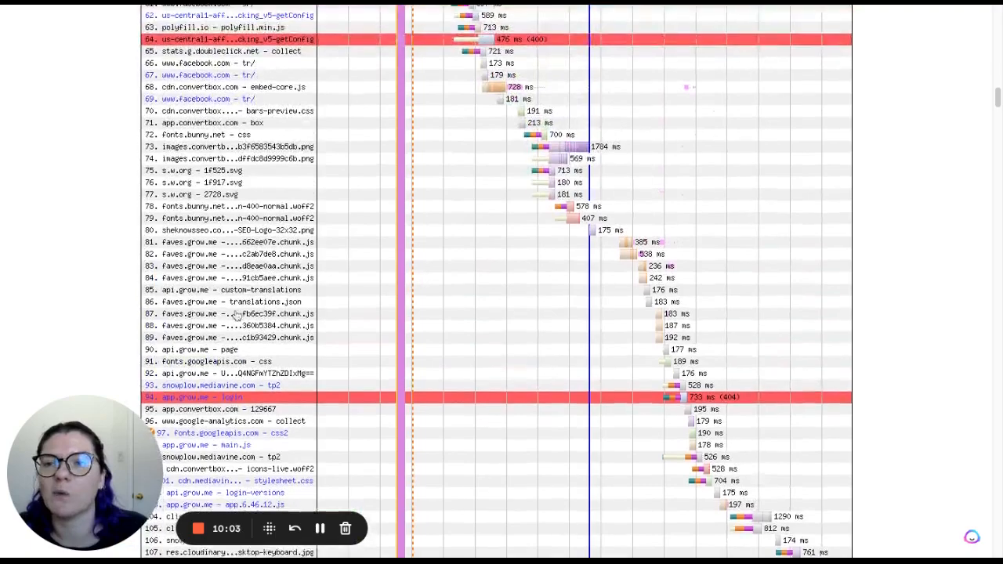
scroll("up", 3)
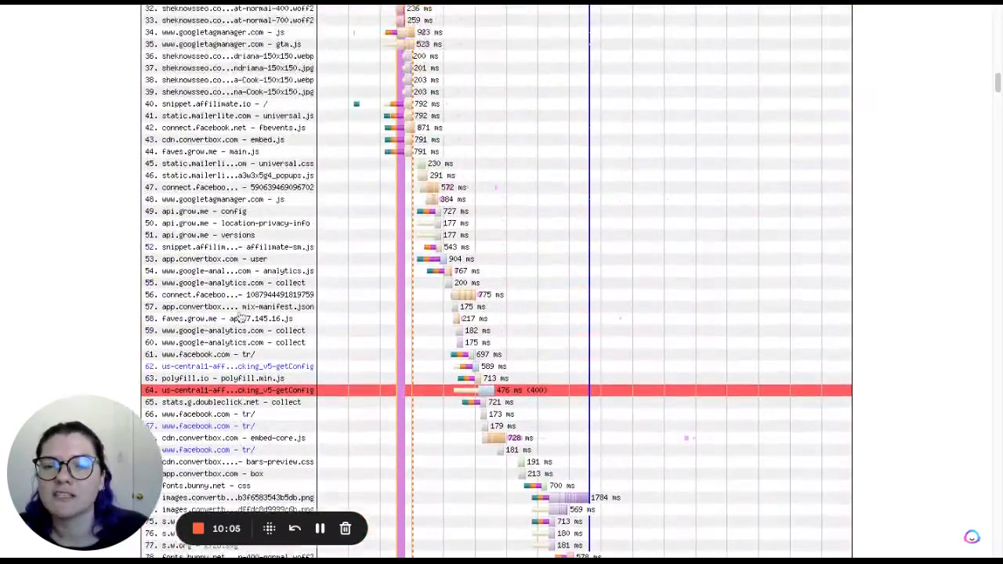
scroll("up", 3)
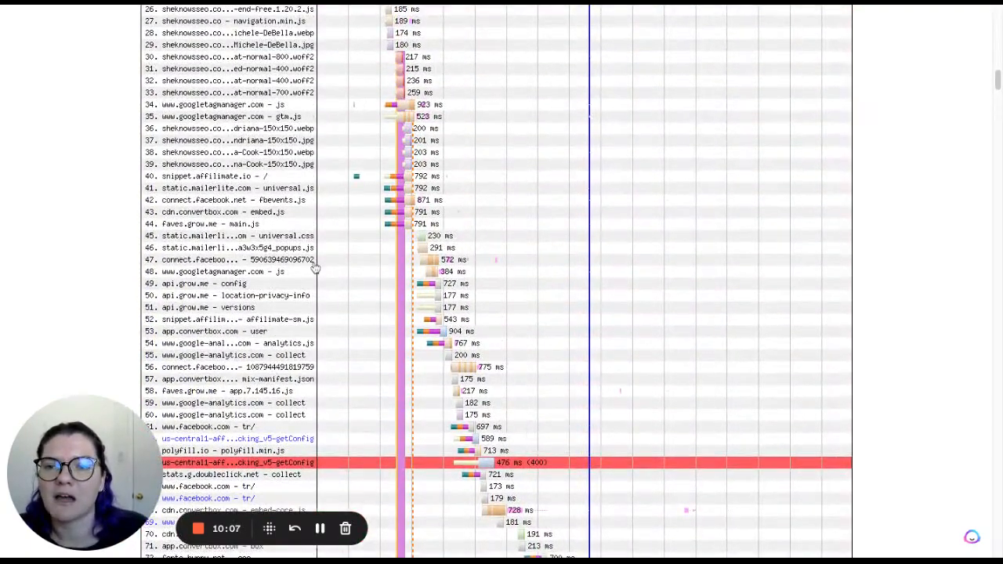
scroll("up", 3)
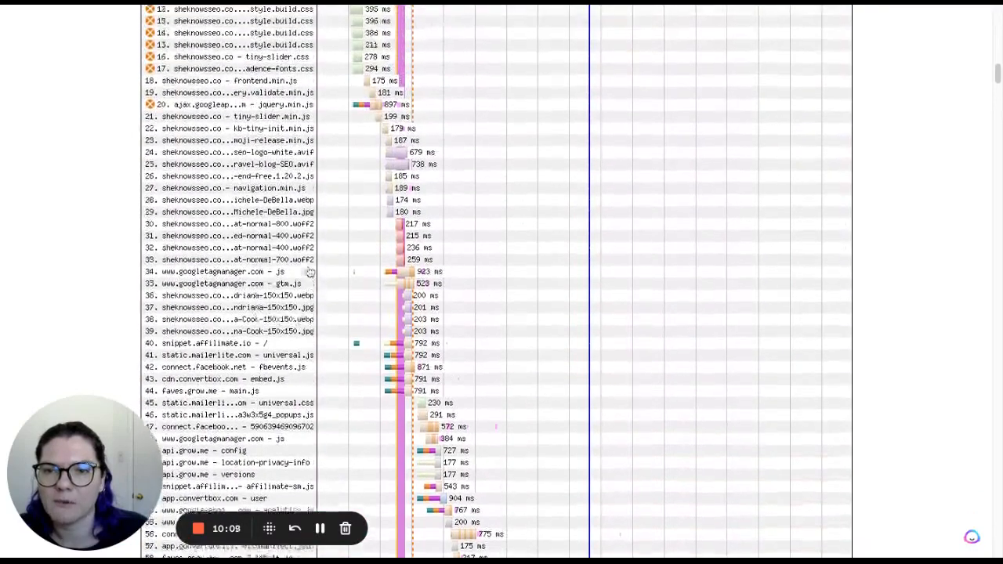
scroll("up", 3)
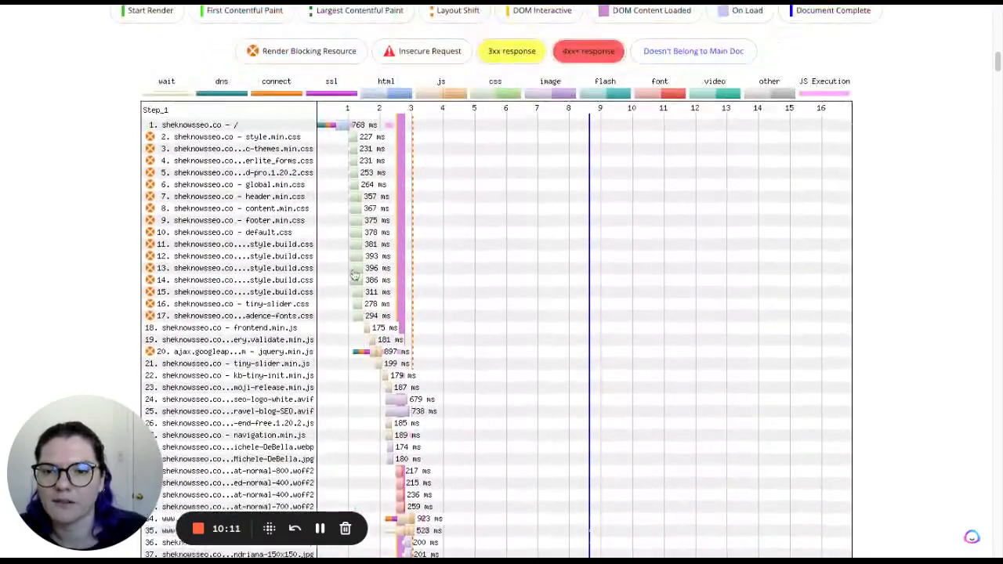
scroll("down", 3)
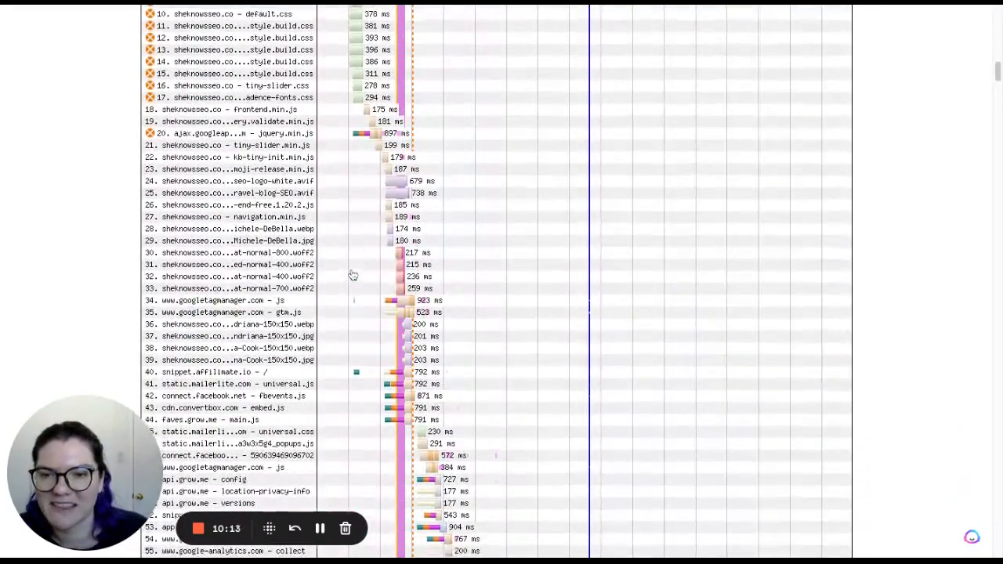
mouse_move(291, 373)
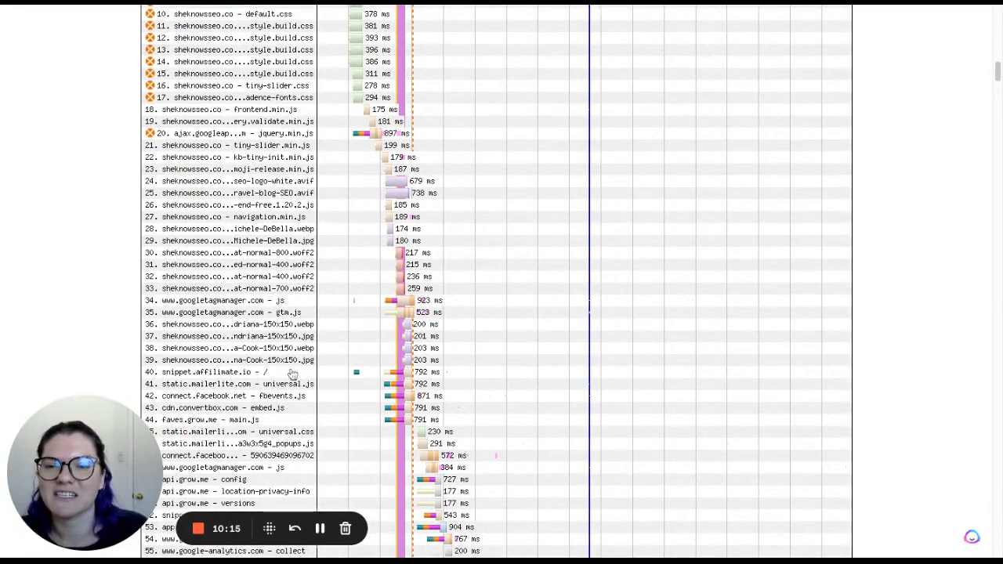
mouse_move(312, 332)
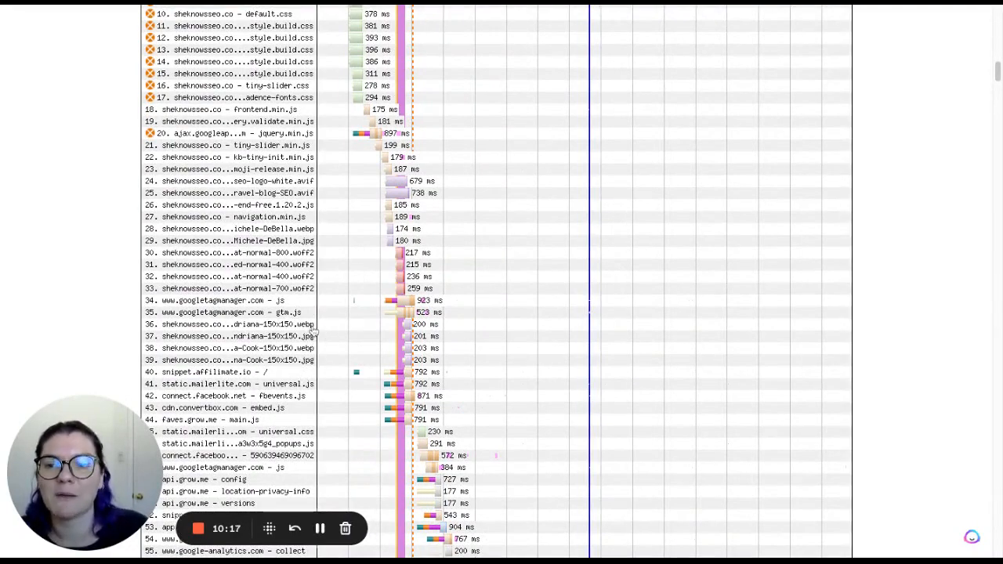
scroll("down", 3)
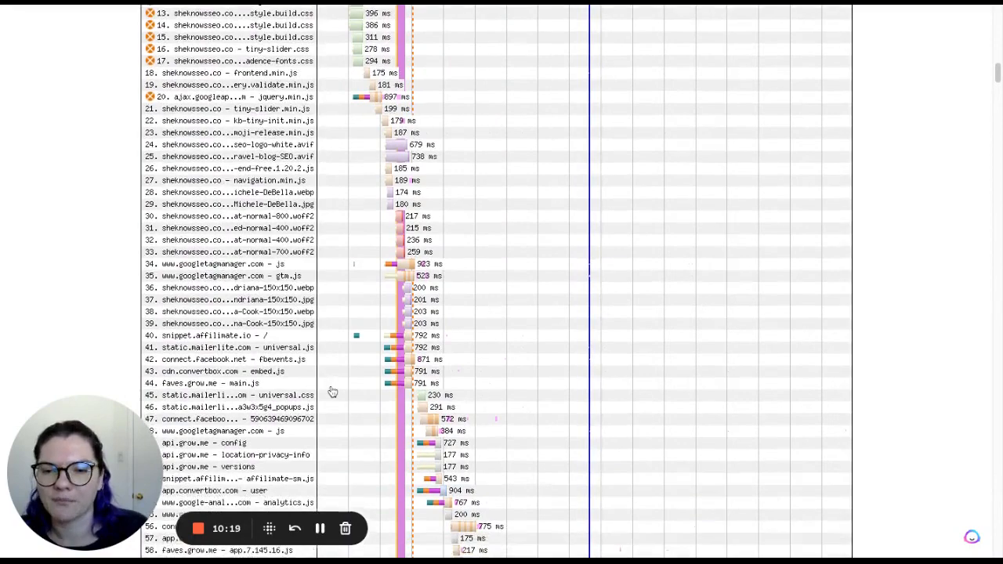
scroll("down", 3)
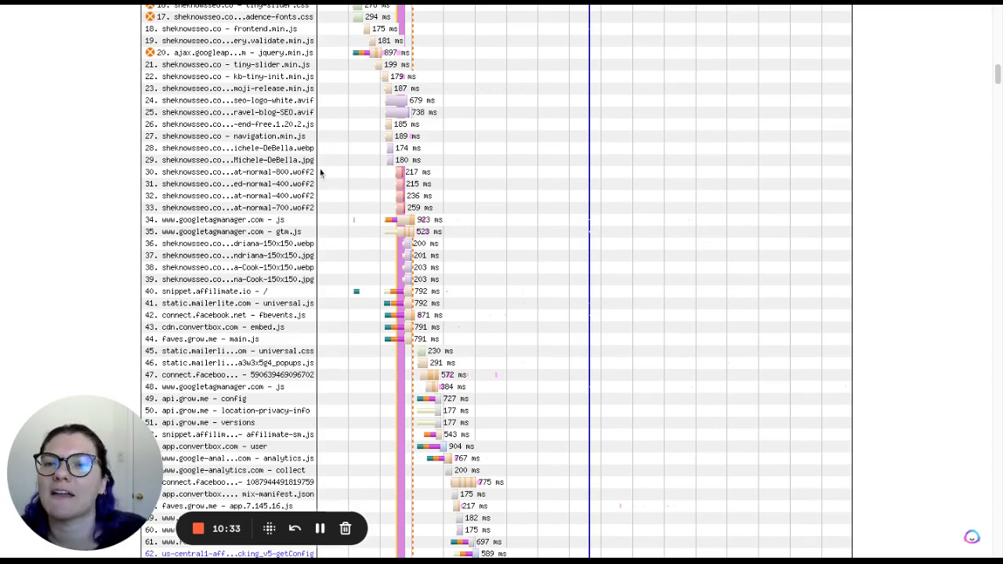
mouse_move(420, 165)
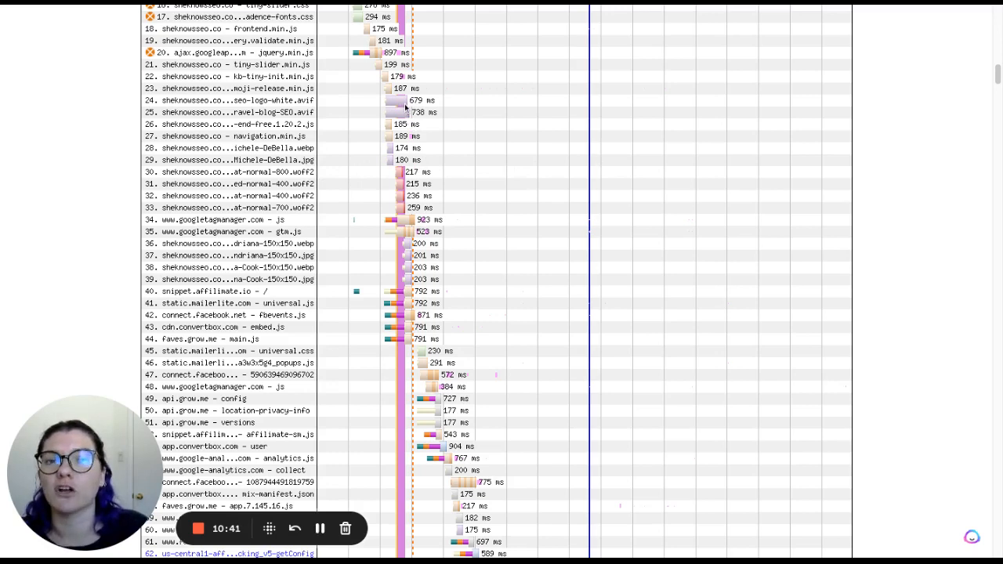
mouse_move(479, 148)
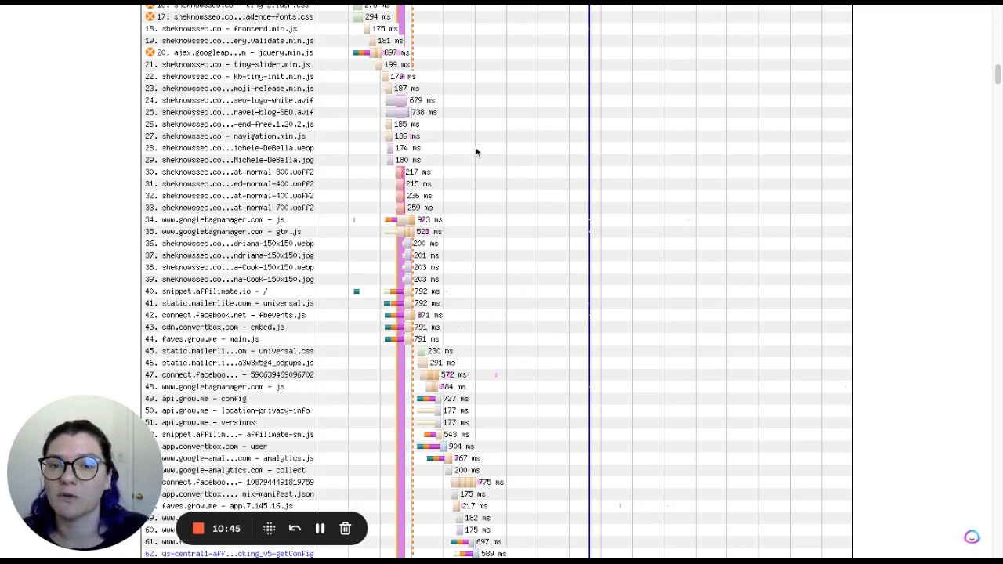
scroll("down", 3)
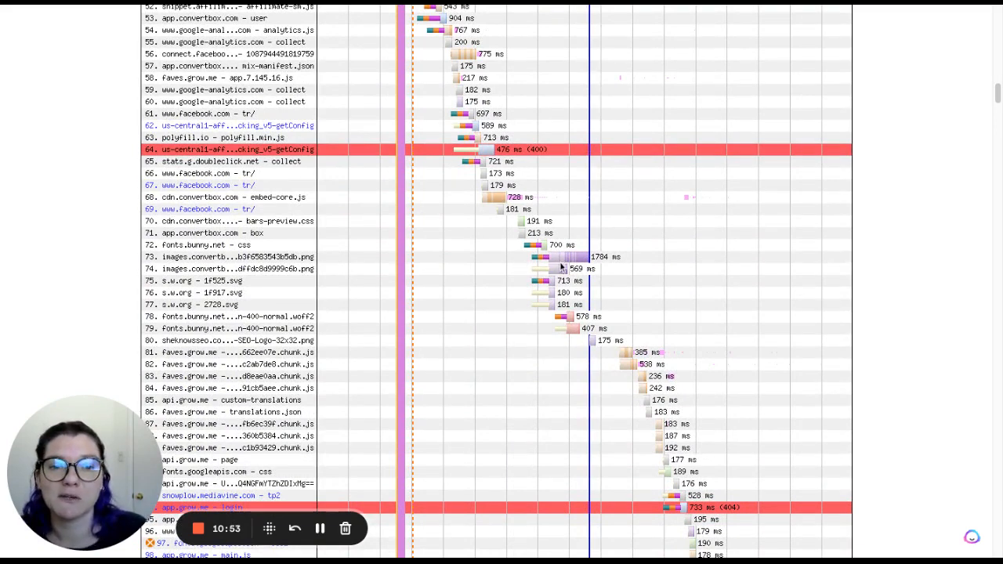
mouse_move(518, 254)
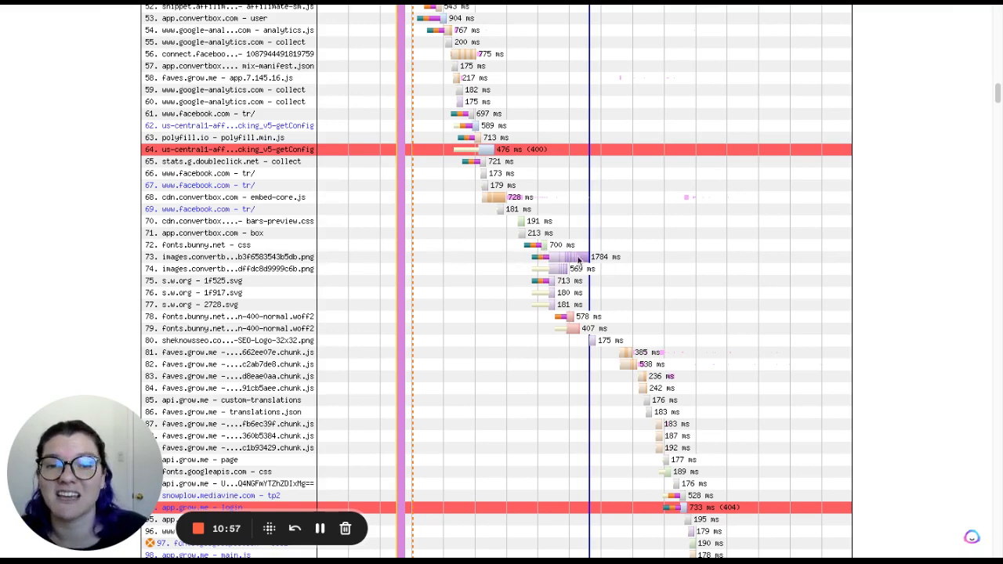
mouse_move(613, 266)
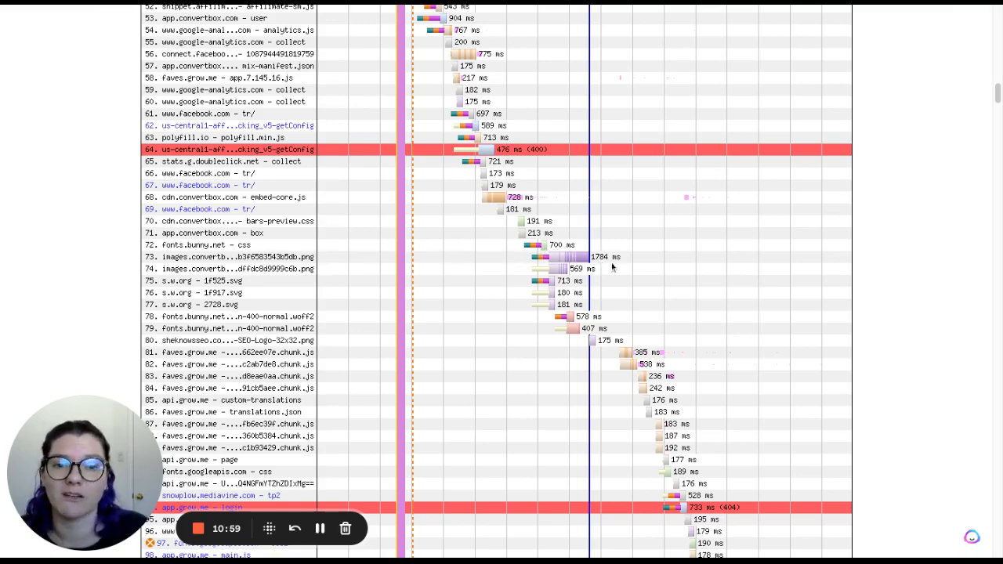
scroll("down", 3)
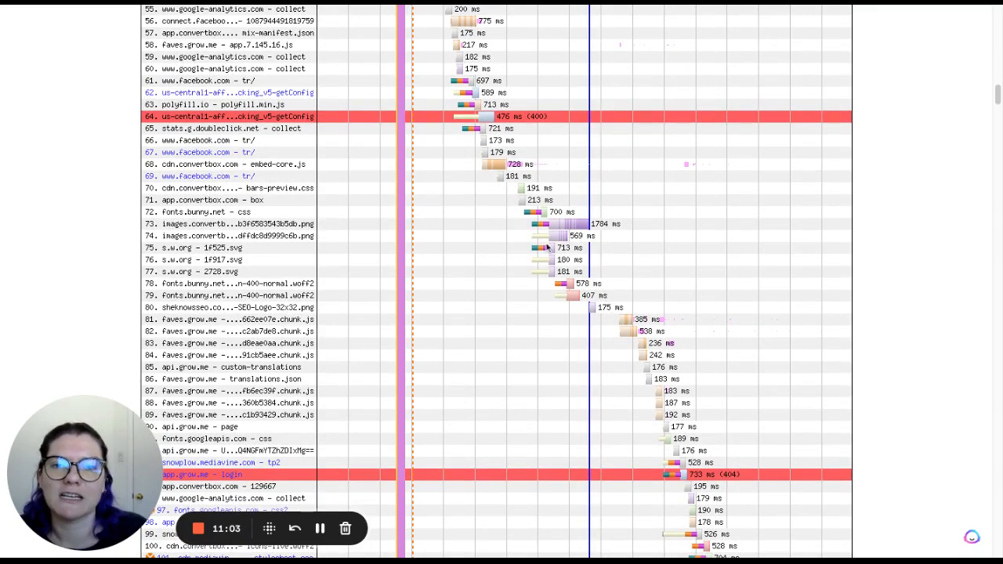
scroll("down", 3)
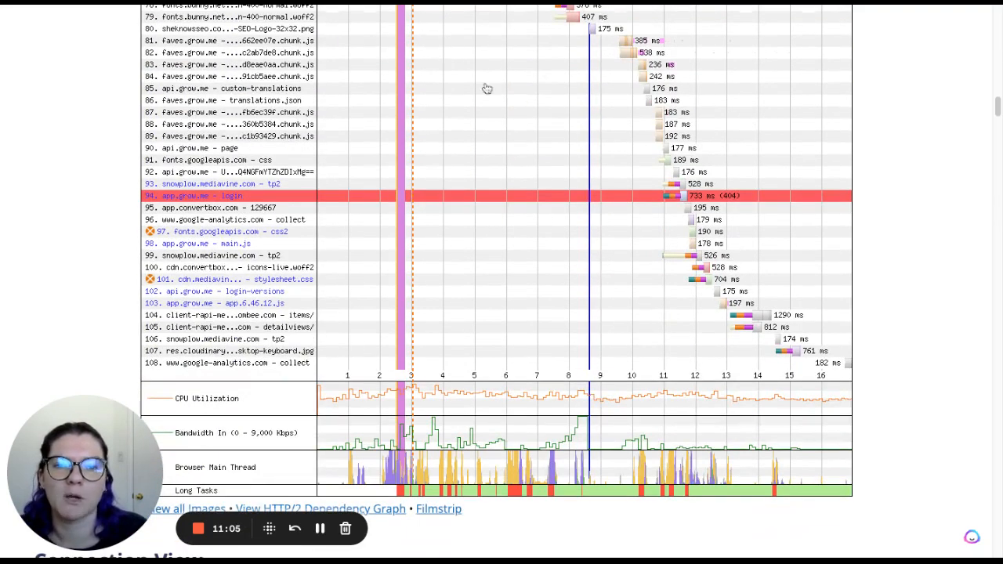
mouse_move(279, 160)
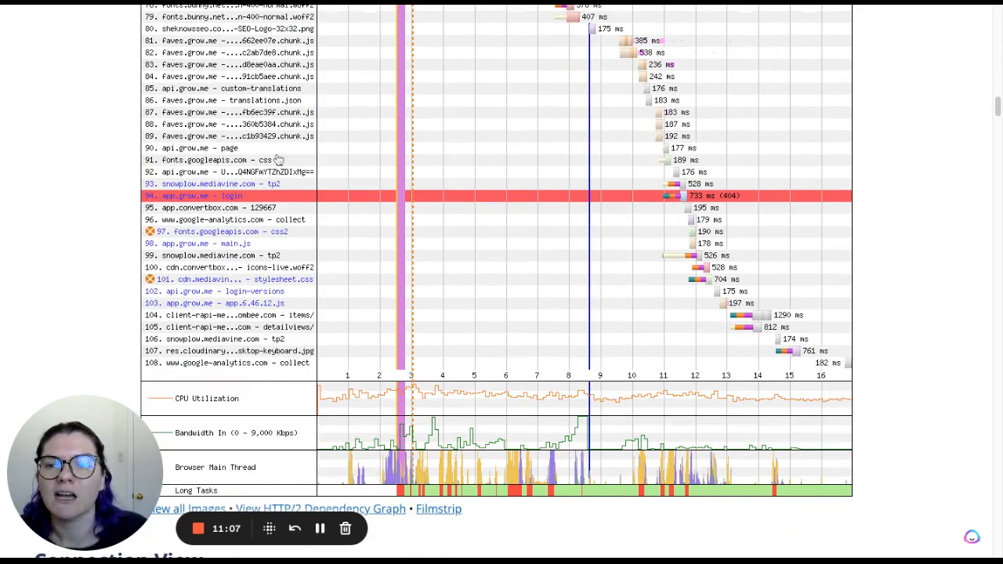
mouse_move(489, 357)
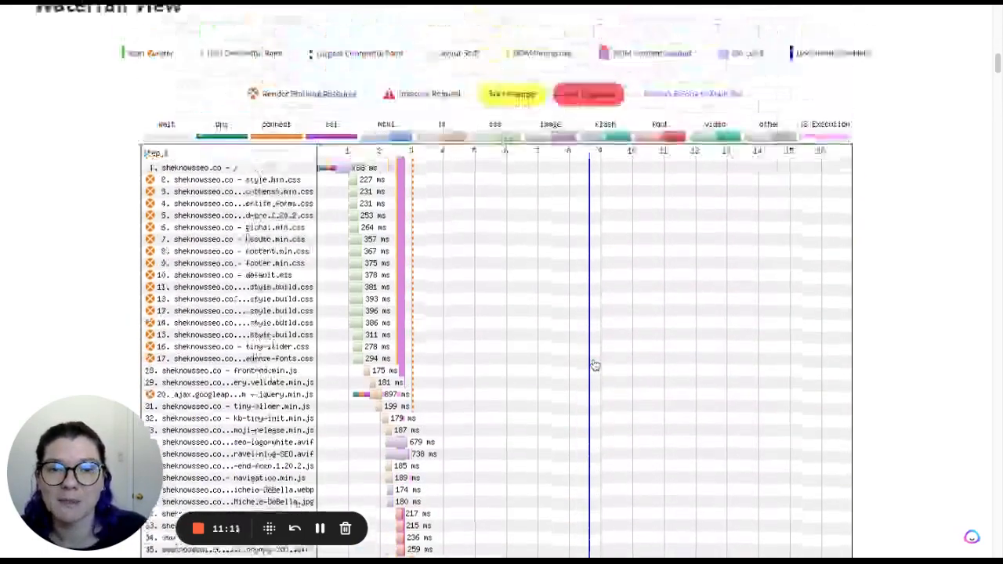
scroll("up", 3)
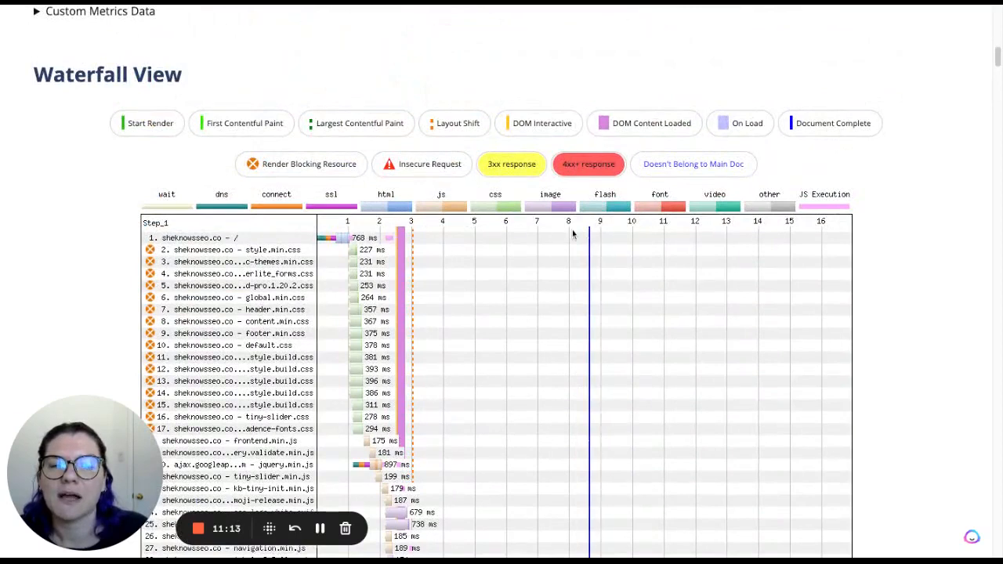
mouse_move(395, 254)
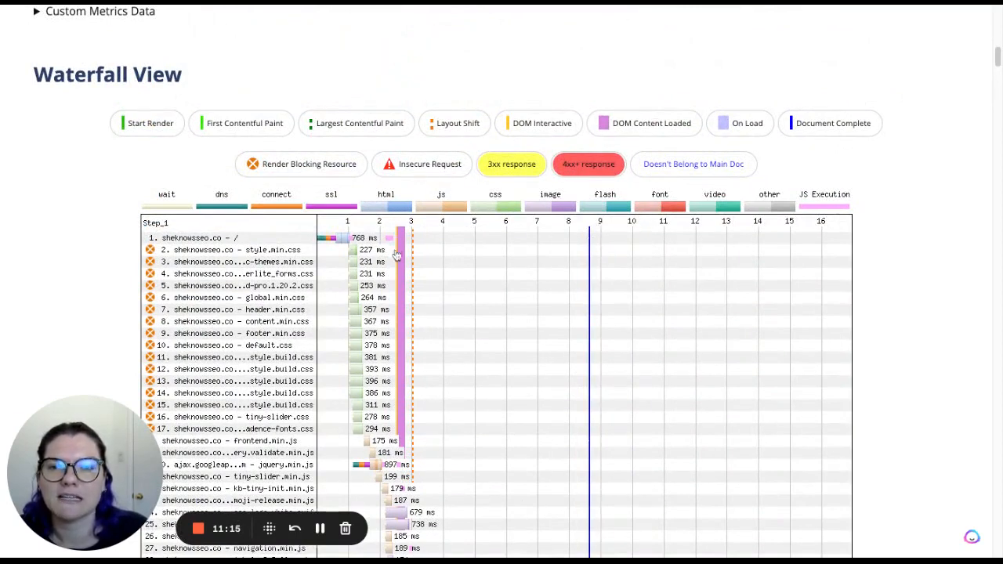
mouse_move(602, 238)
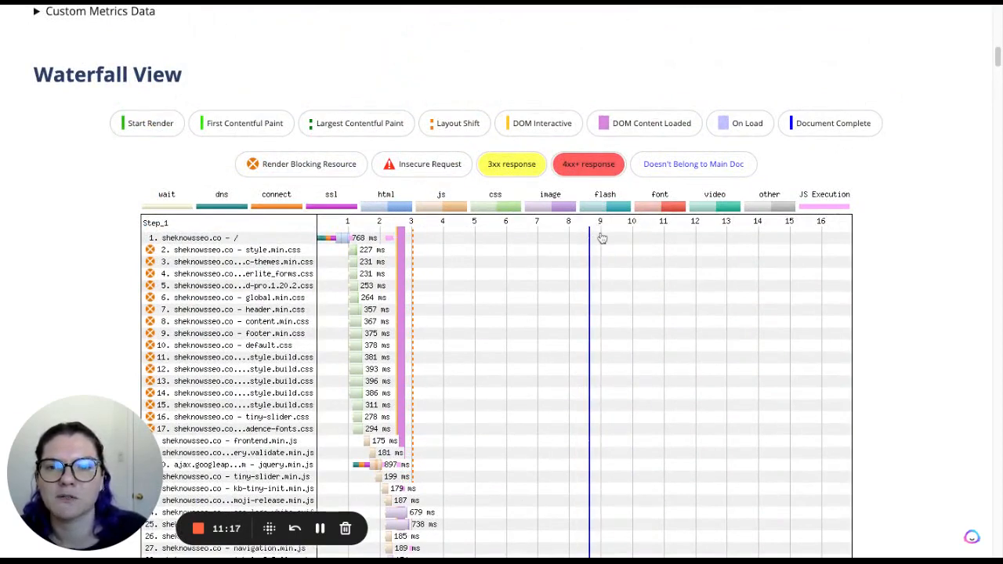
mouse_move(592, 293)
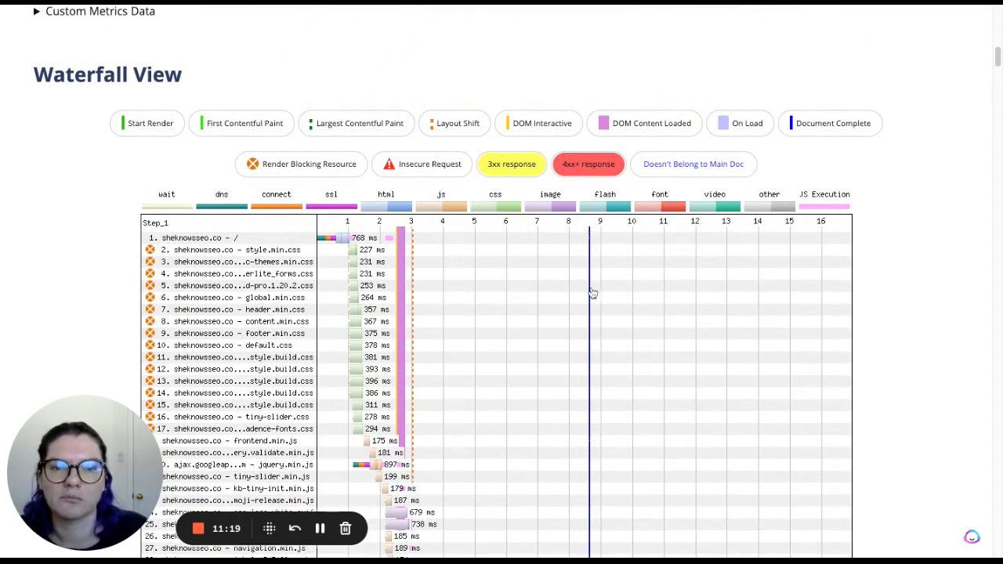
mouse_move(416, 238)
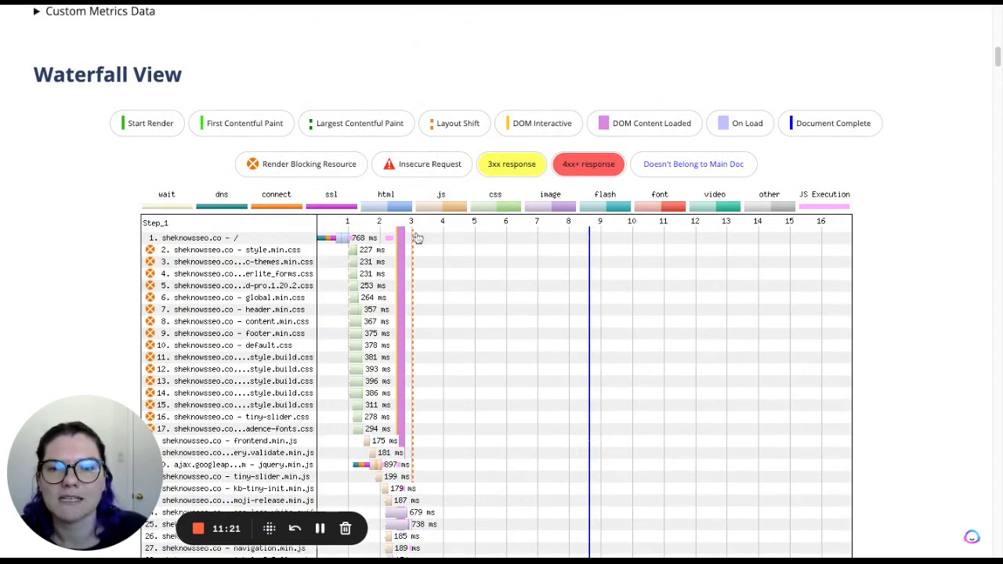
mouse_move(423, 319)
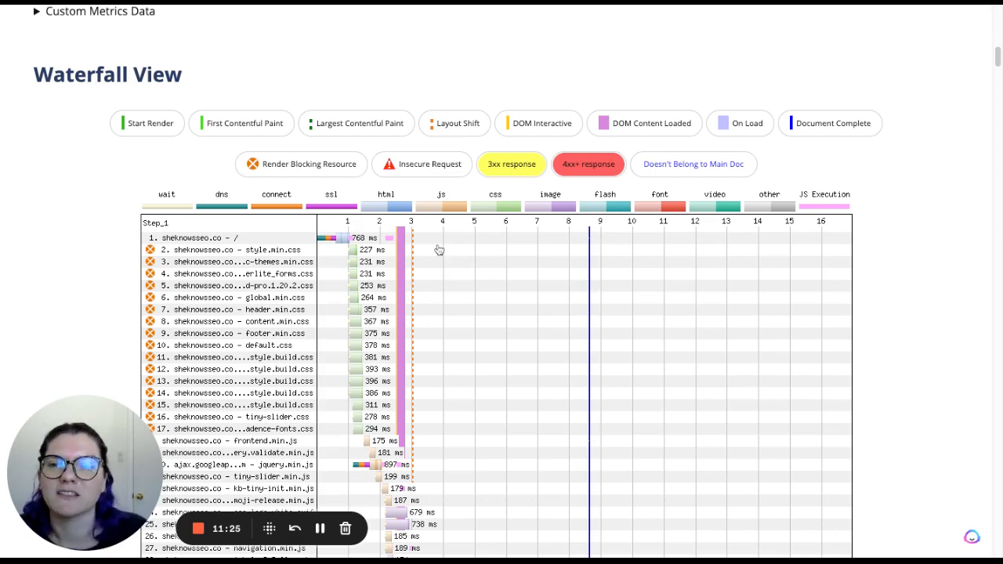
scroll("down", 3)
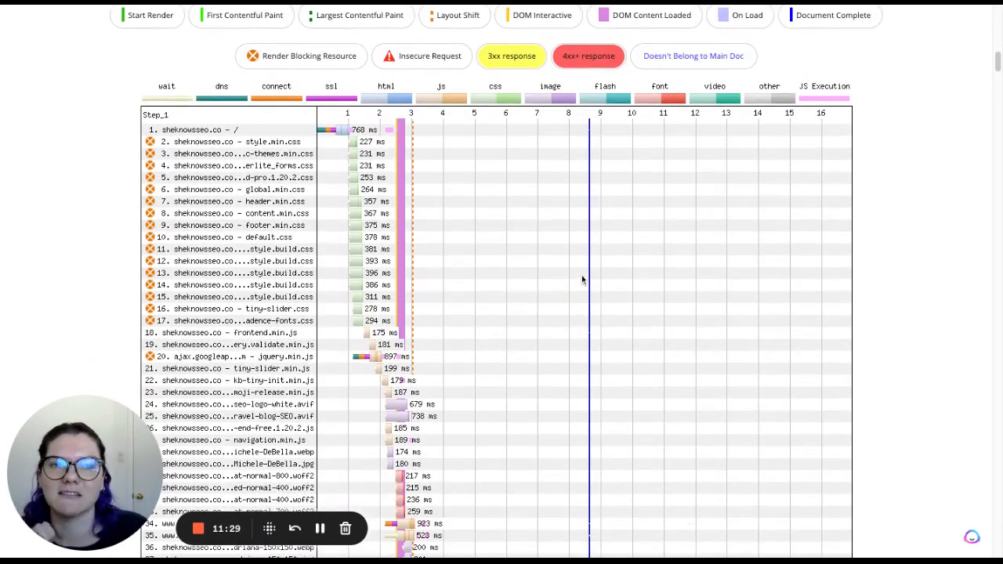
scroll("down", 3)
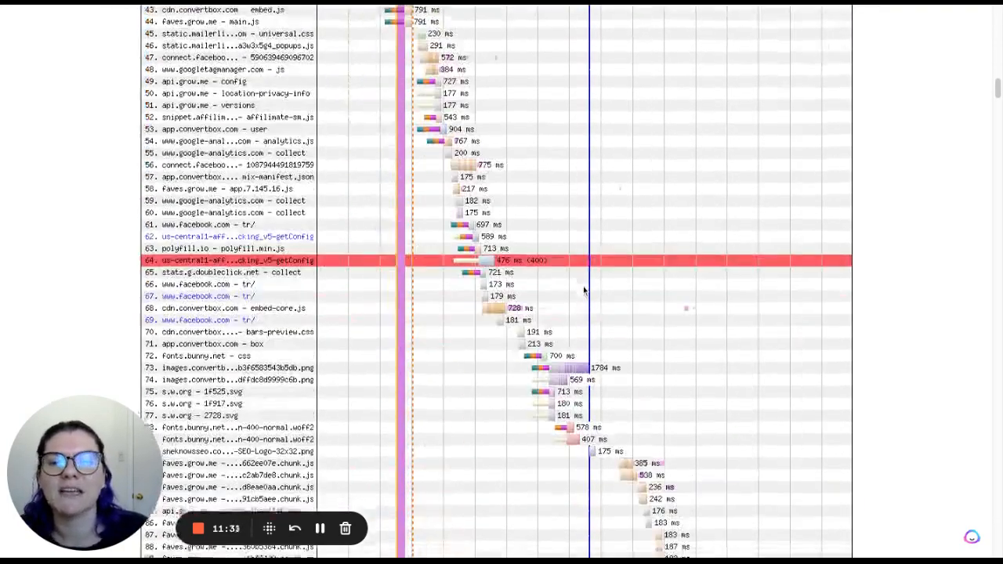
scroll("down", 3)
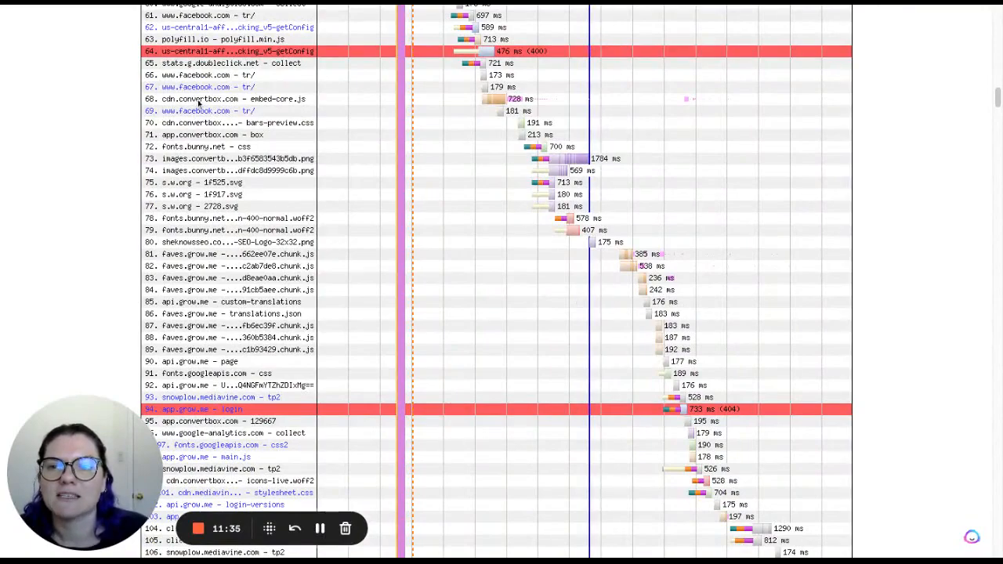
scroll("up", 3)
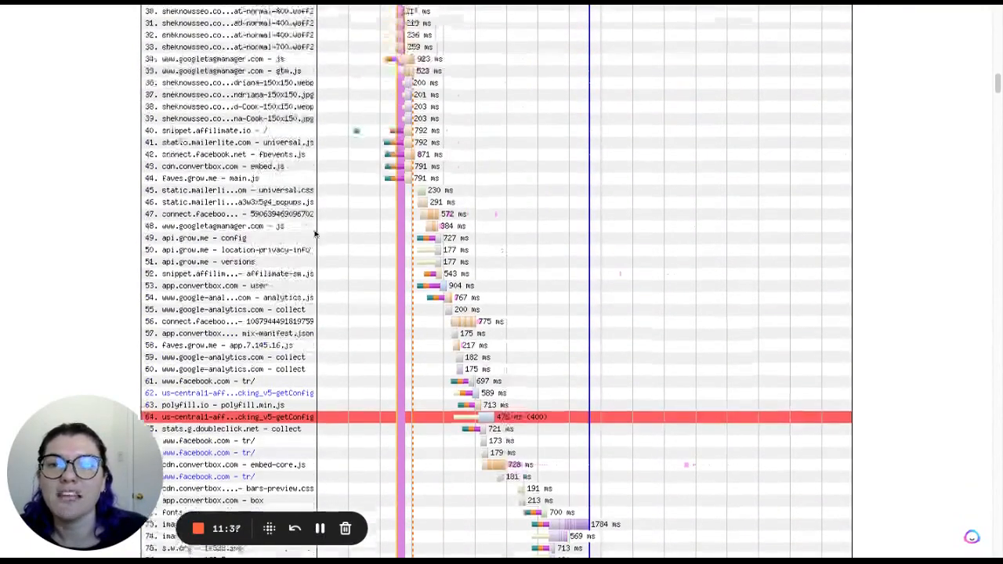
scroll("up", 3)
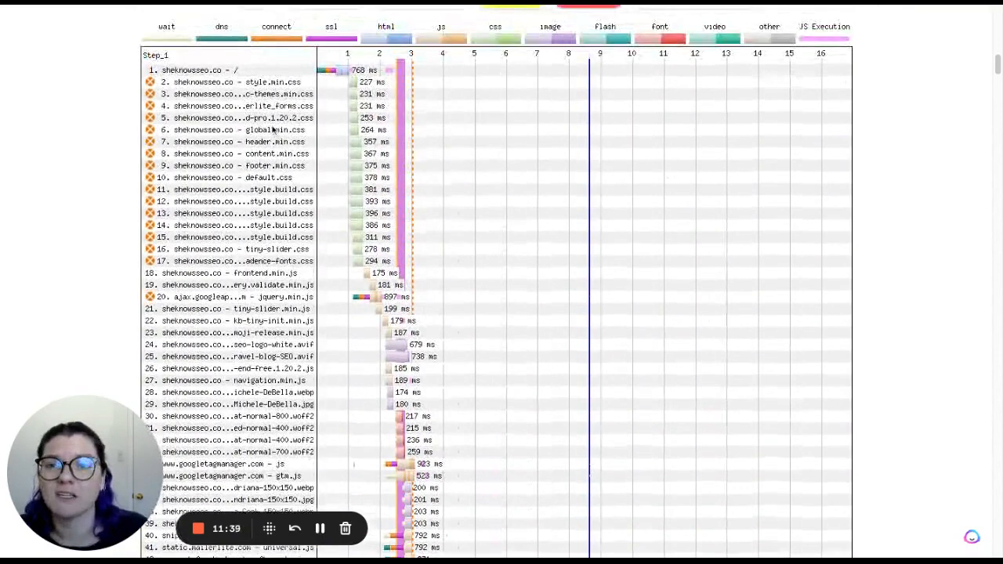
mouse_move(491, 107)
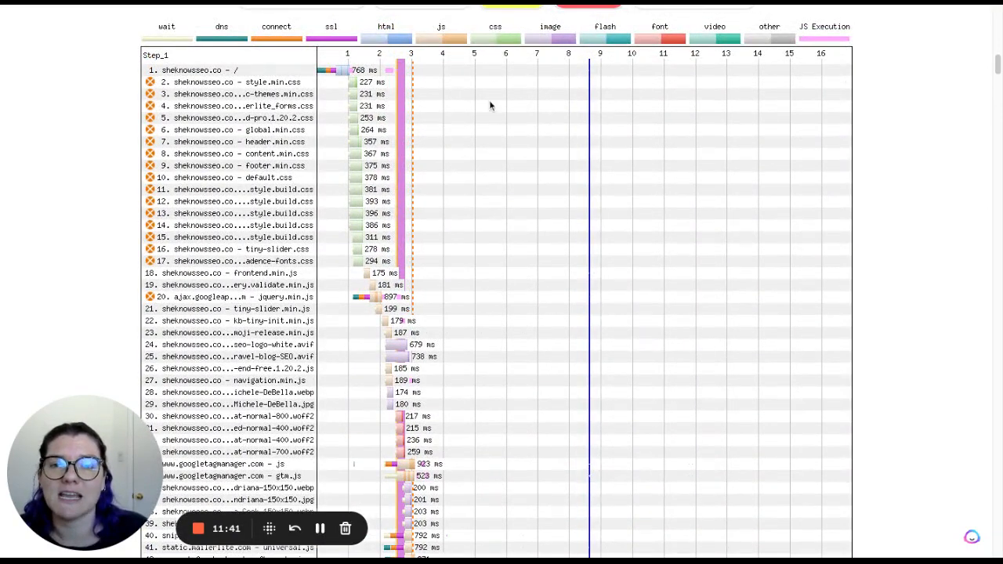
mouse_move(439, 166)
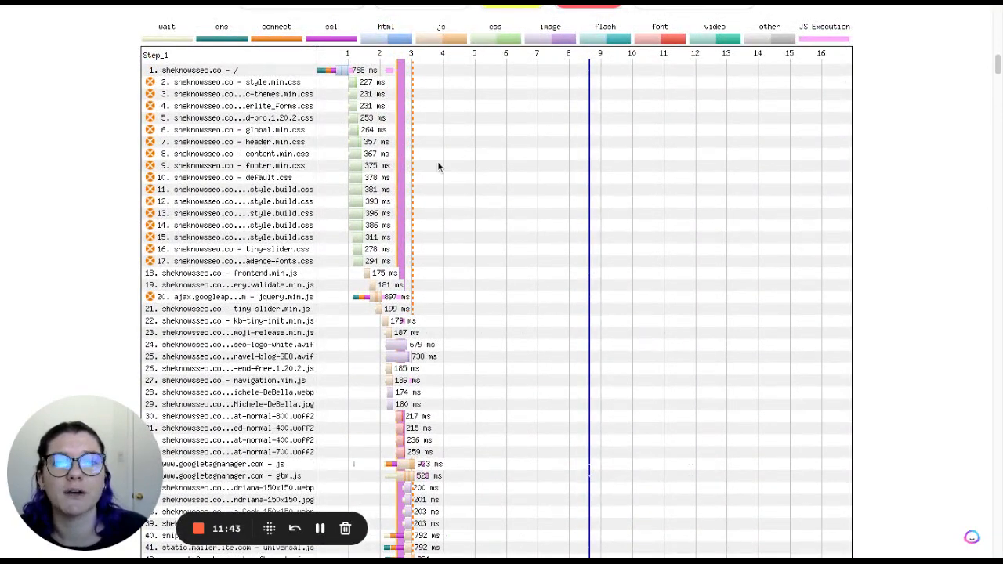
mouse_move(489, 133)
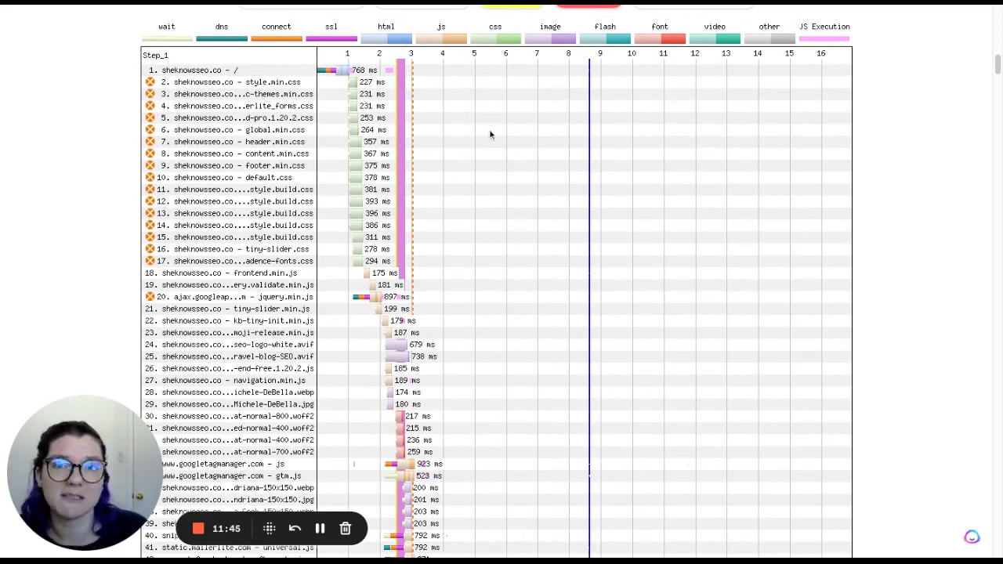
mouse_move(307, 119)
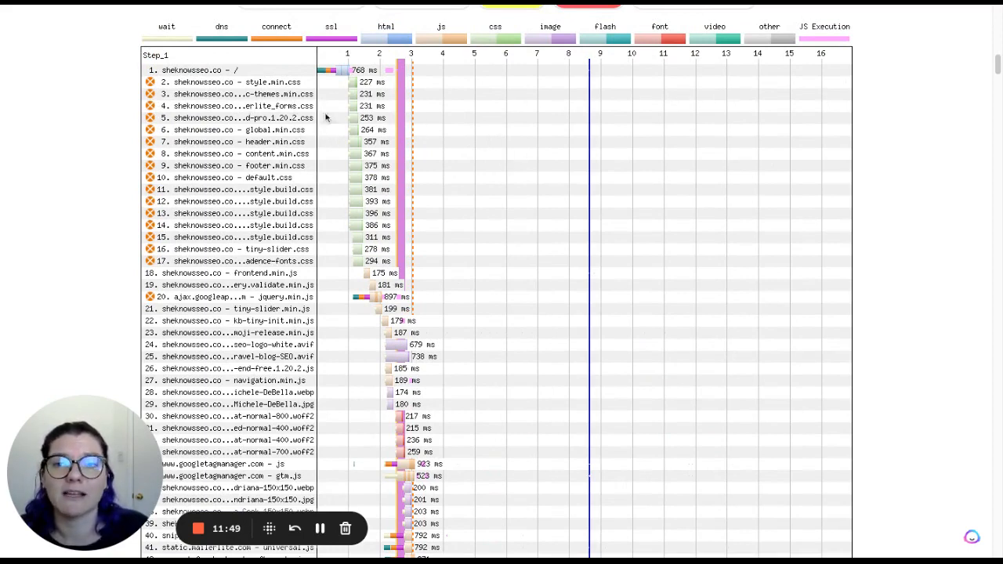
mouse_move(505, 158)
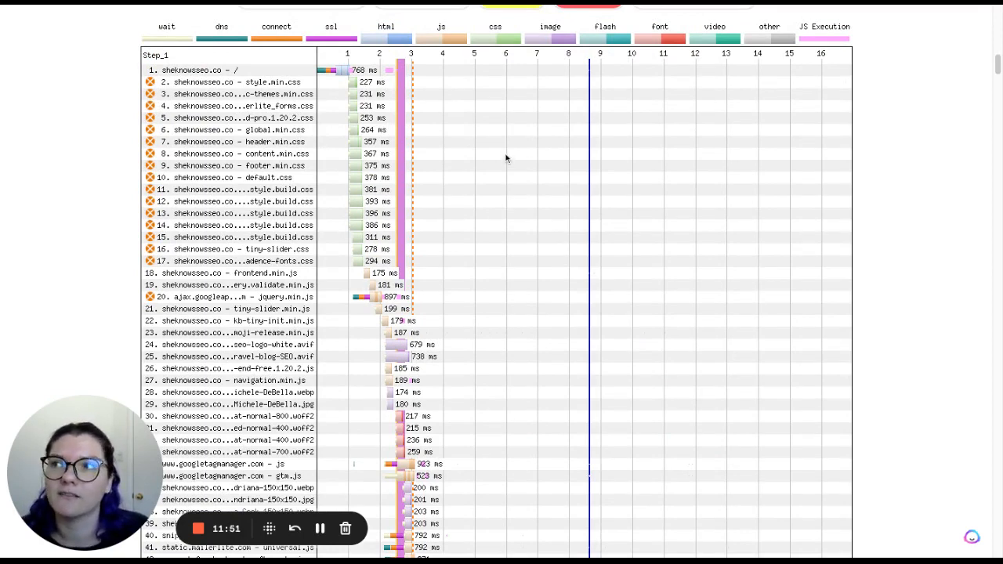
mouse_move(377, 197)
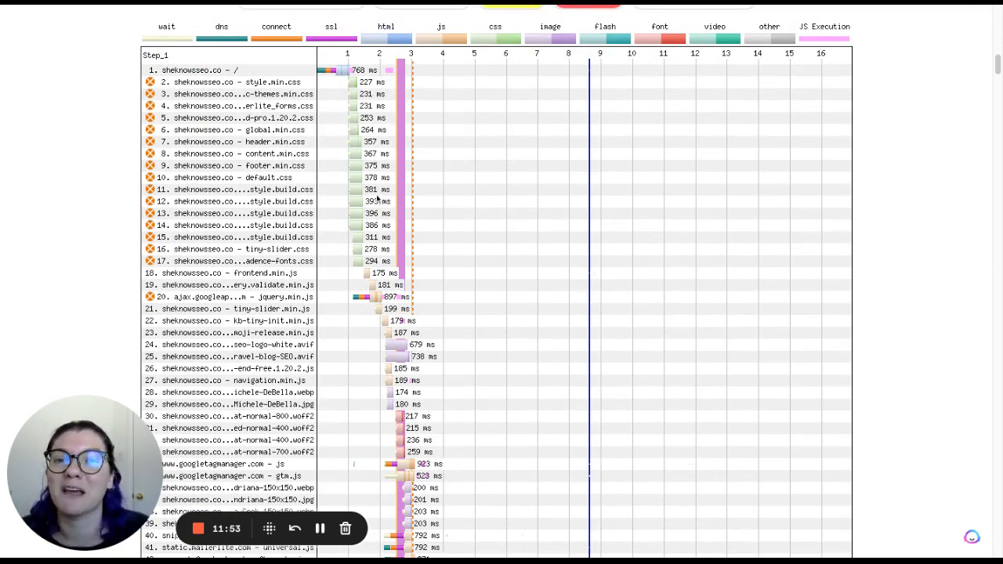
mouse_move(455, 130)
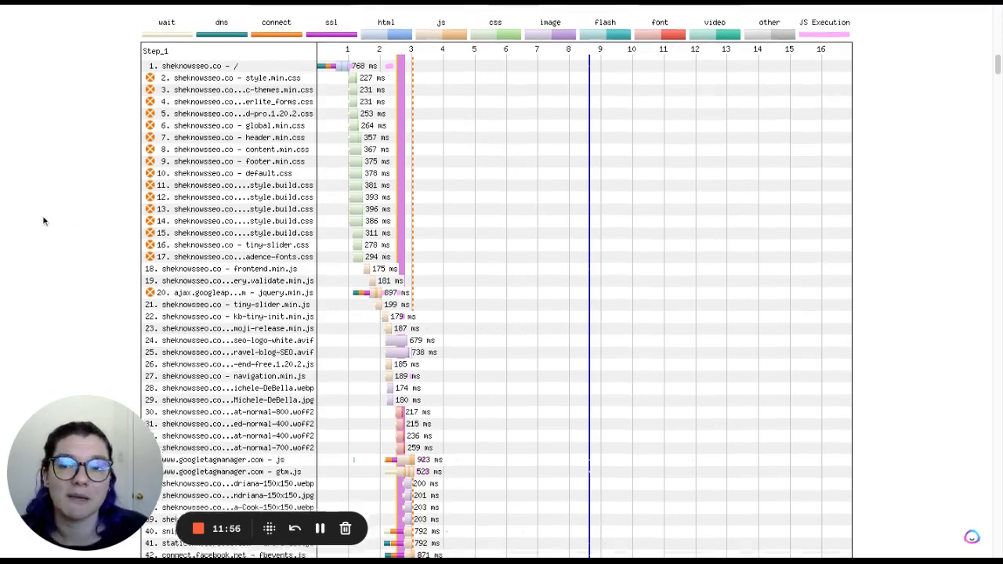
scroll("down", 3)
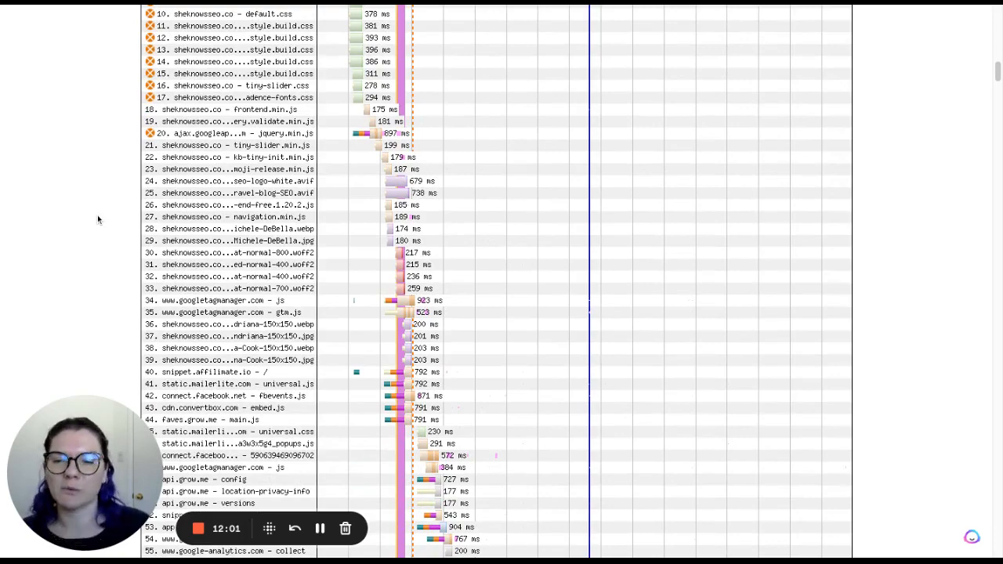
scroll("up", 3)
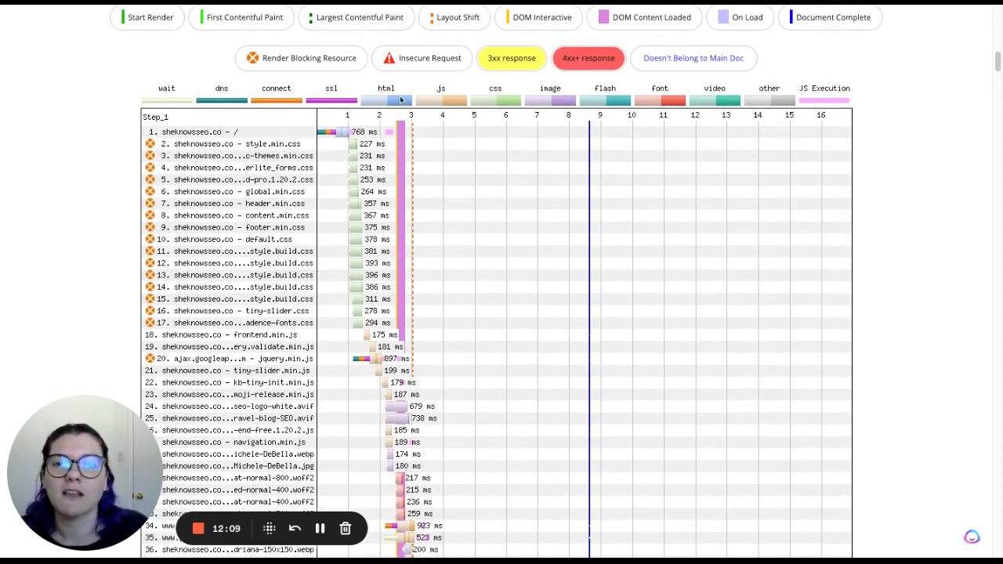
mouse_move(500, 195)
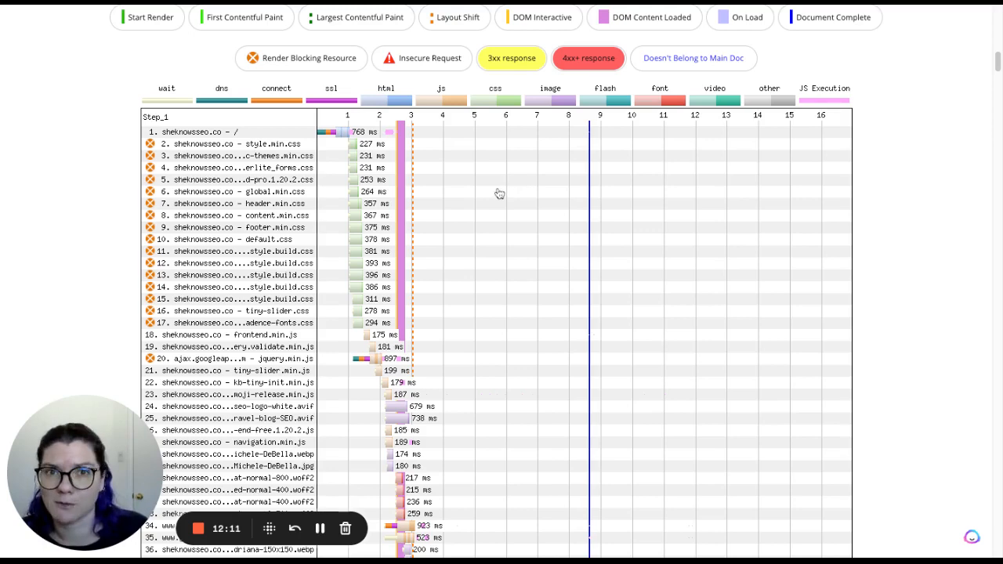
mouse_move(730, 125)
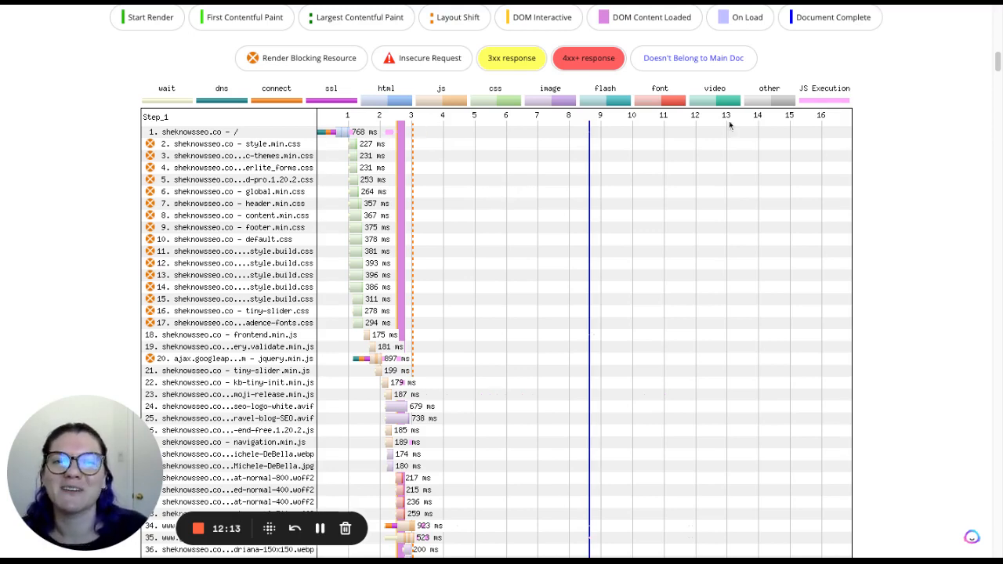
mouse_move(448, 235)
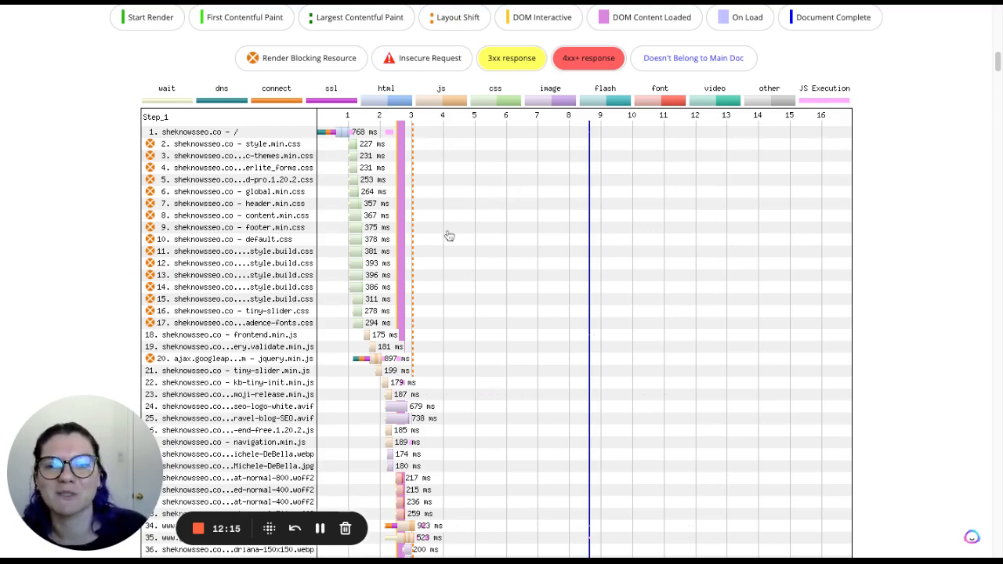
scroll("down", 3)
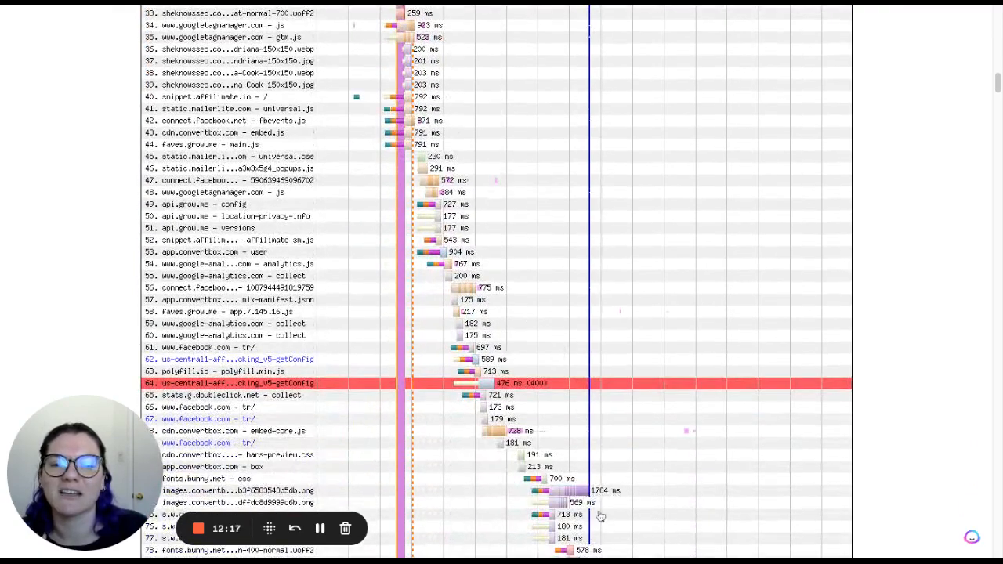
mouse_move(560, 309)
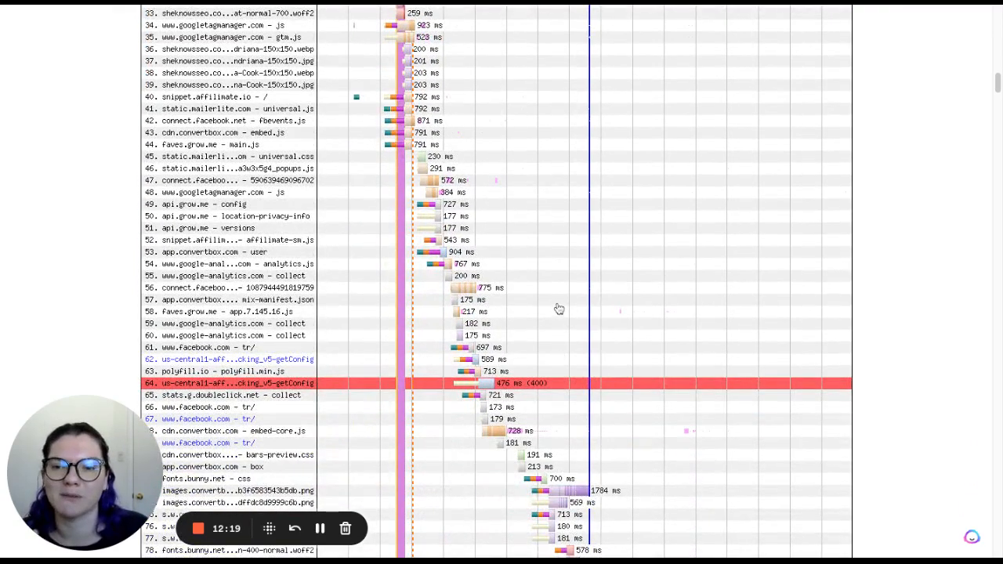
scroll("up", 3)
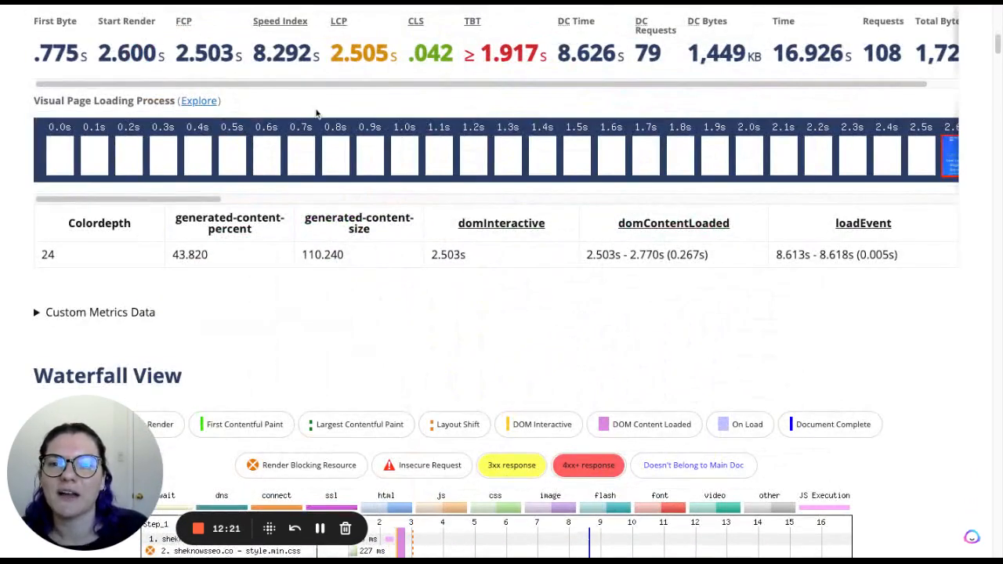
Scroll through Run 1's repeat-view 16-request waterfall finishing around 4.6 s
scroll("down", 3)
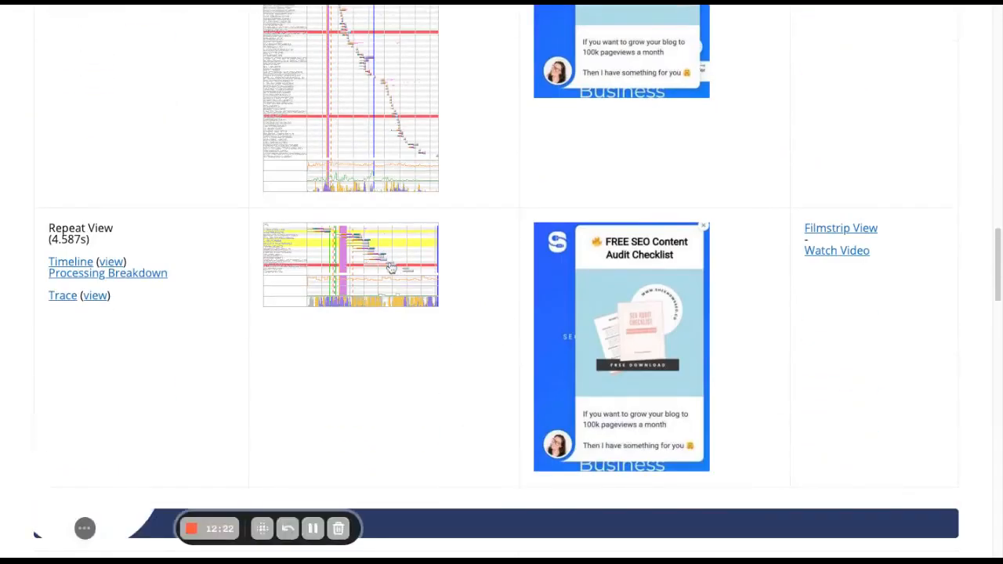
scroll("up", 3)
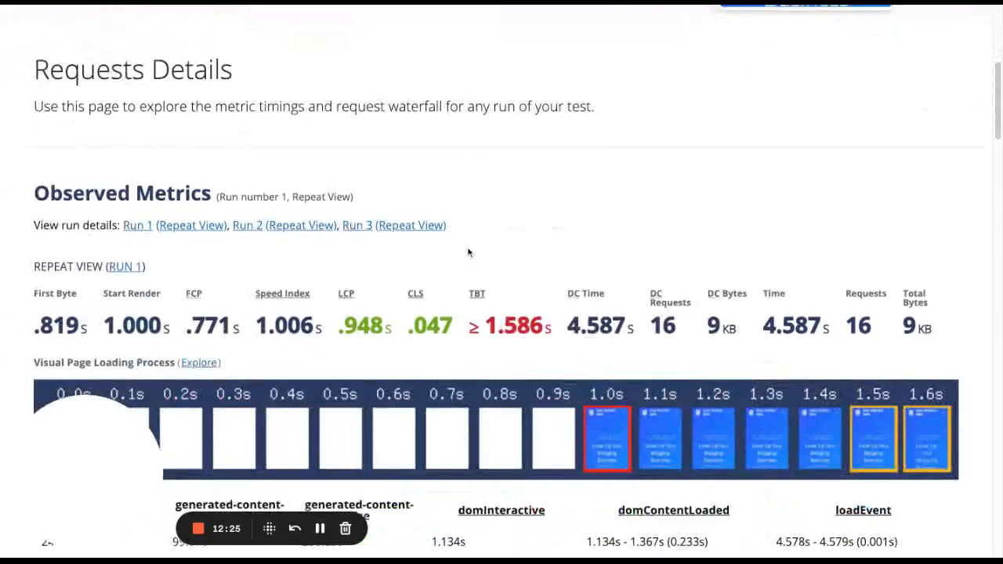
scroll("down", 3)
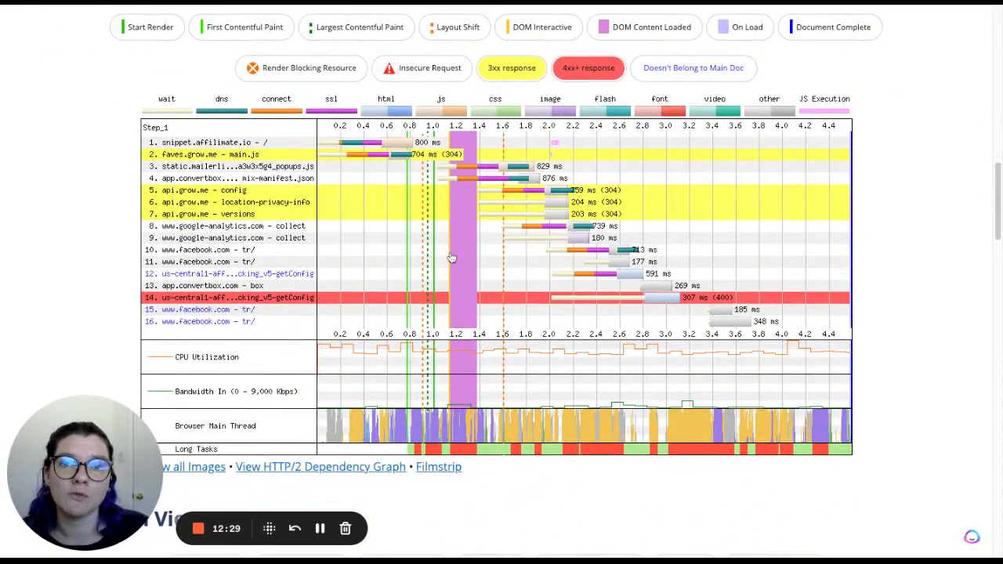
mouse_move(821, 164)
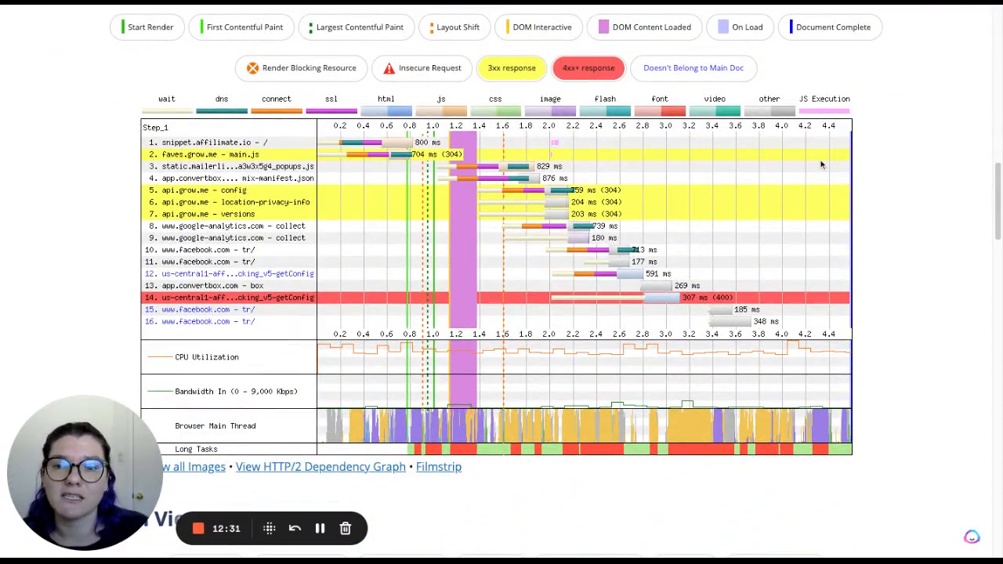
mouse_move(890, 190)
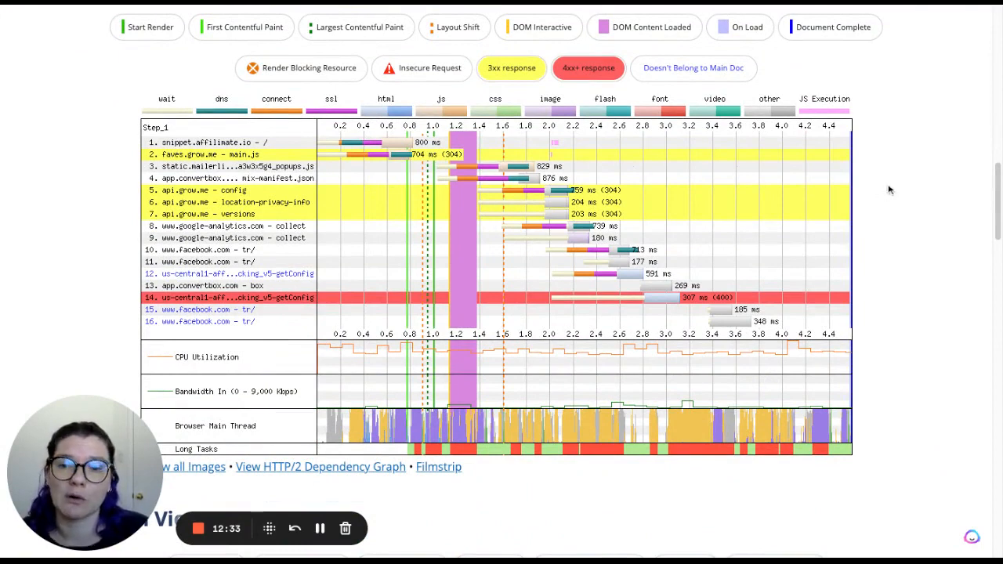
mouse_move(938, 207)
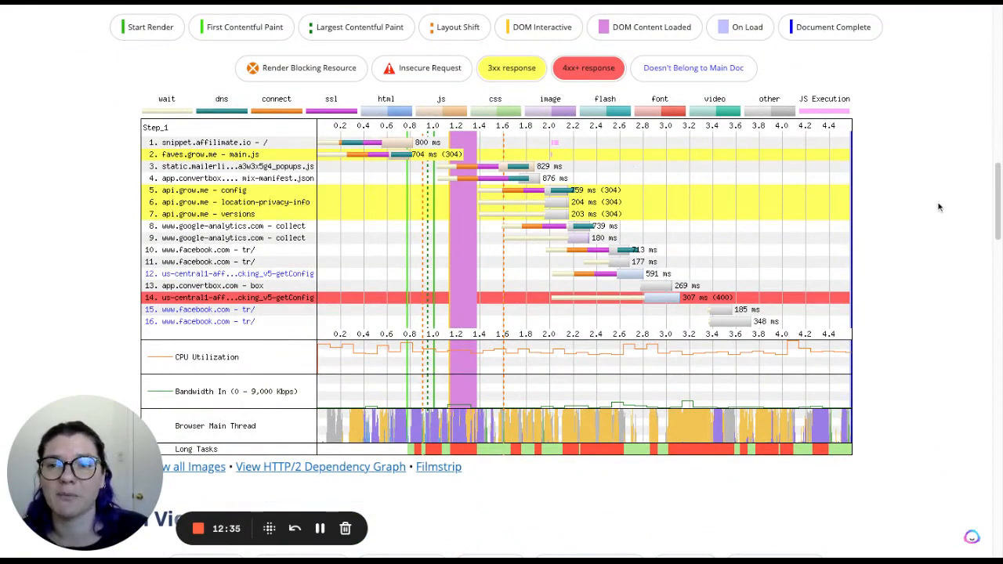
mouse_move(201, 207)
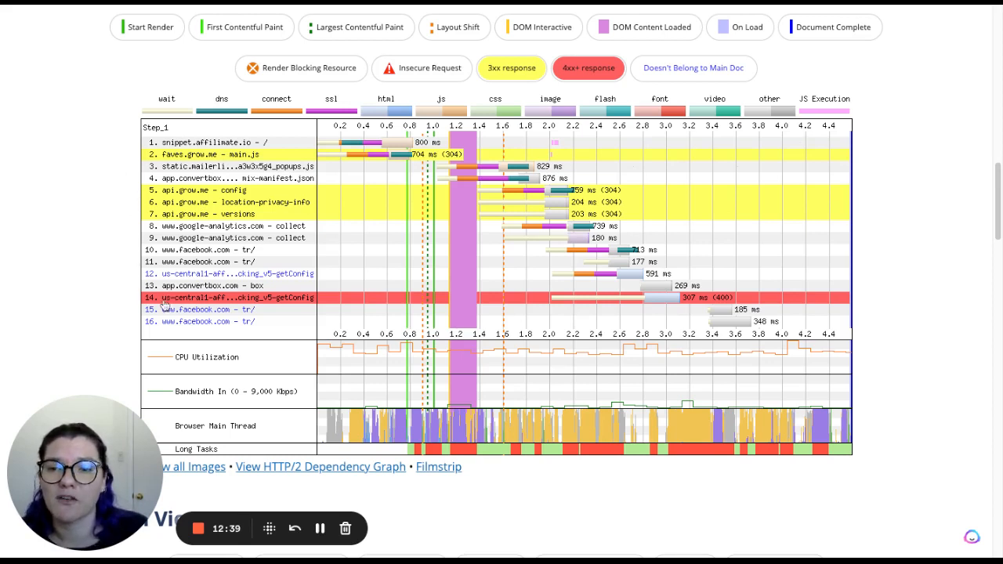
mouse_move(122, 276)
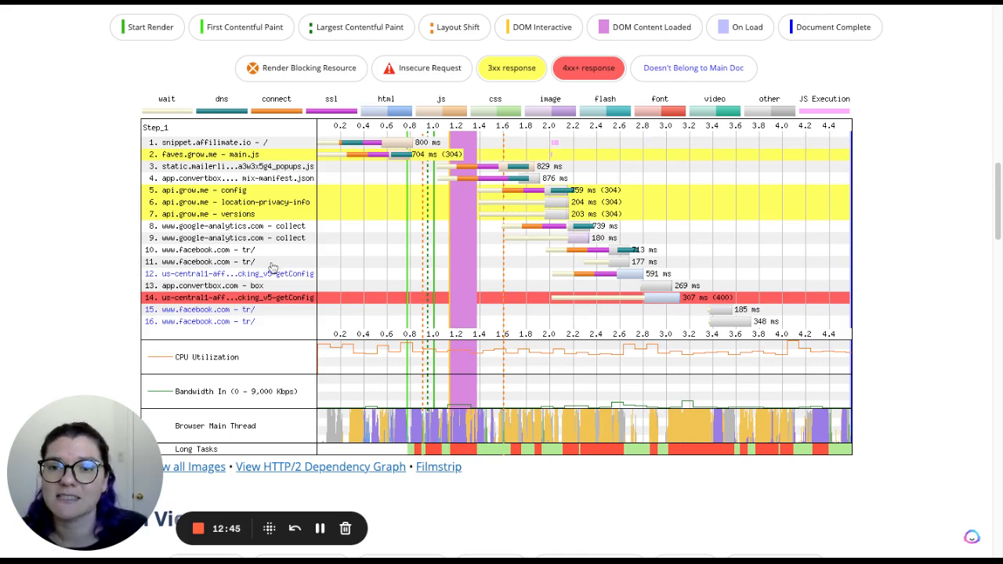
mouse_move(119, 207)
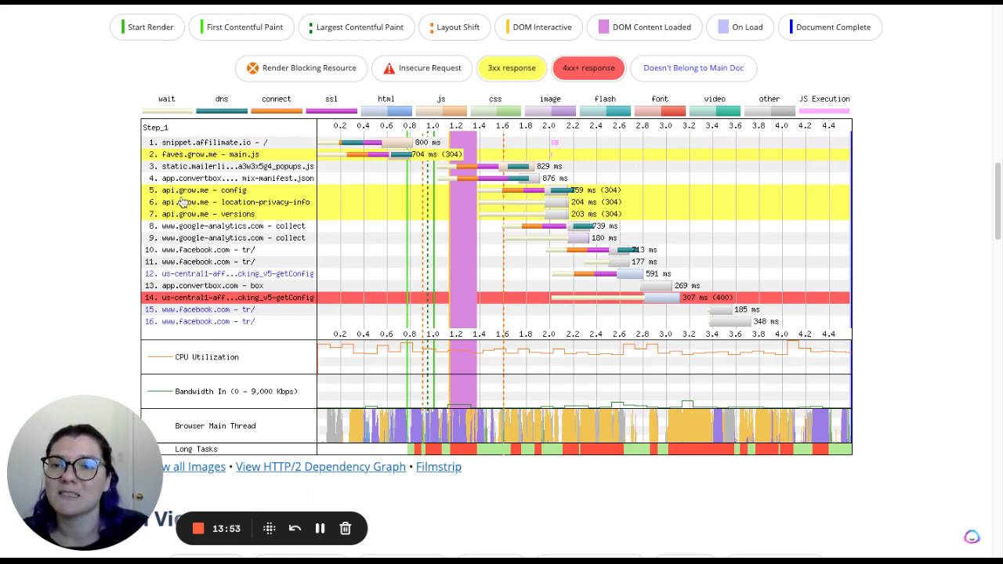
mouse_move(194, 169)
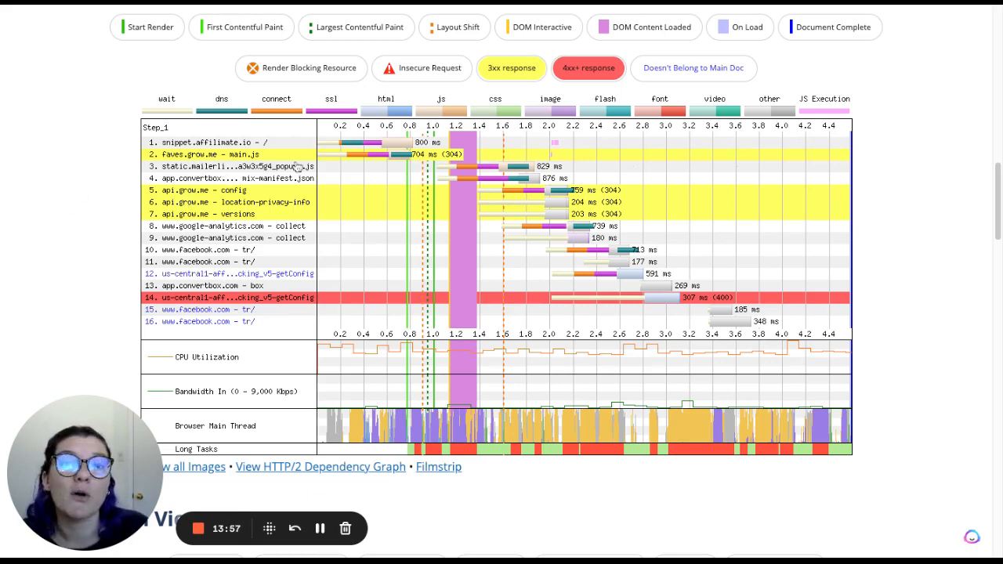
mouse_move(81, 185)
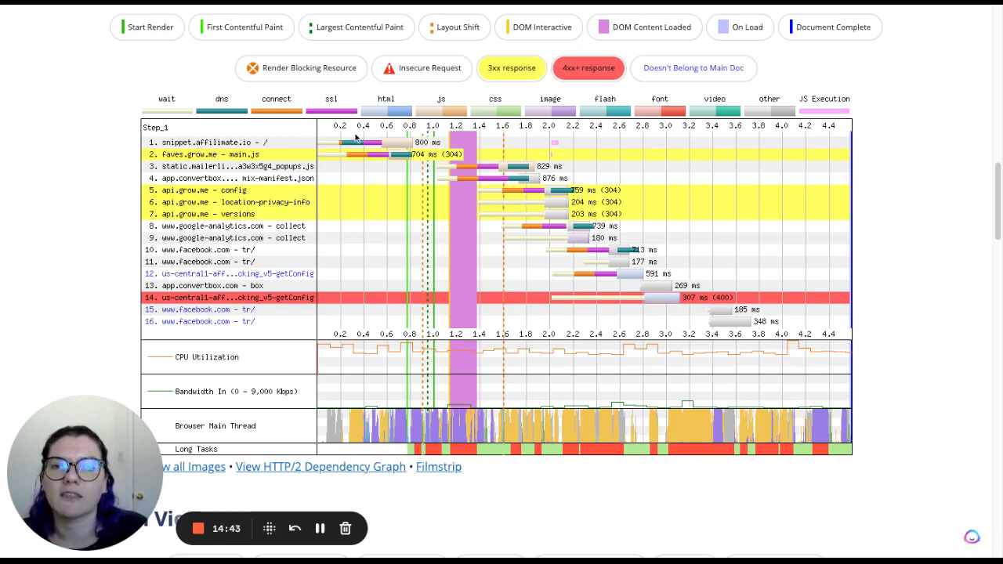
mouse_move(586, 166)
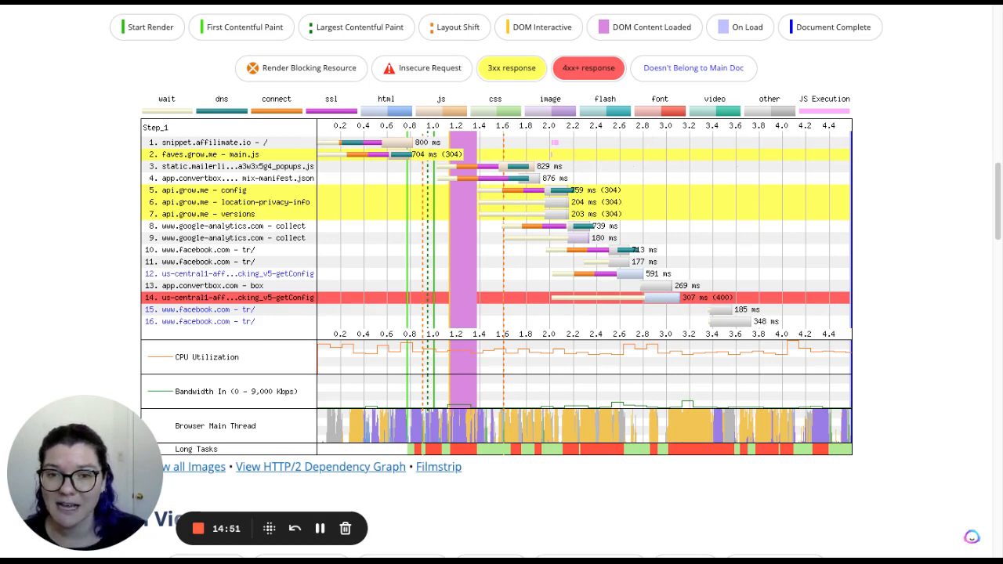
mouse_move(918, 175)
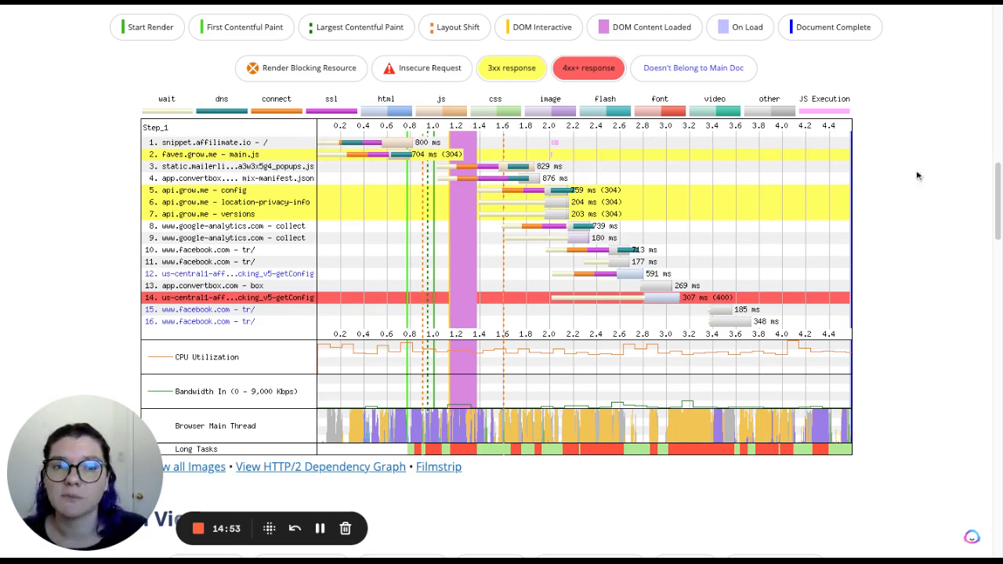
mouse_move(942, 174)
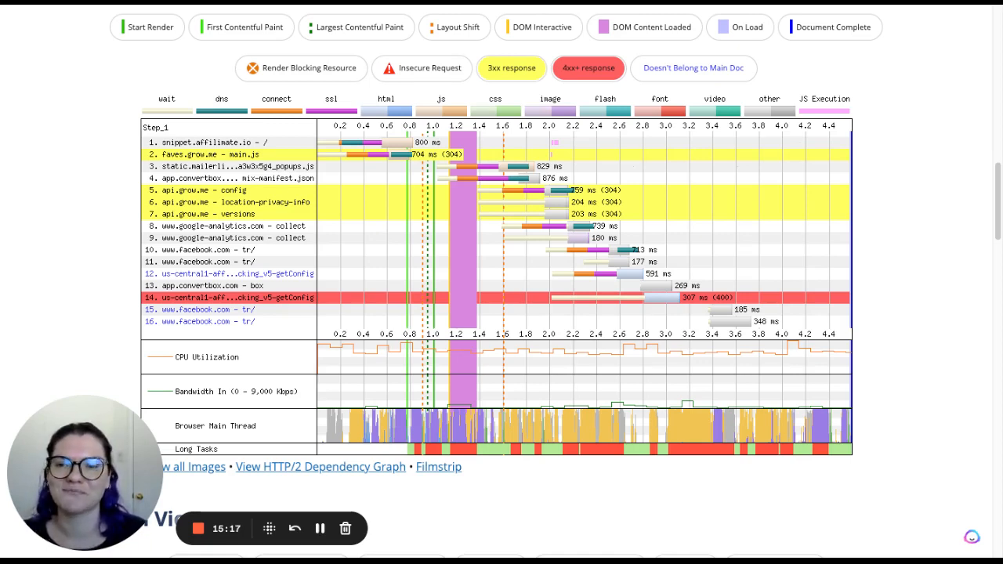
mouse_move(545, 282)
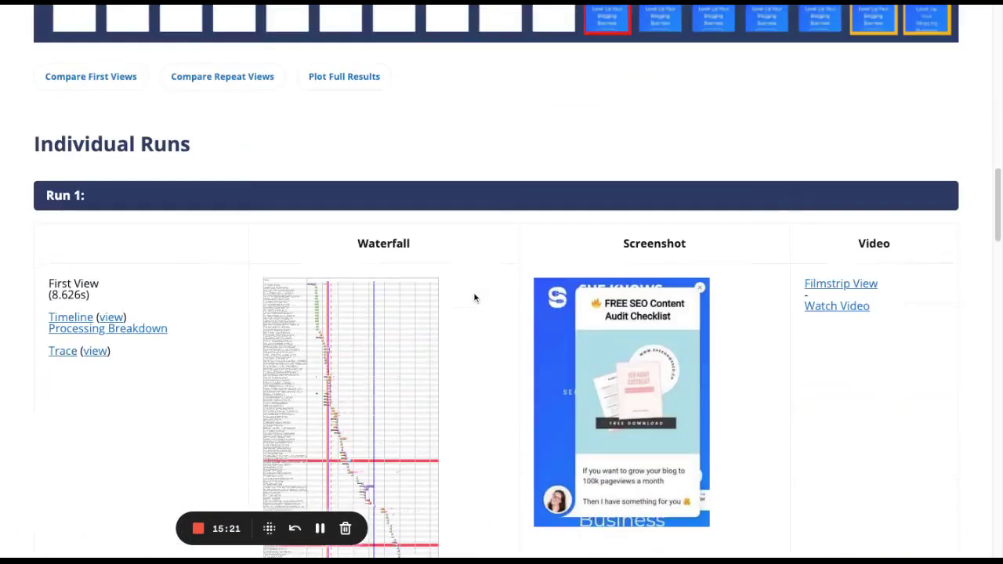
Scroll through the remaining runs' first- and repeat-view results and the content breakdown
scroll("down", 3)
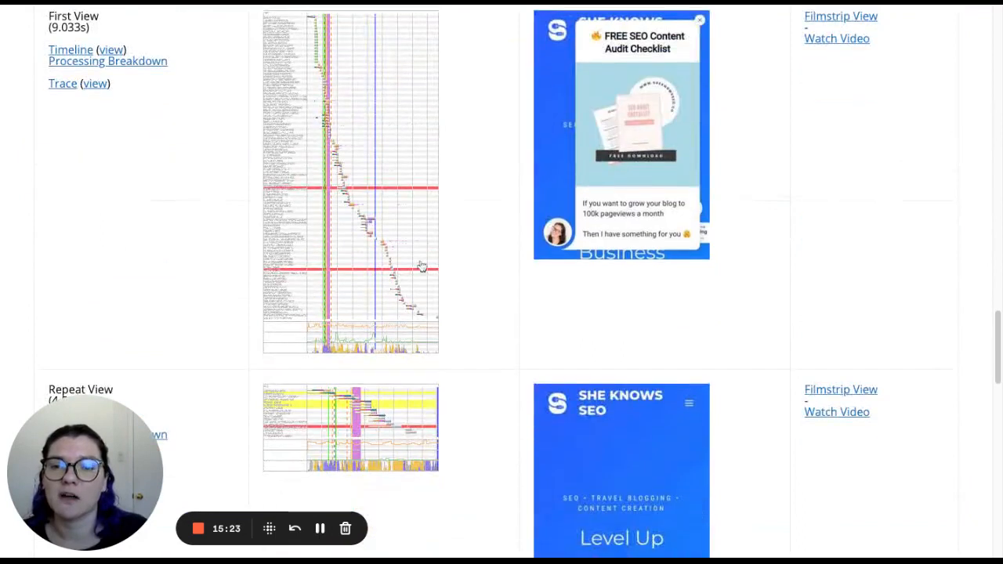
mouse_move(471, 245)
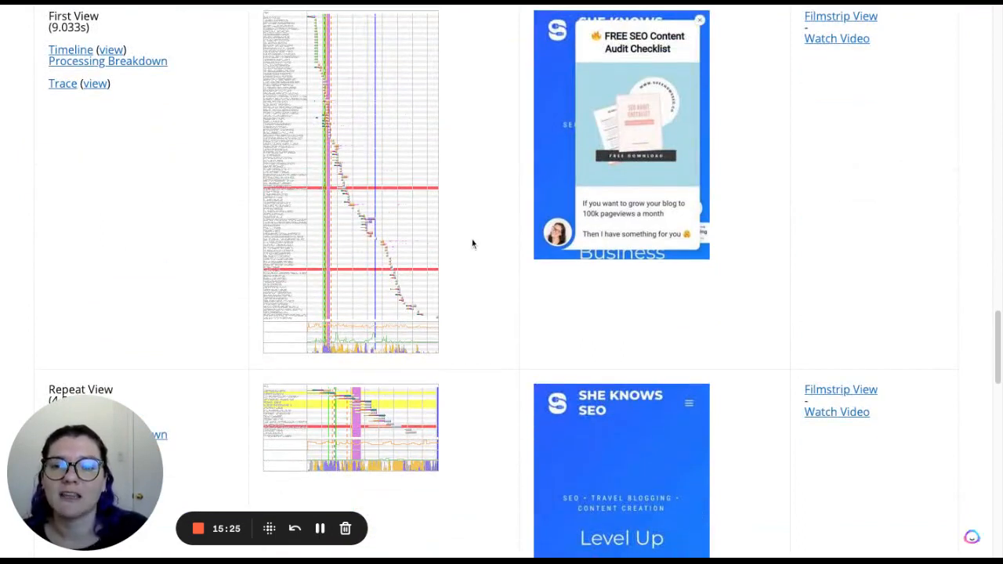
mouse_move(464, 100)
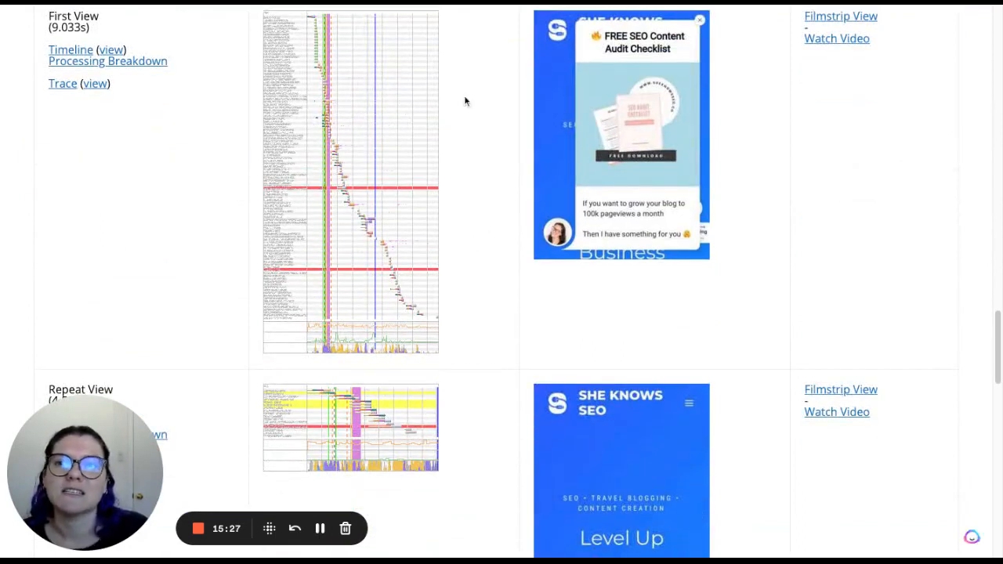
mouse_move(395, 198)
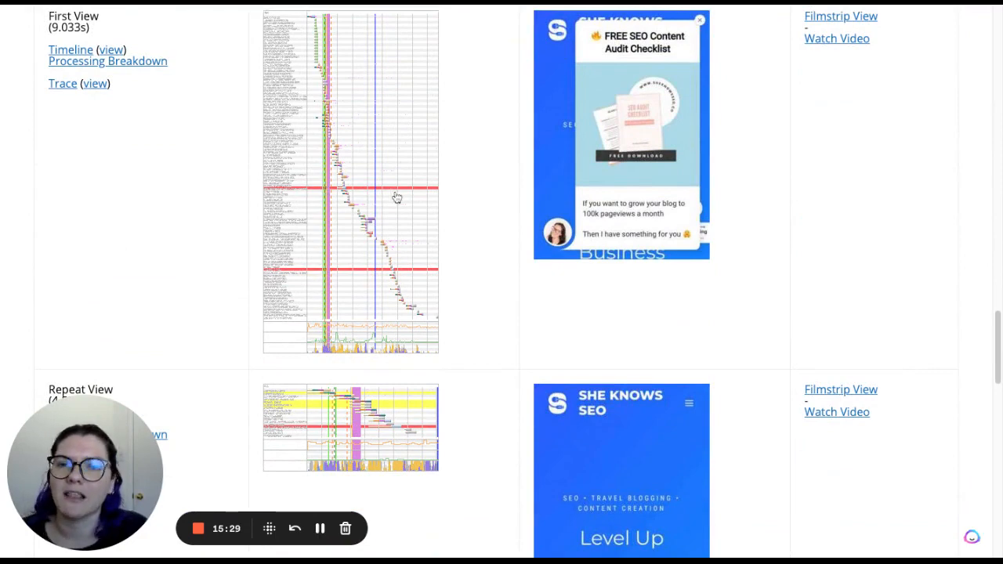
mouse_move(483, 183)
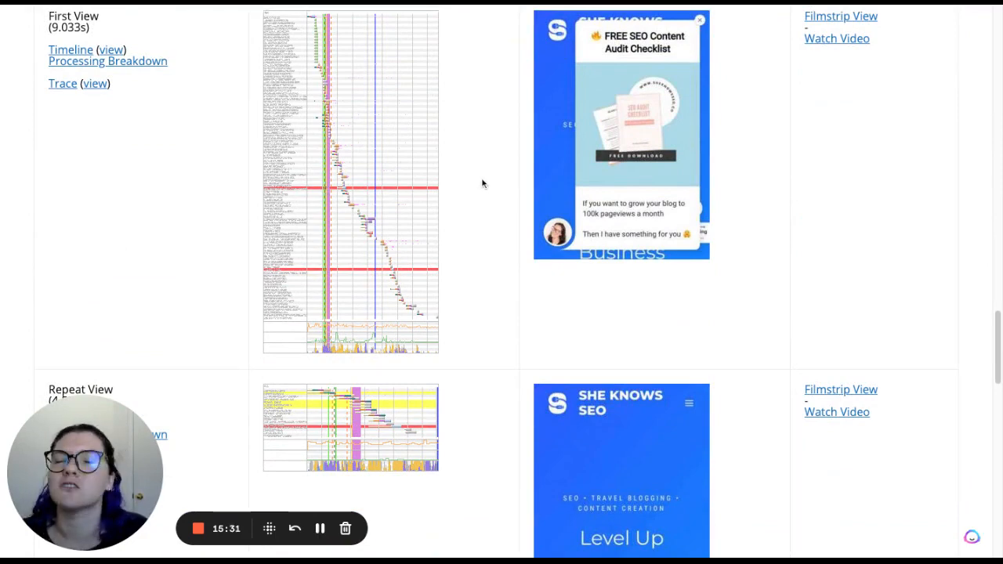
scroll("down", 3)
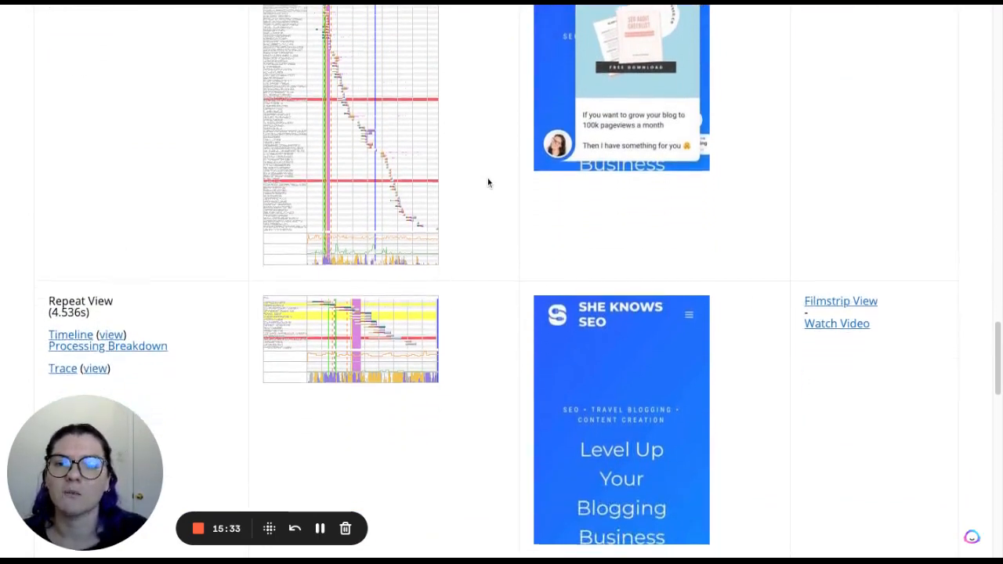
scroll("down", 3)
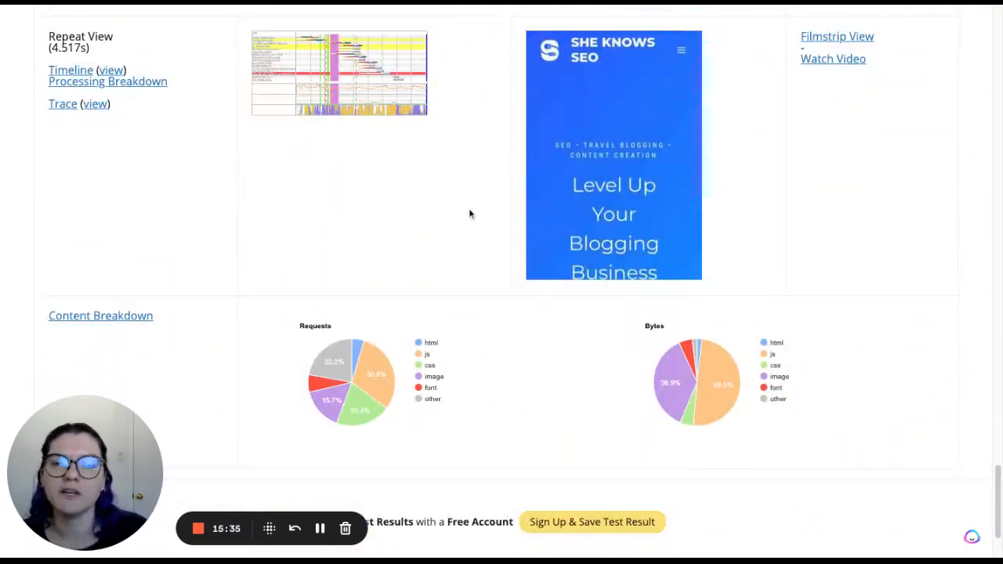
mouse_move(461, 207)
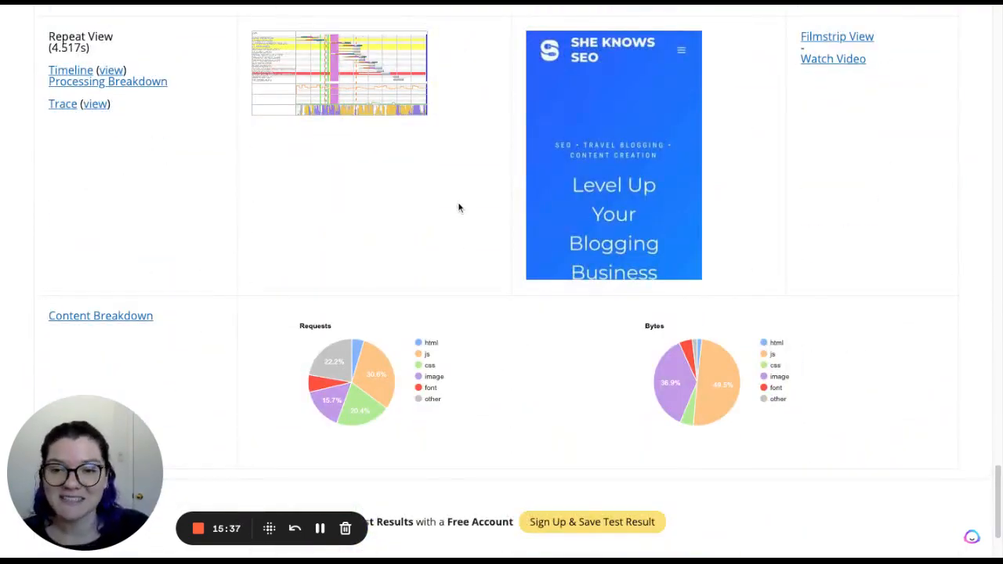
scroll("down", 3)
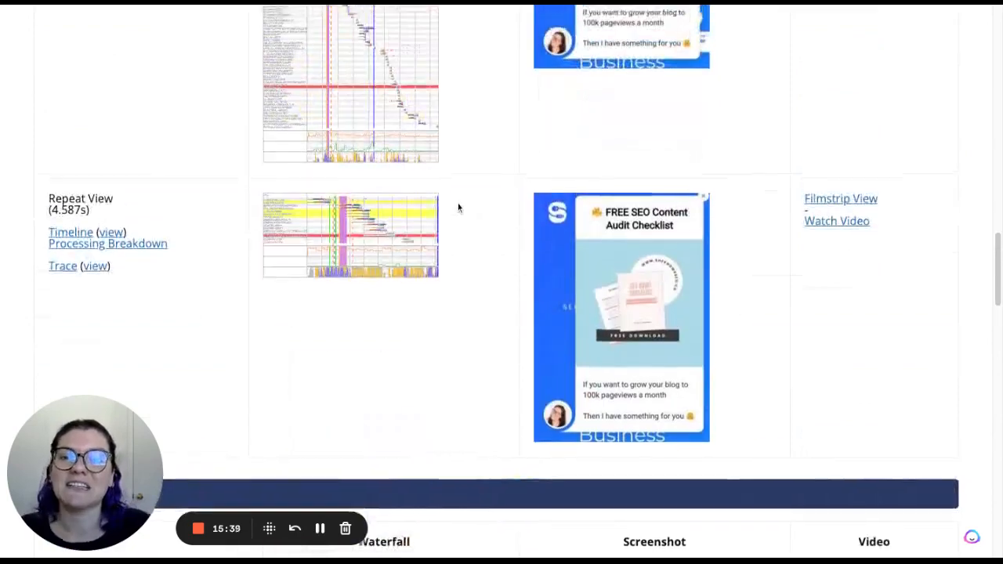
scroll("up", 3)
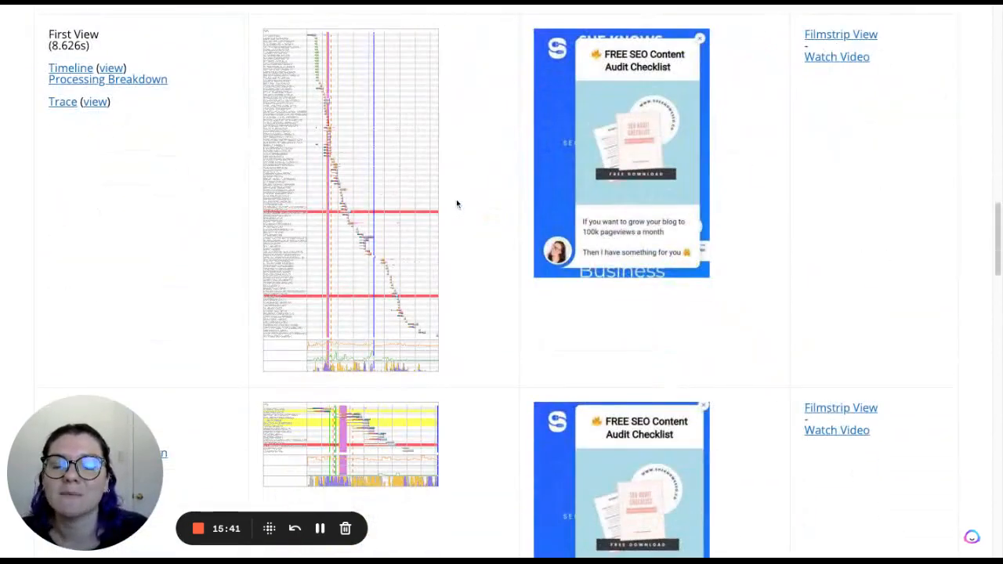
scroll("up", 3)
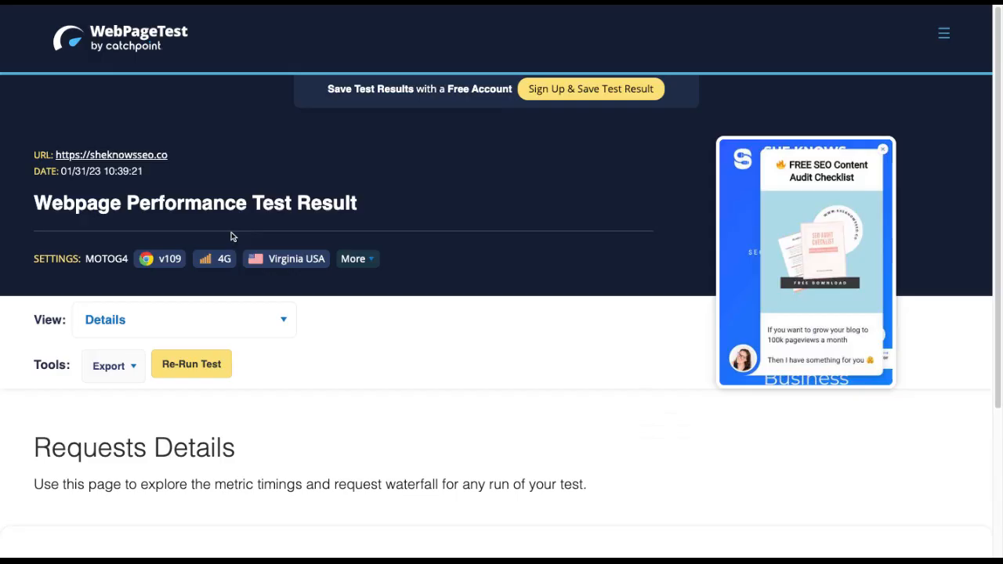
Scroll down the waterfall and show details for request #74, the images.convertbox.com image
scroll("down", 3)
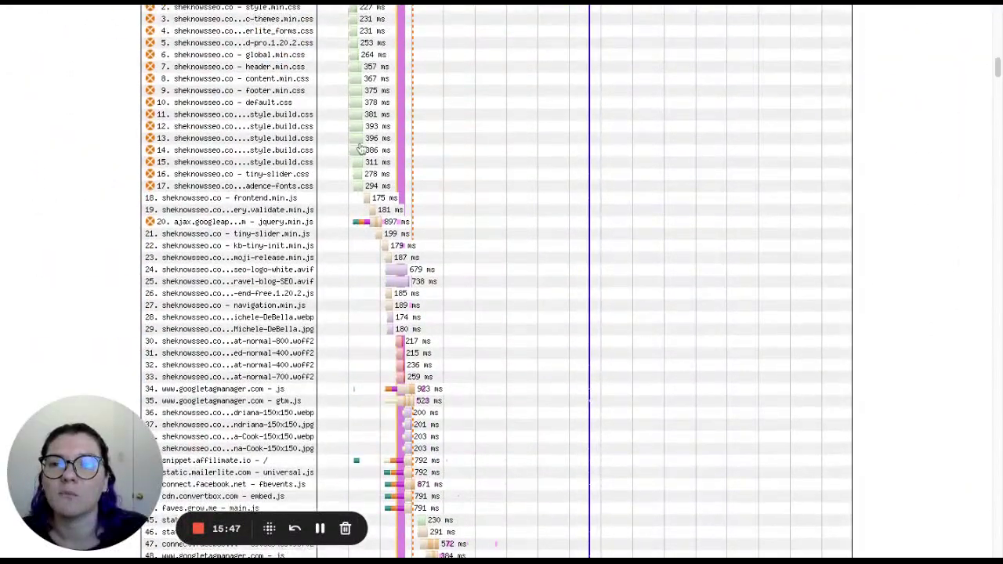
scroll("down", 3)
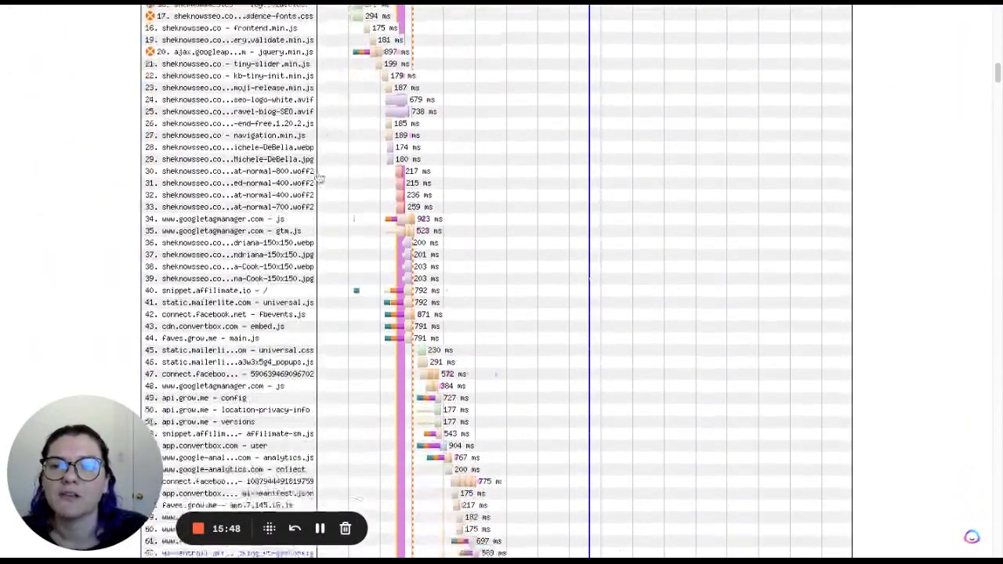
scroll("down", 3)
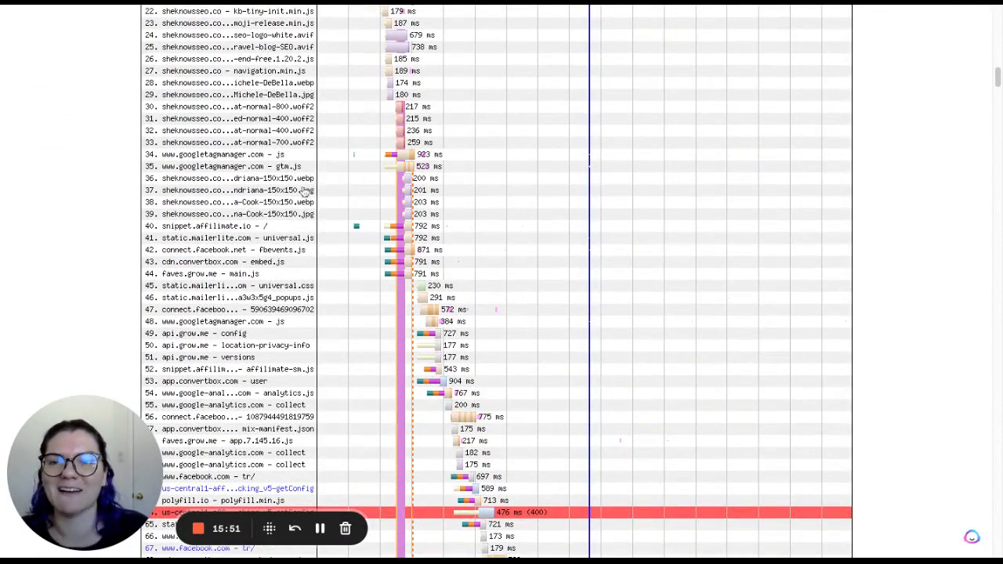
scroll("down", 3)
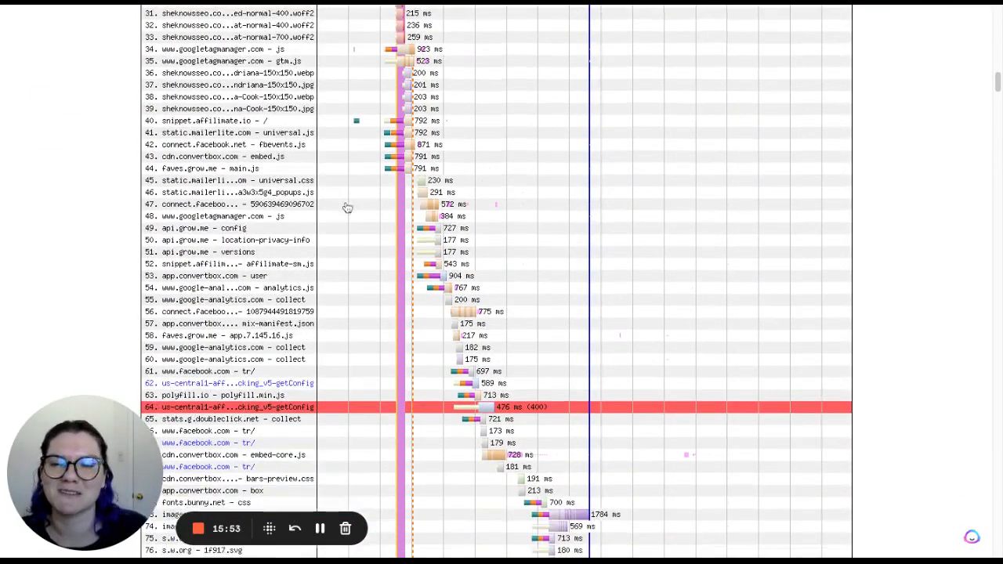
scroll("down", 3)
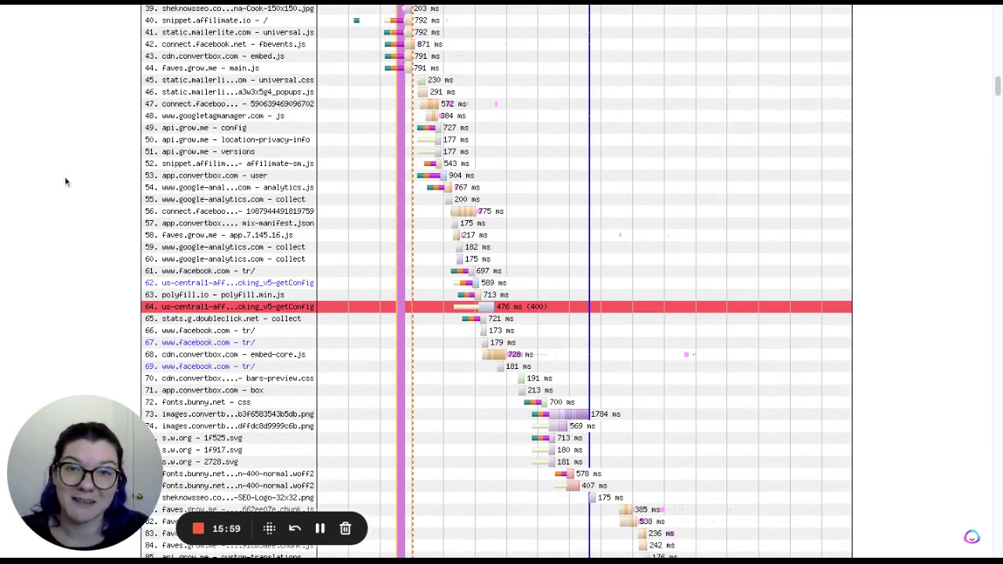
scroll("down", 3)
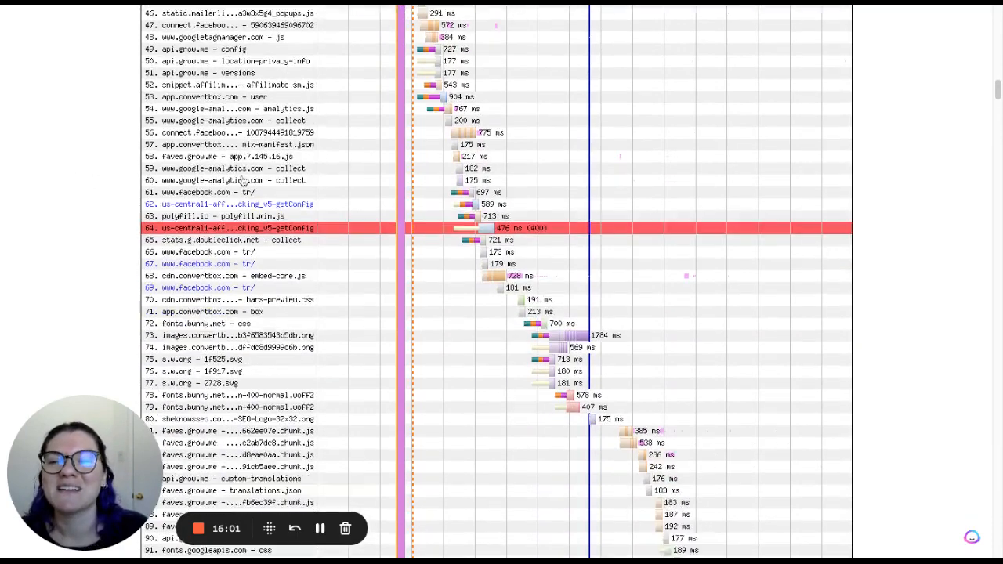
scroll("down", 3)
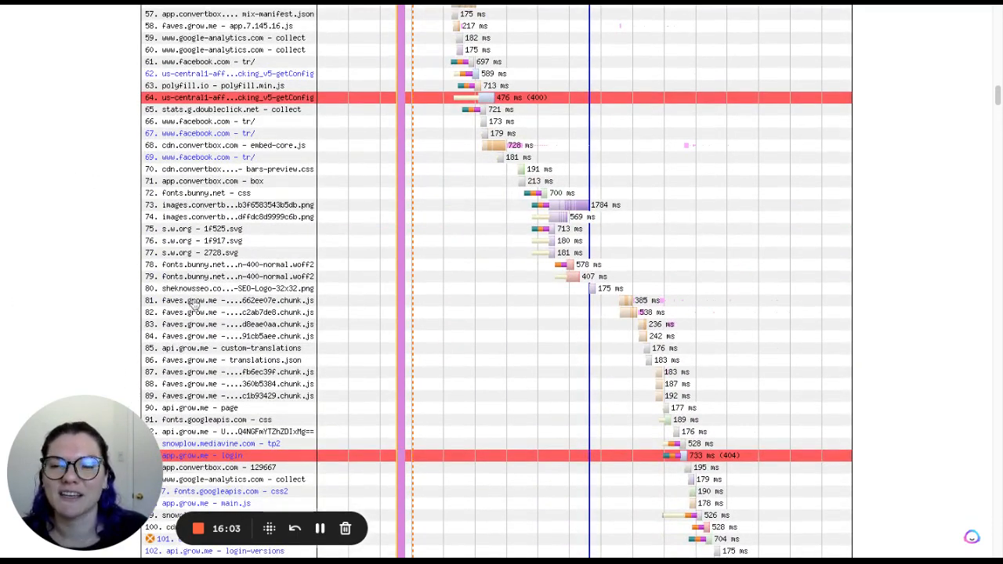
left_click(235, 216)
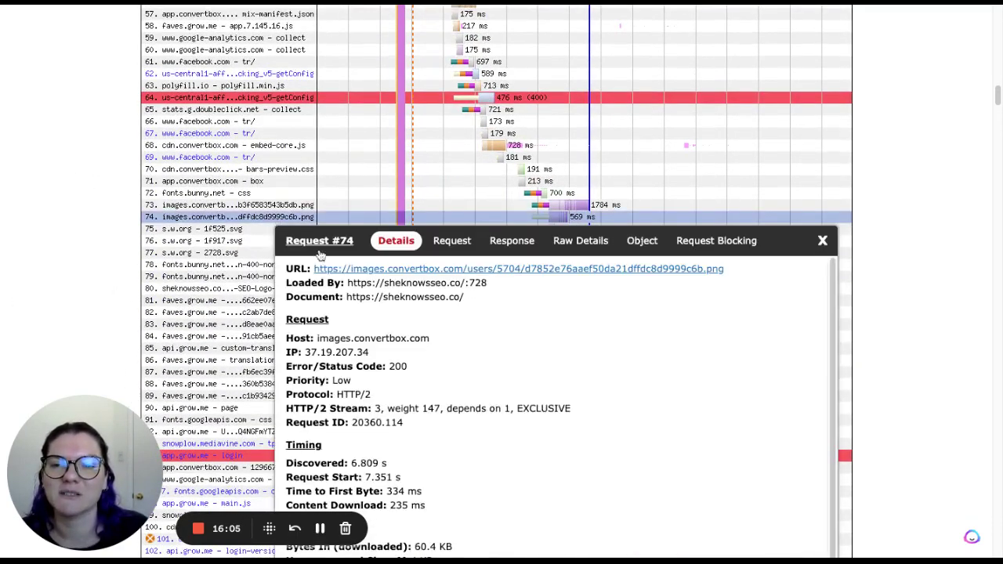
View request #74's SEO Audit Checklist image via its URL in the request details
left_click(518, 270)
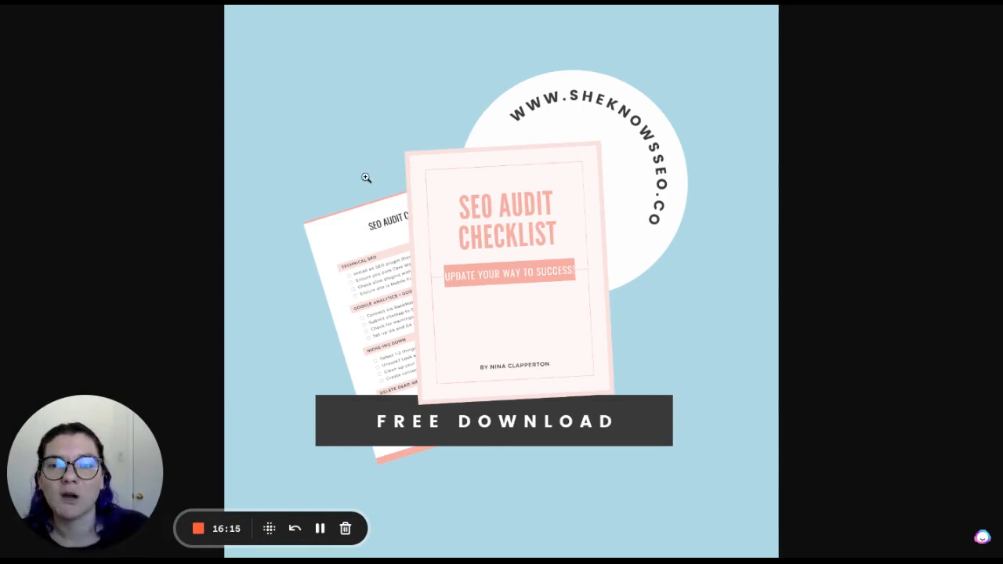
mouse_move(414, 142)
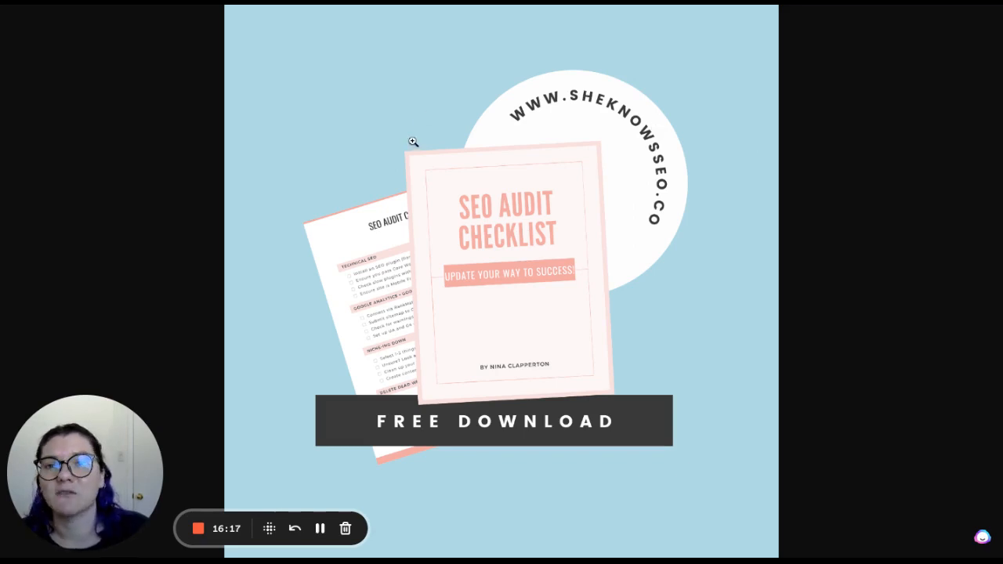
mouse_move(350, 6)
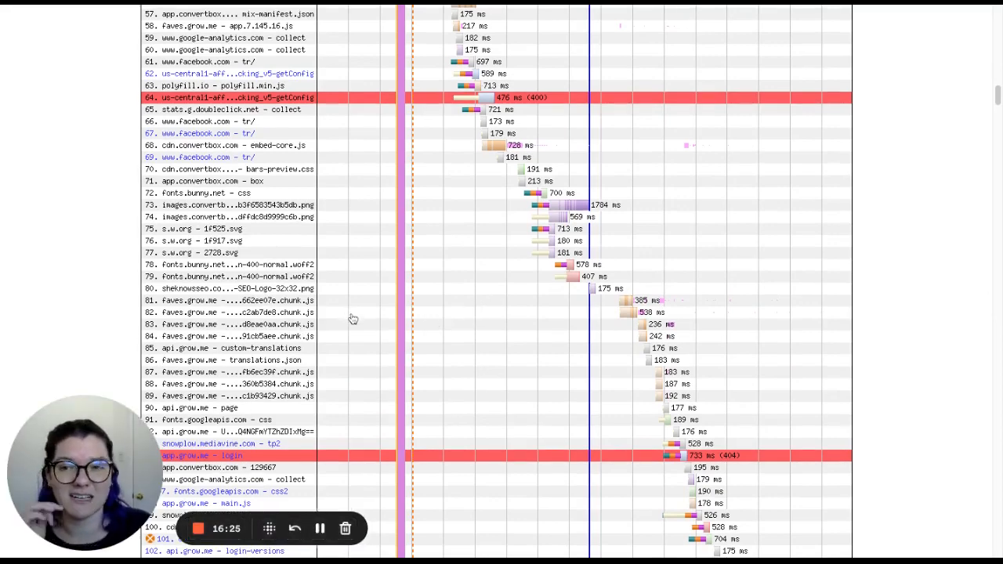
scroll("down", 3)
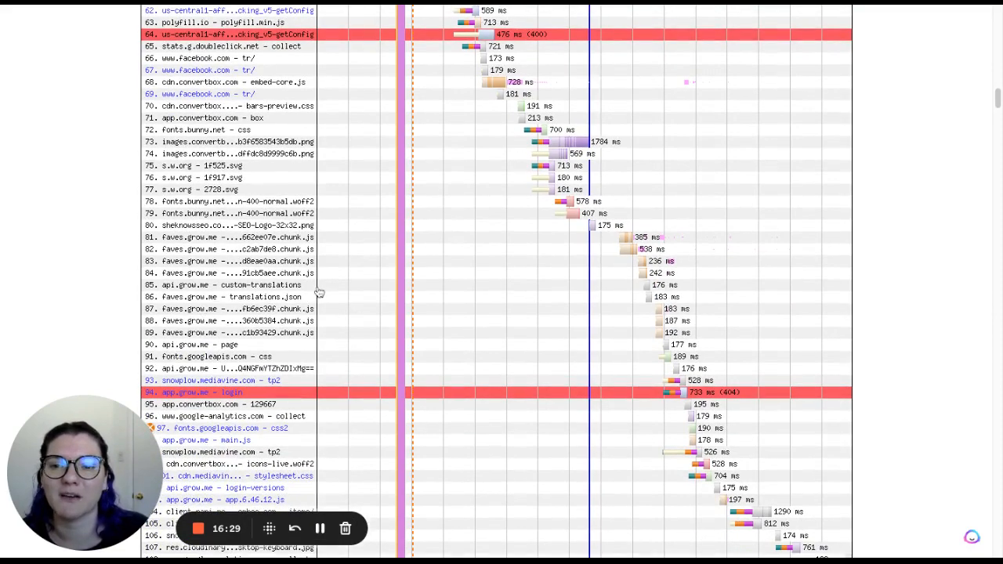
scroll("down", 3)
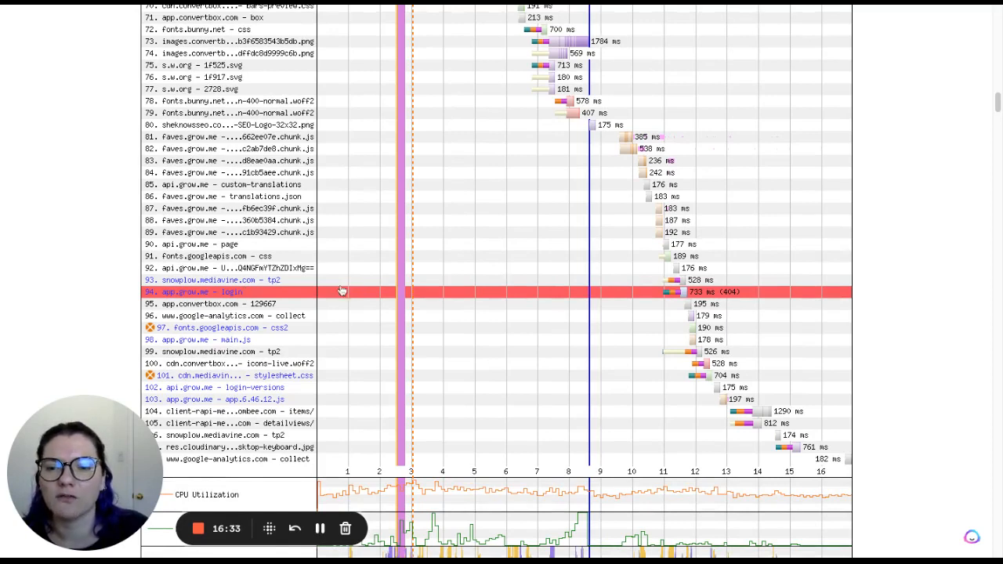
mouse_move(368, 284)
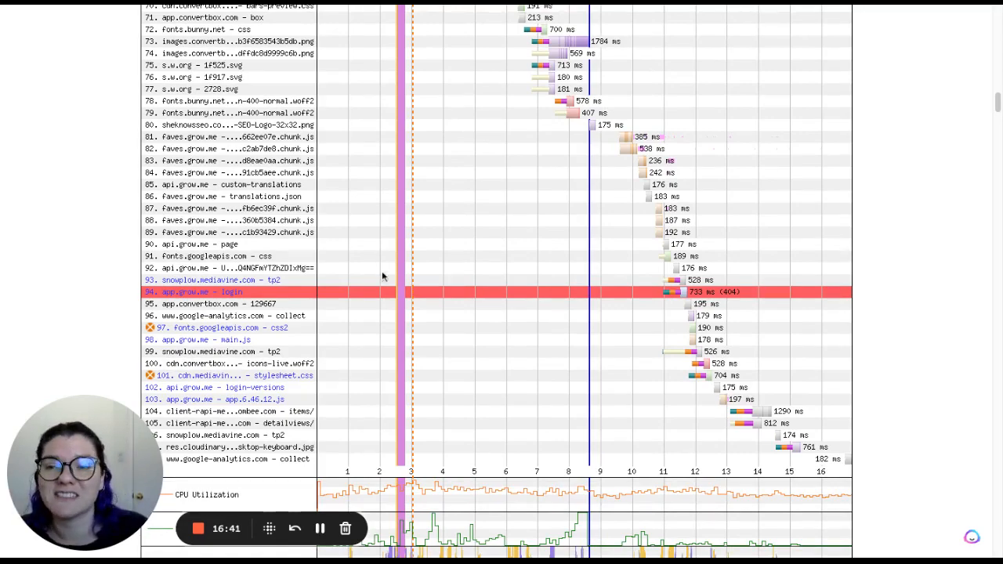
scroll("up", 3)
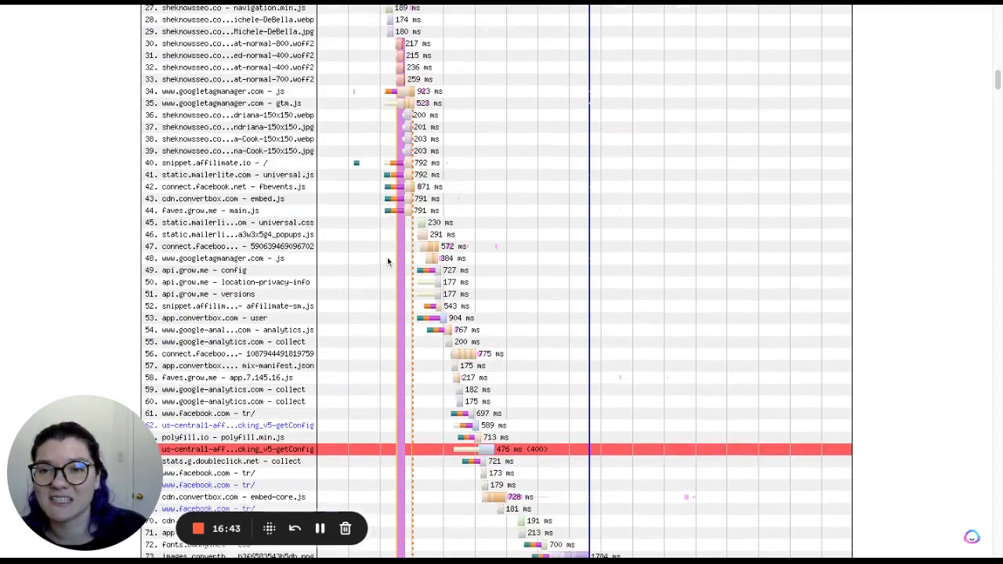
scroll("up", 3)
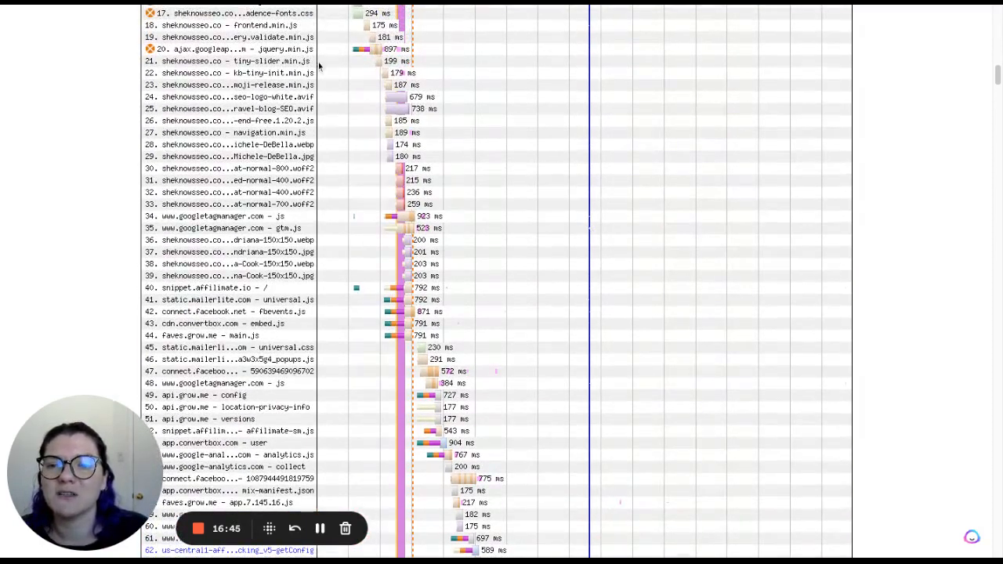
scroll("up", 3)
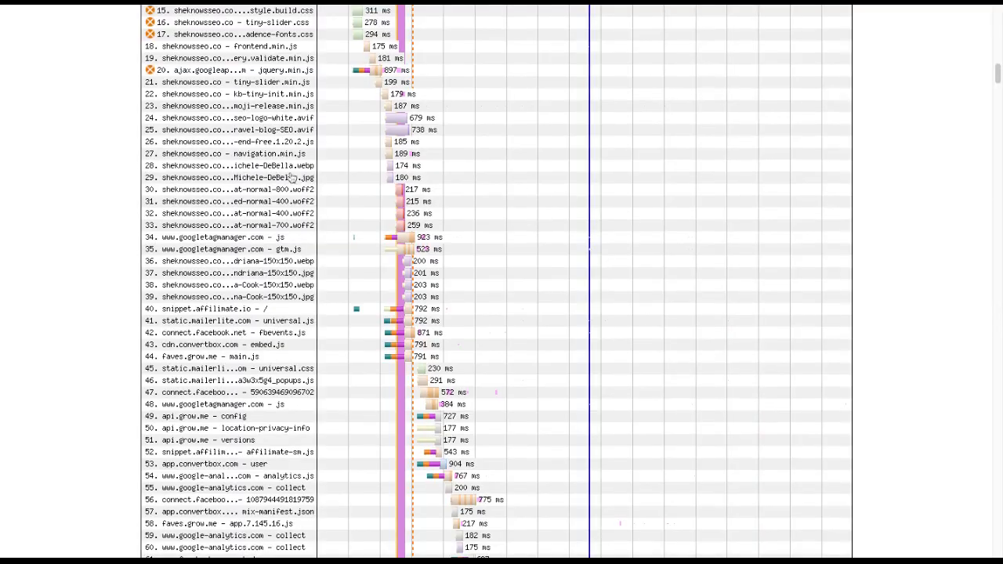
left_click(235, 154)
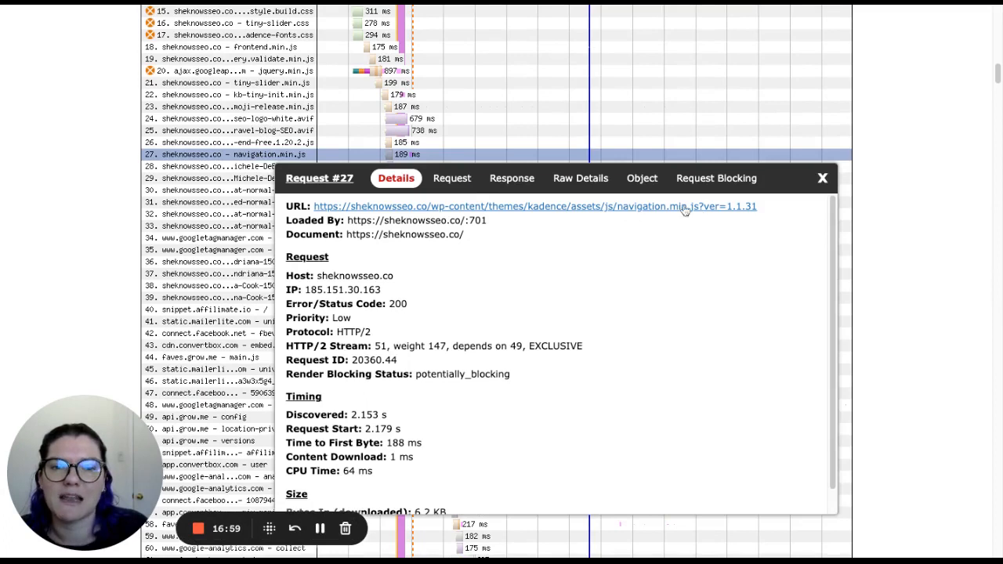
mouse_move(587, 216)
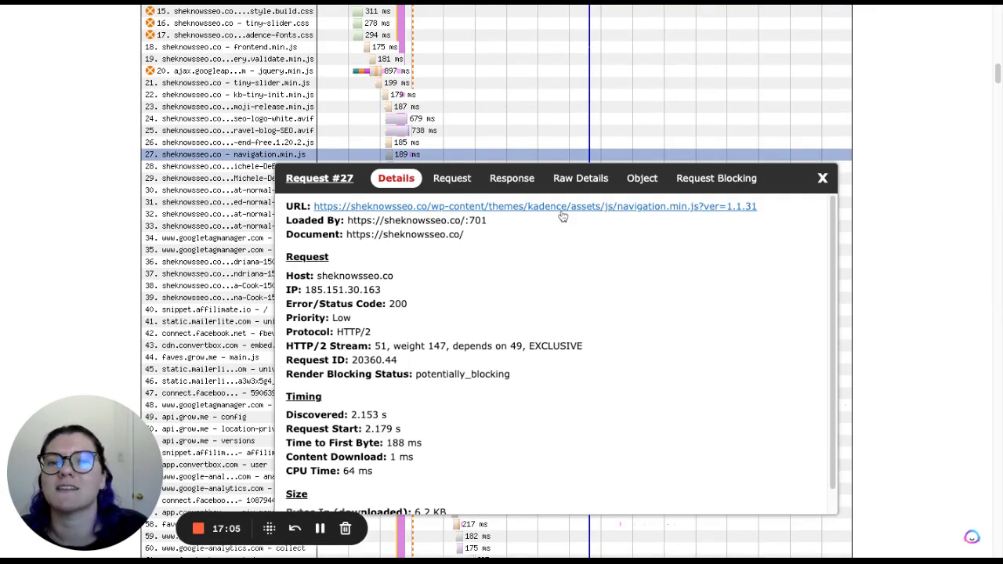
mouse_move(514, 246)
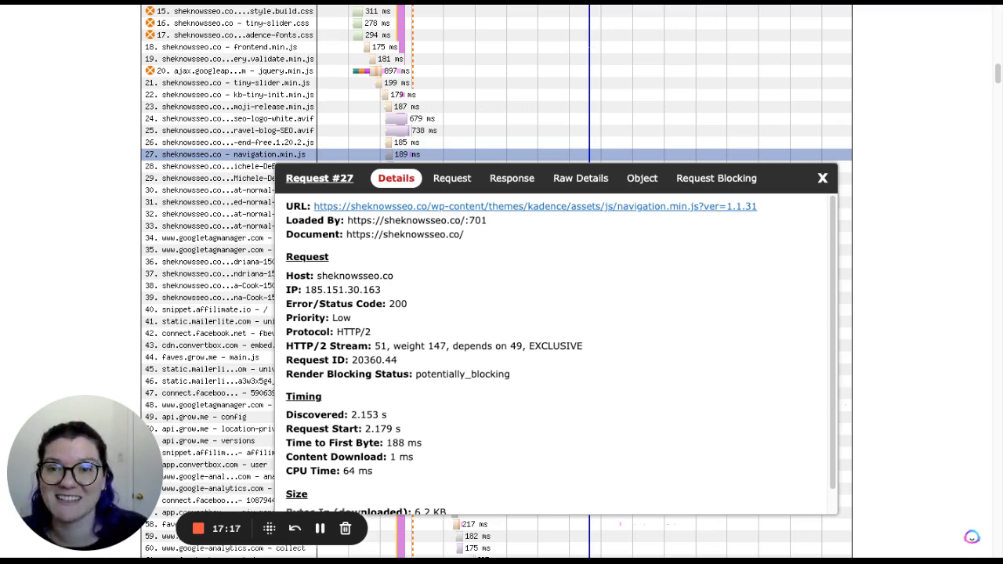
mouse_move(822, 178)
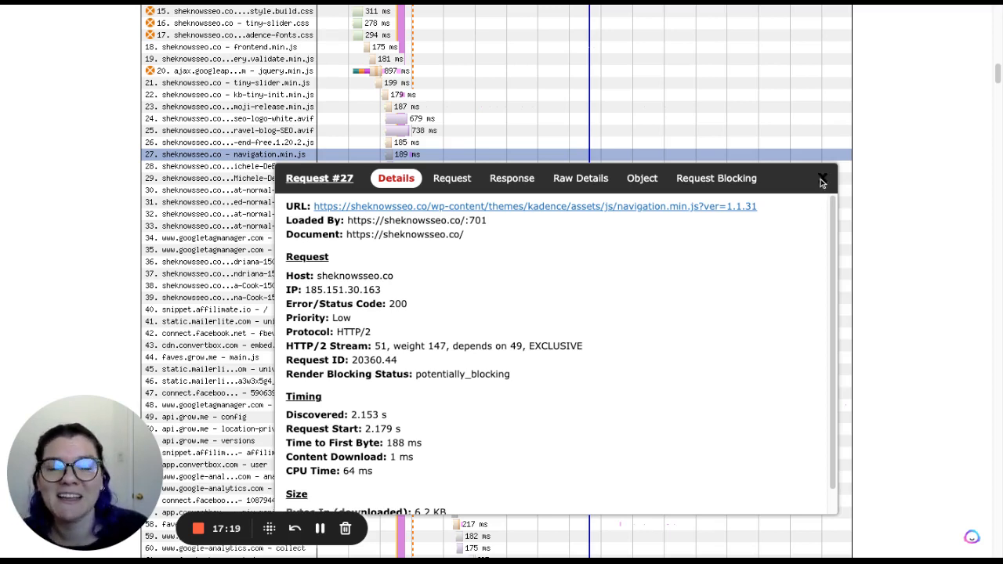
left_click(821, 179)
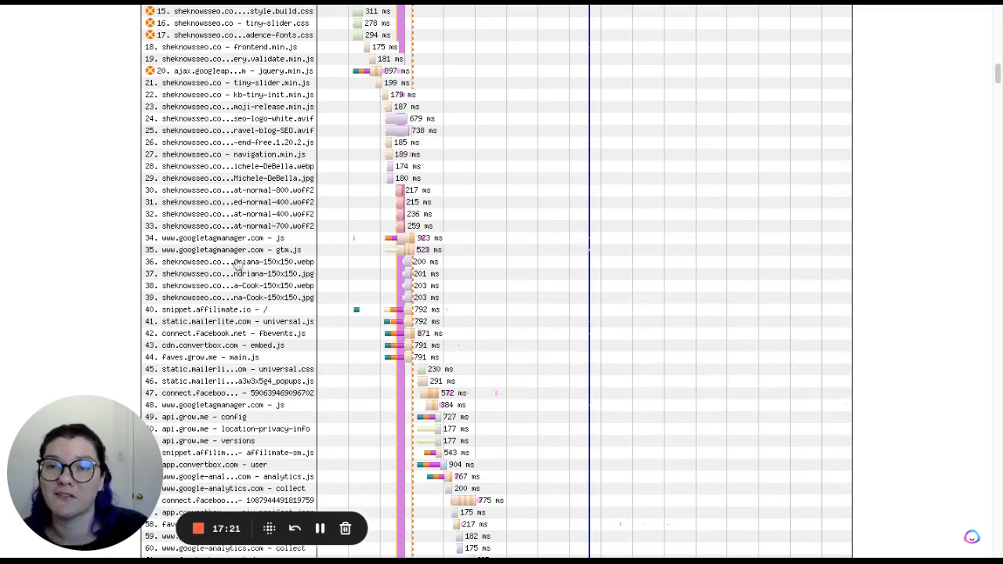
scroll("up", 3)
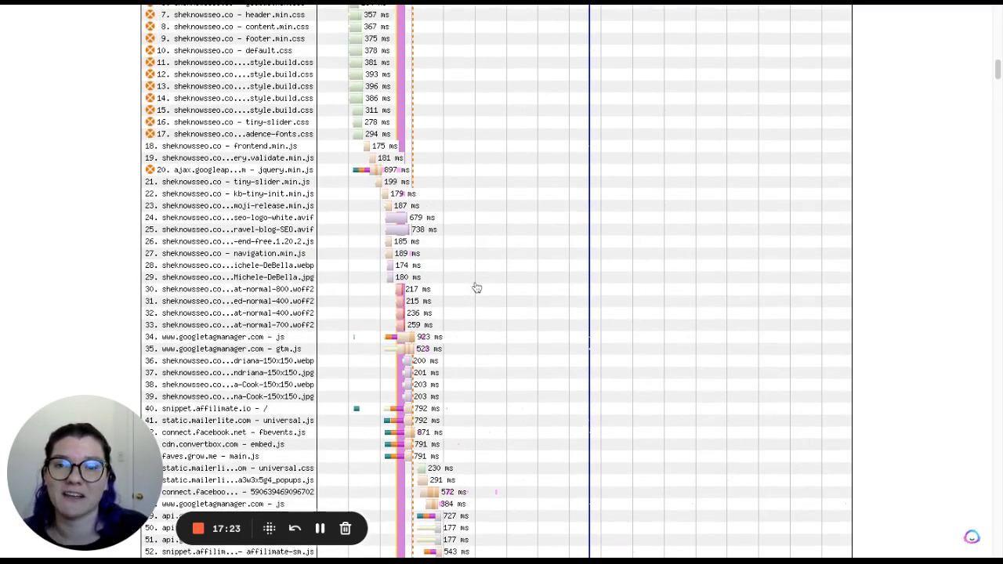
mouse_move(526, 327)
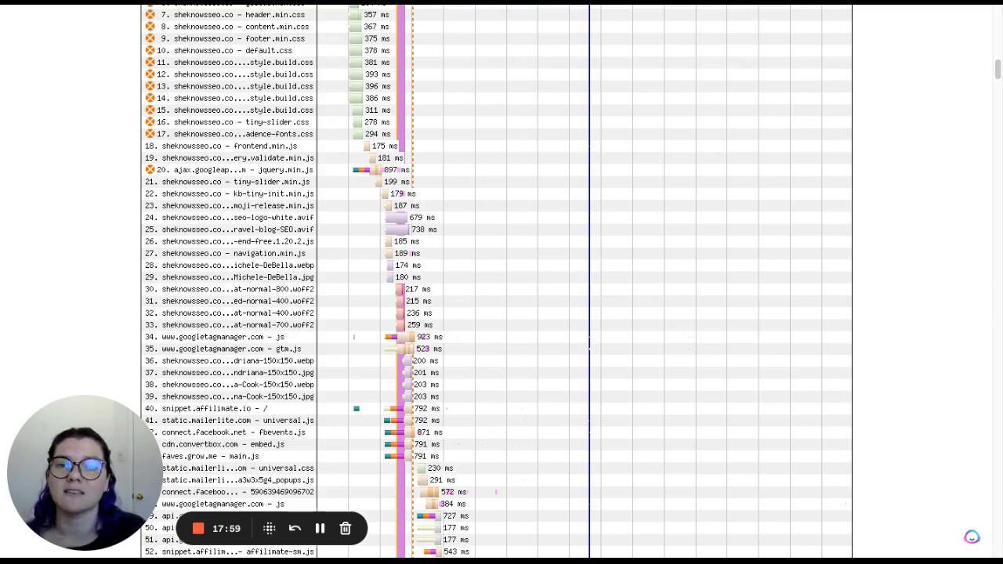
scroll("down", 3)
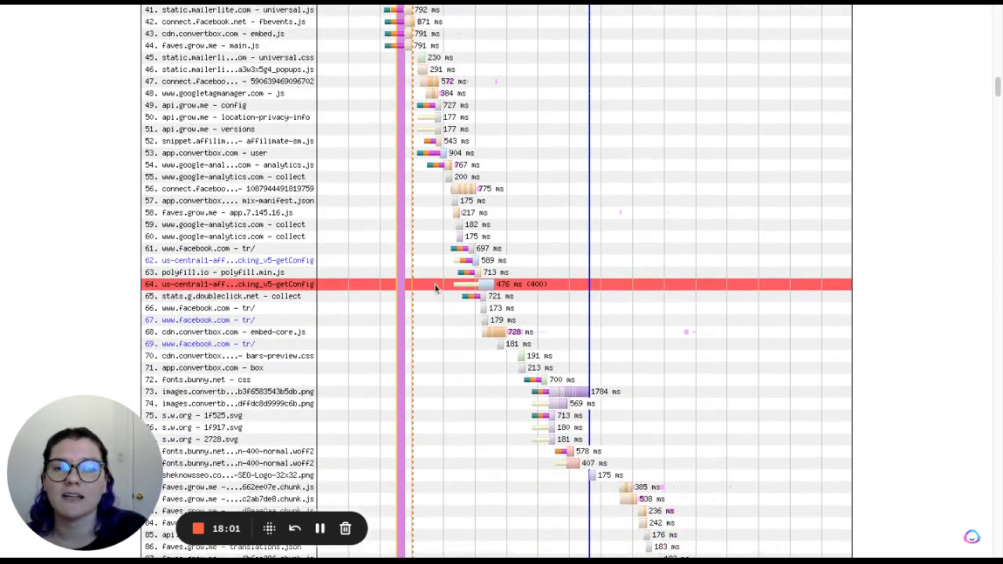